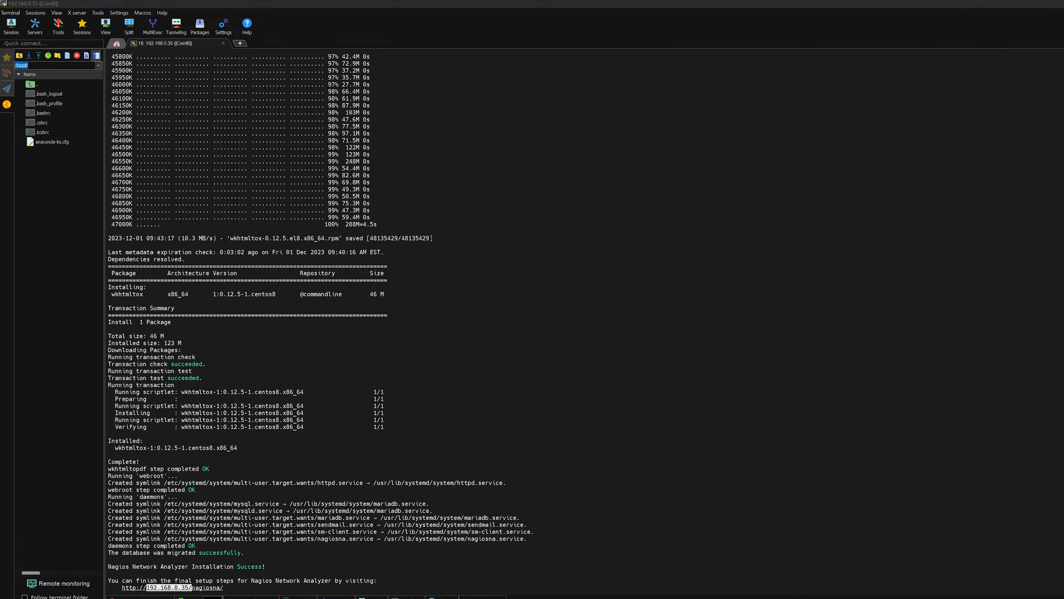
# - Reach the final installation page and keep the Free 30 Day Trial license option
pyautogui.click(168, 587)
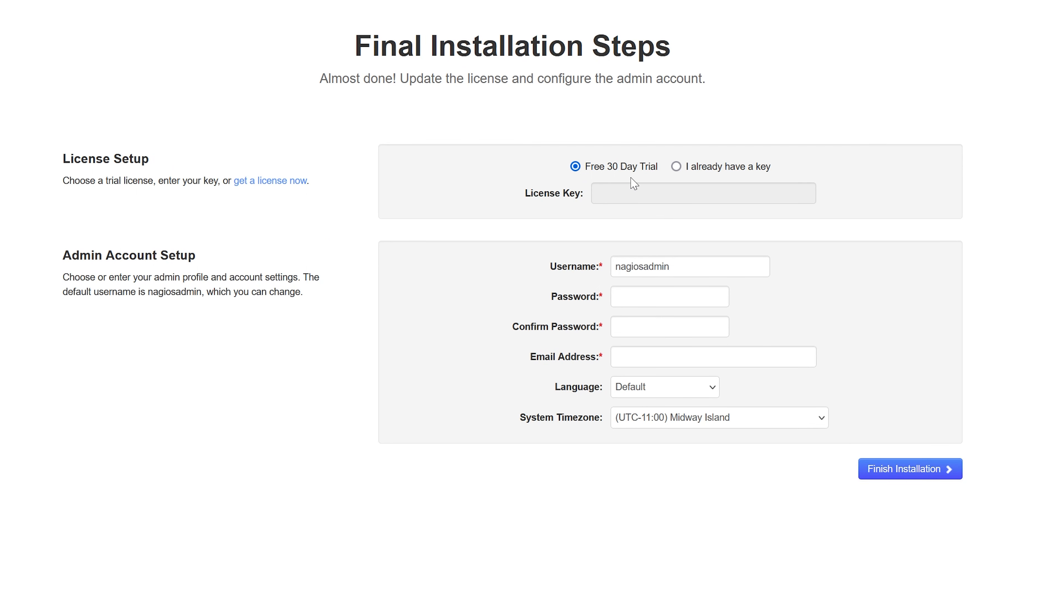
pyautogui.click(677, 166)
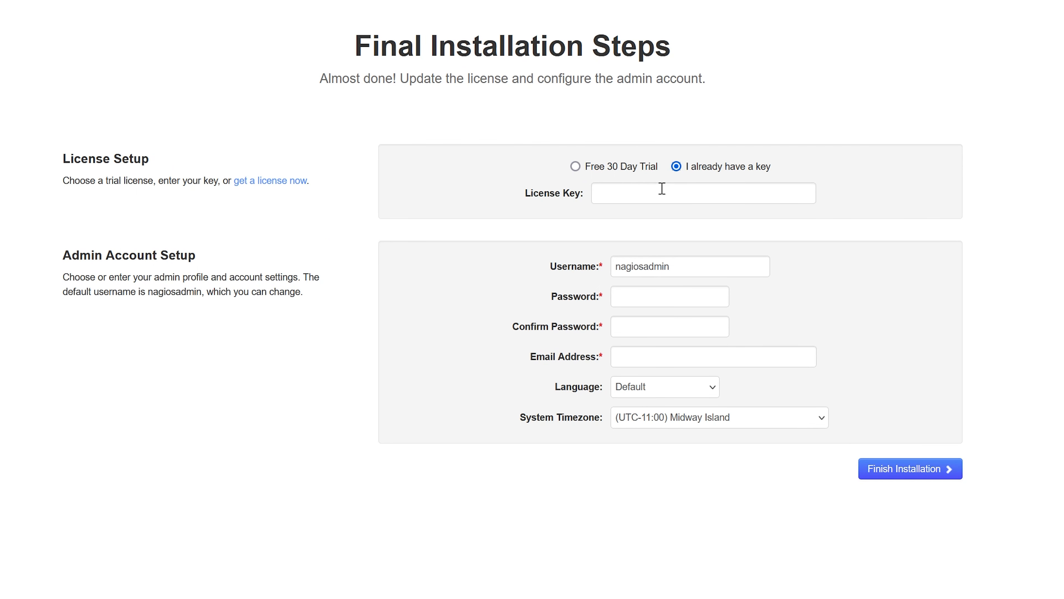
pyautogui.click(576, 166)
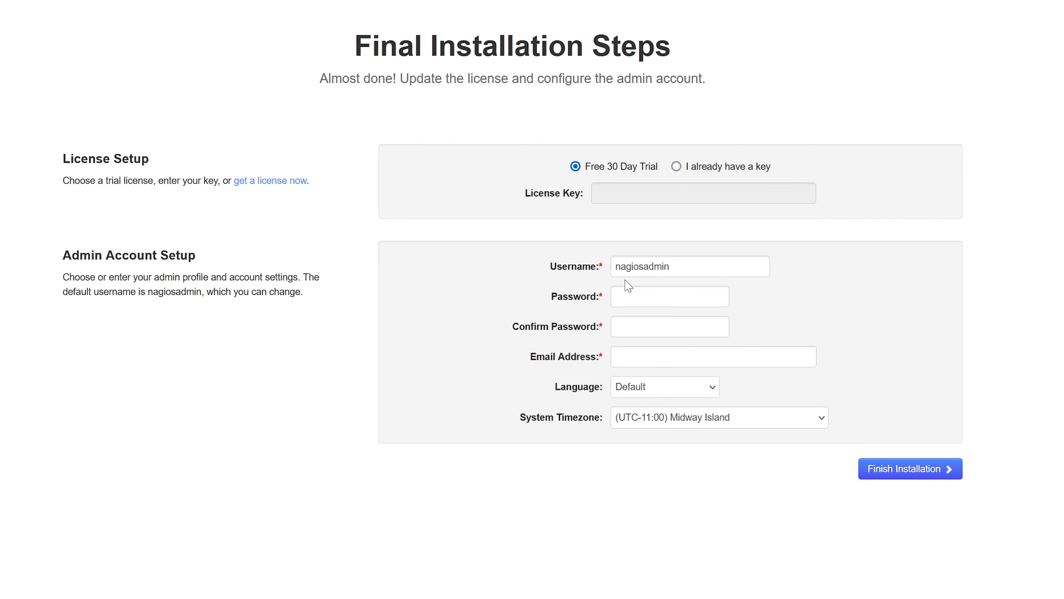
pyautogui.moveTo(666, 270)
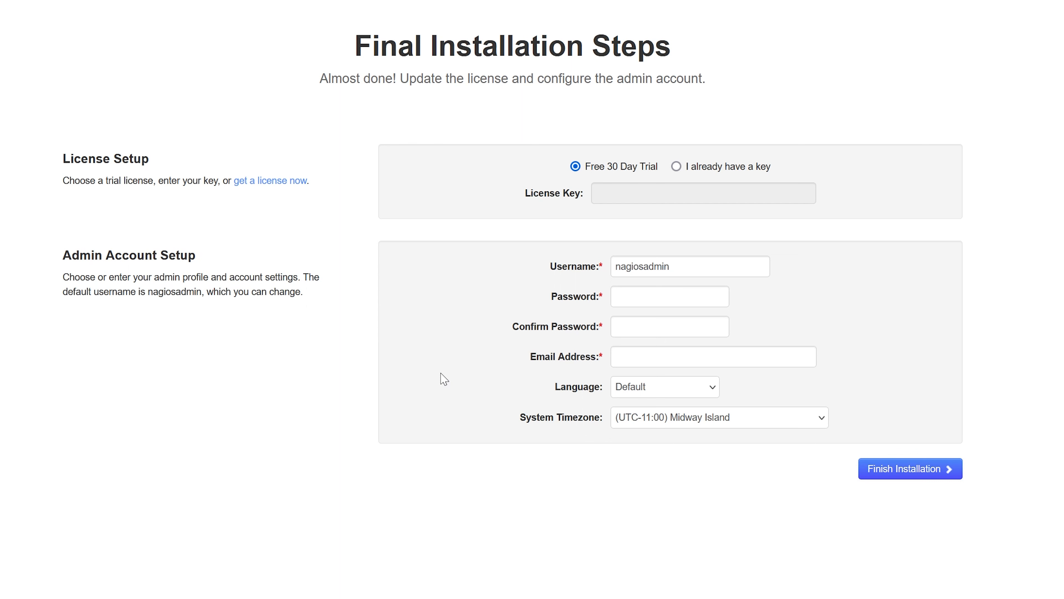
pyautogui.moveTo(614, 314)
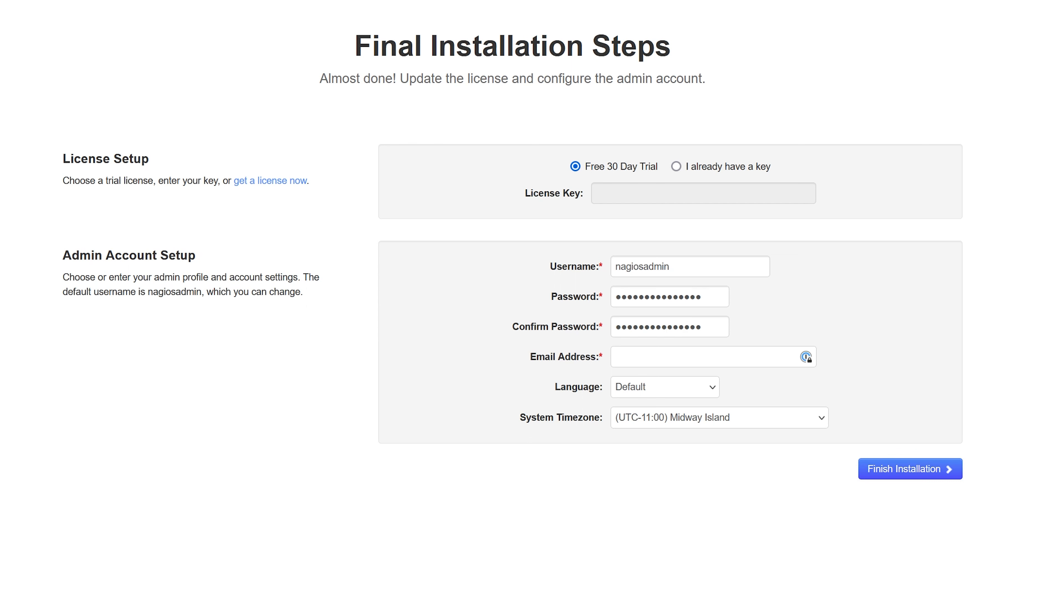
pyautogui.click(679, 356)
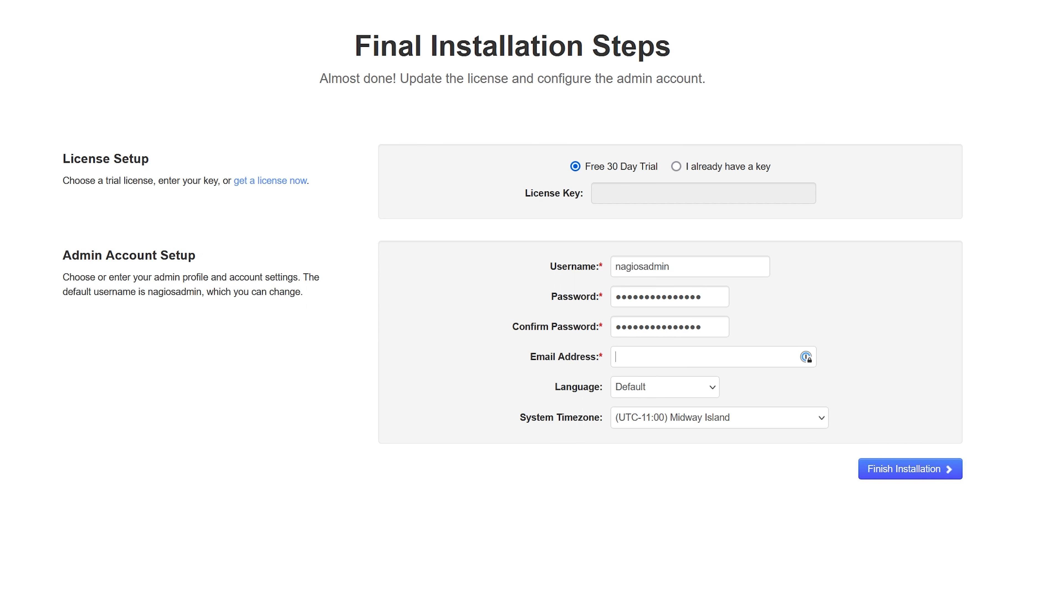
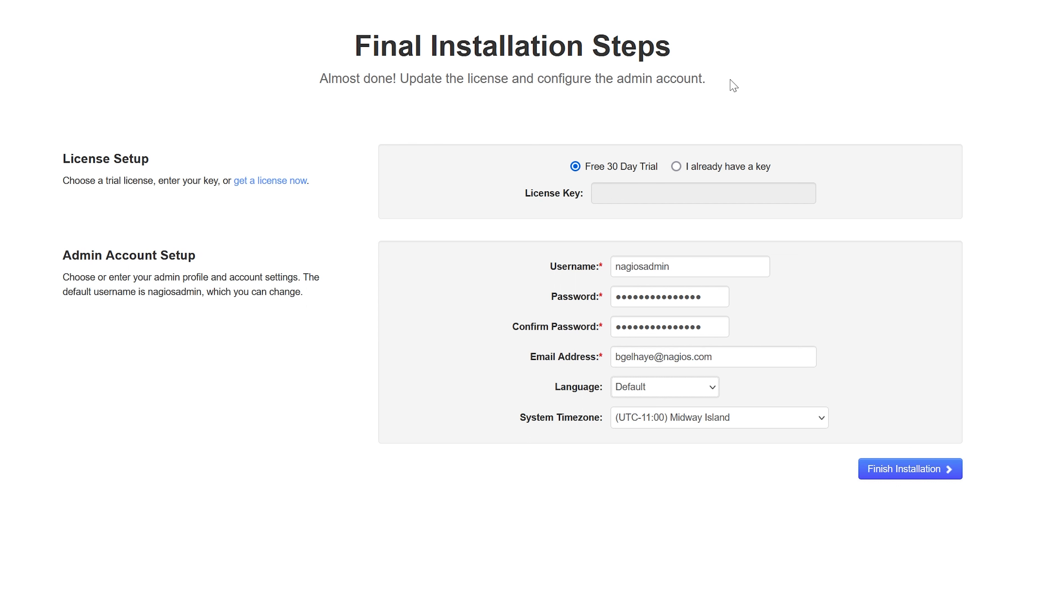
pyautogui.click(664, 386)
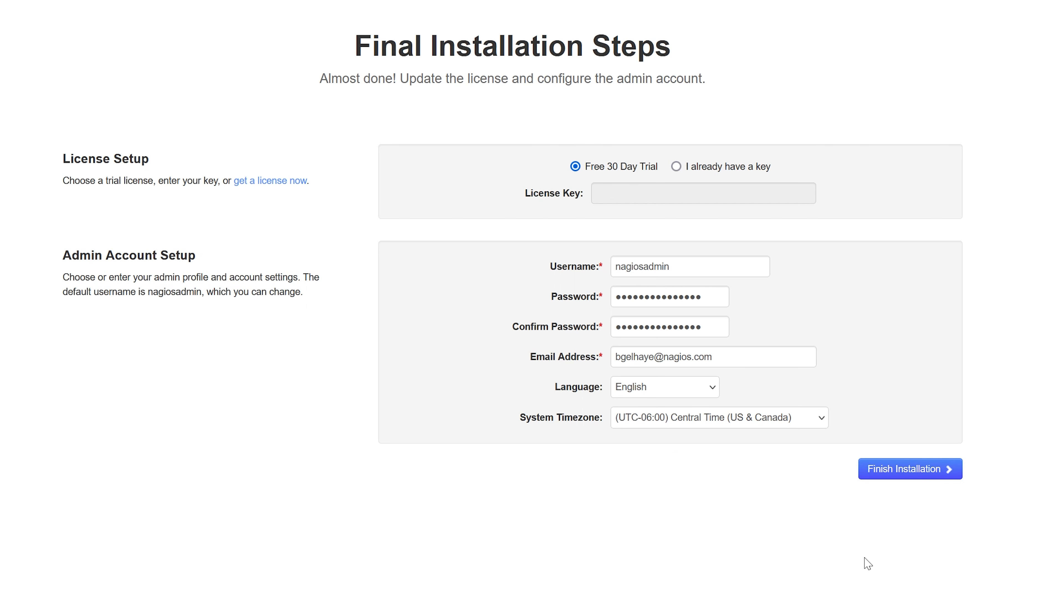
pyautogui.click(910, 469)
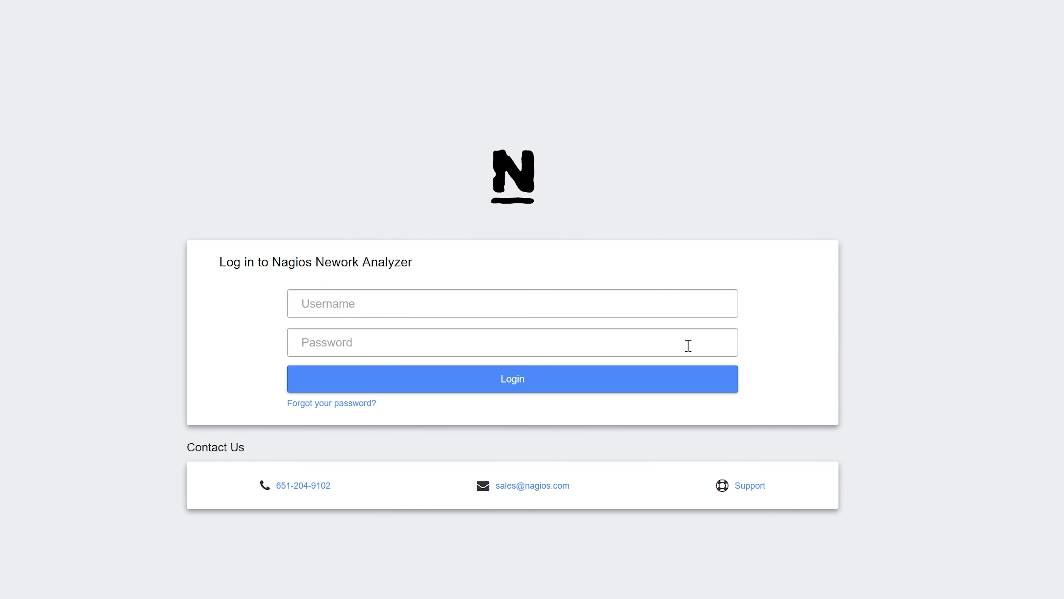
# - Log in as nagiosadmin to reach the empty dashboard
pyautogui.click(512, 303)
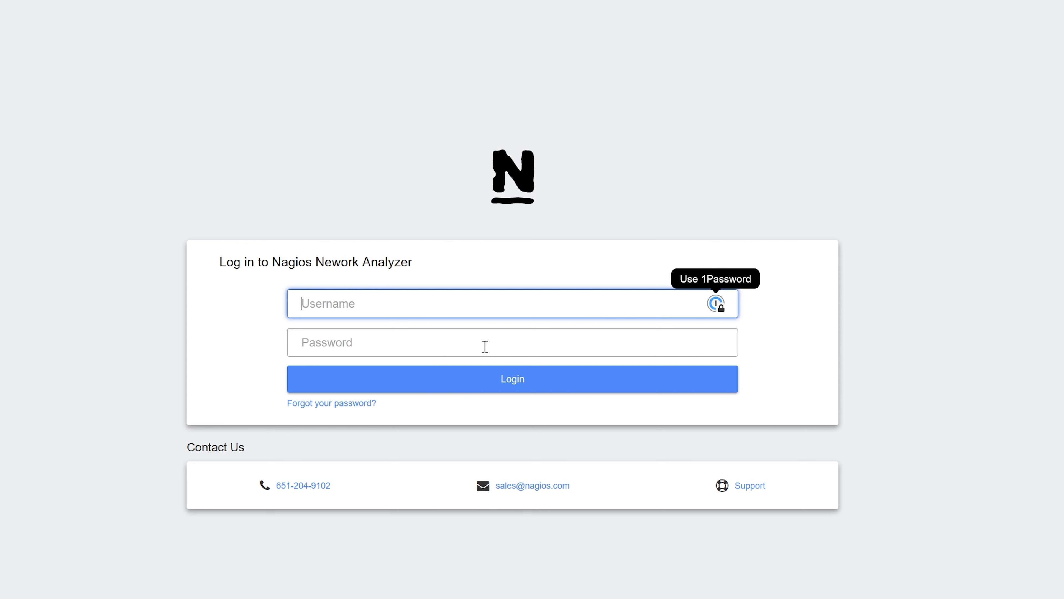
pyautogui.write('nagiosad')
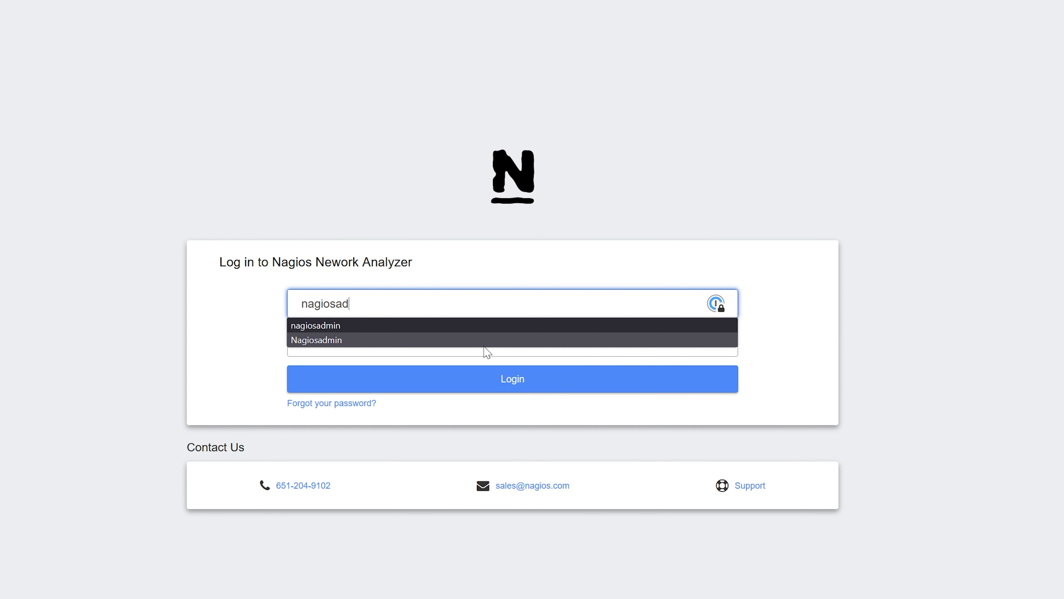
pyautogui.write('min')
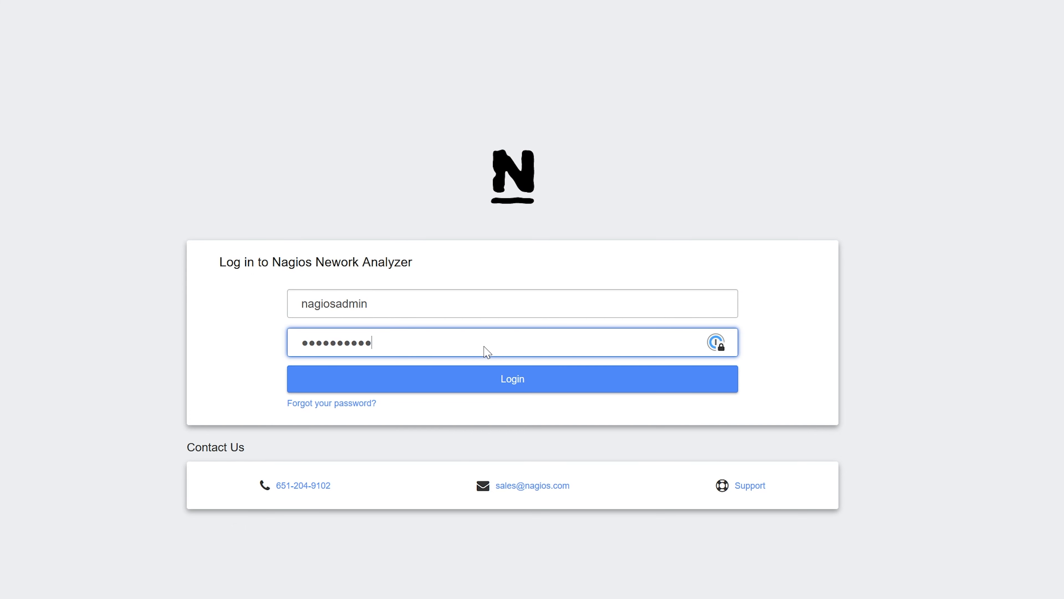
pyautogui.click(512, 378)
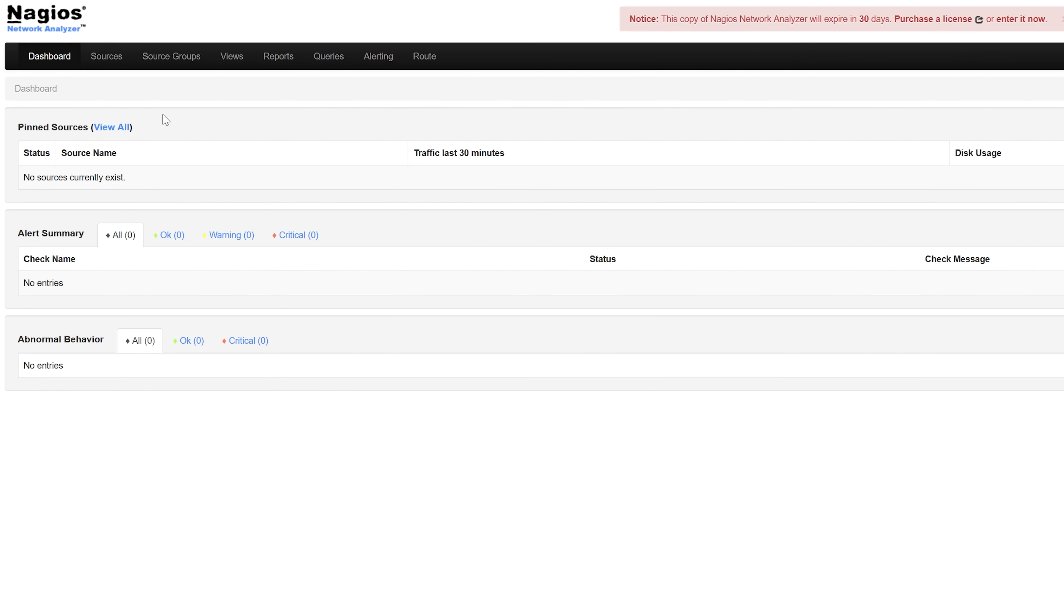
# - Go to Sources and start a new Create Source form
pyautogui.click(105, 55)
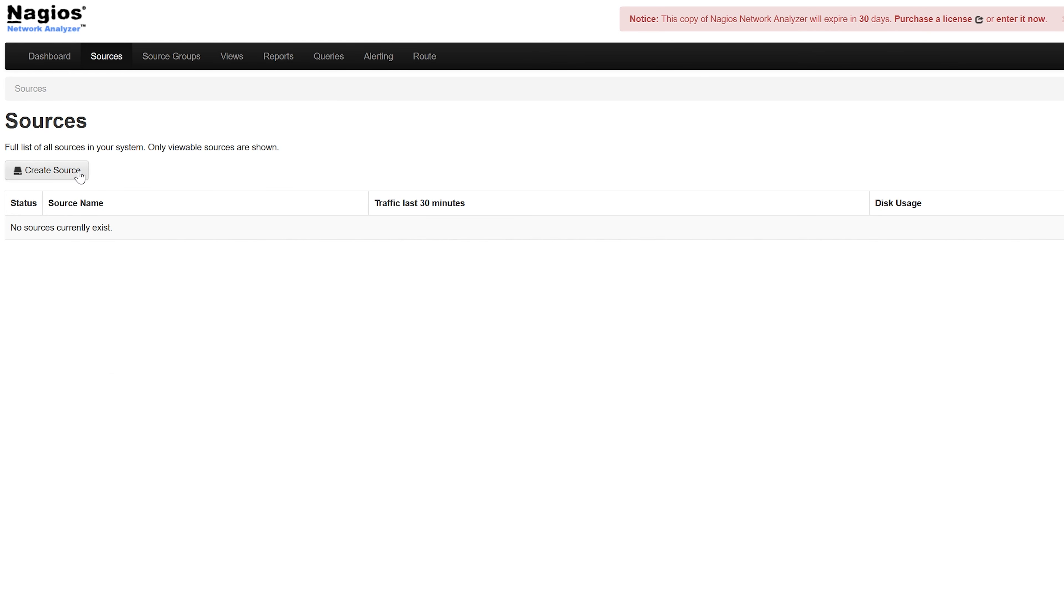
pyautogui.click(46, 170)
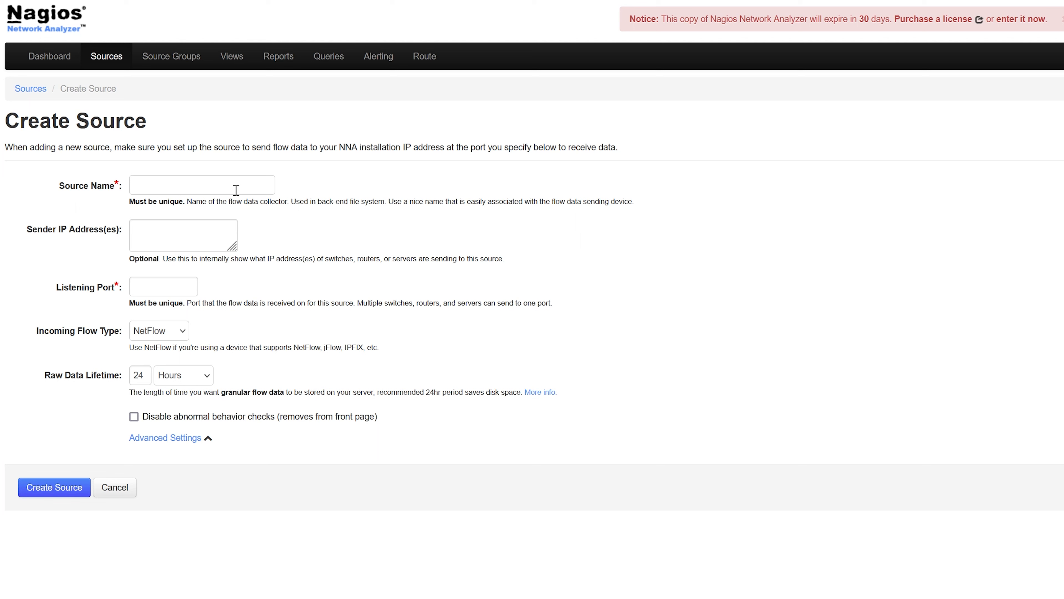
# - Name the source Aruba Switch with sender IP 192.168... and listening port 4444
pyautogui.click(202, 185)
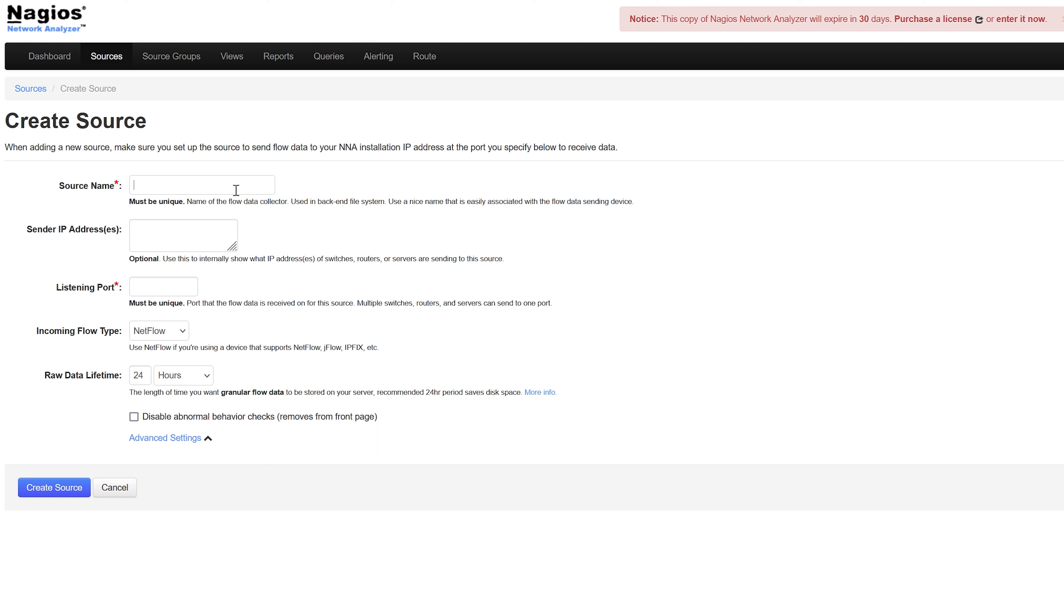
pyautogui.write('A')
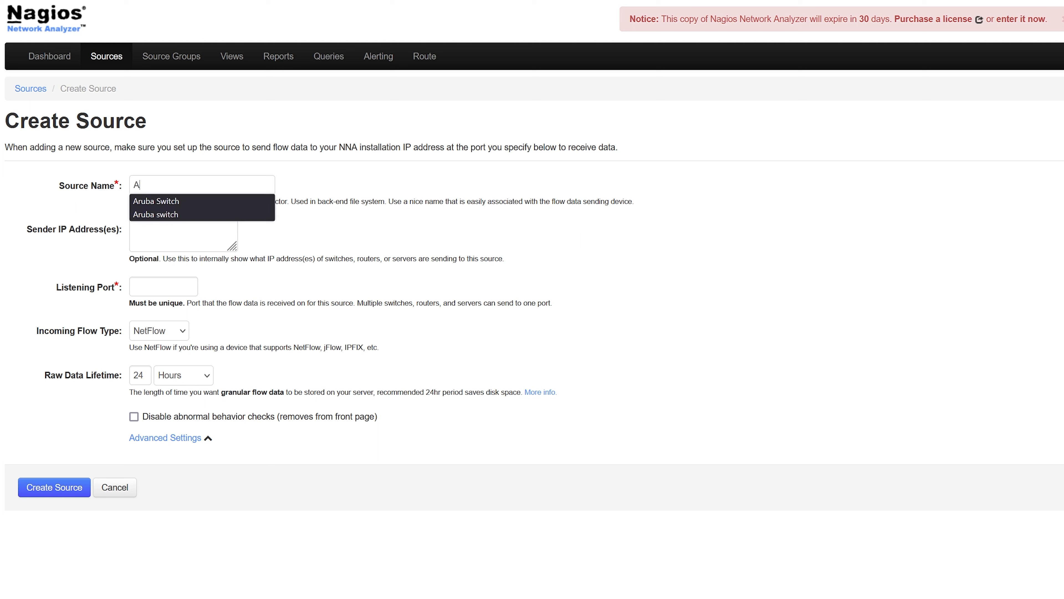
pyautogui.click(155, 200)
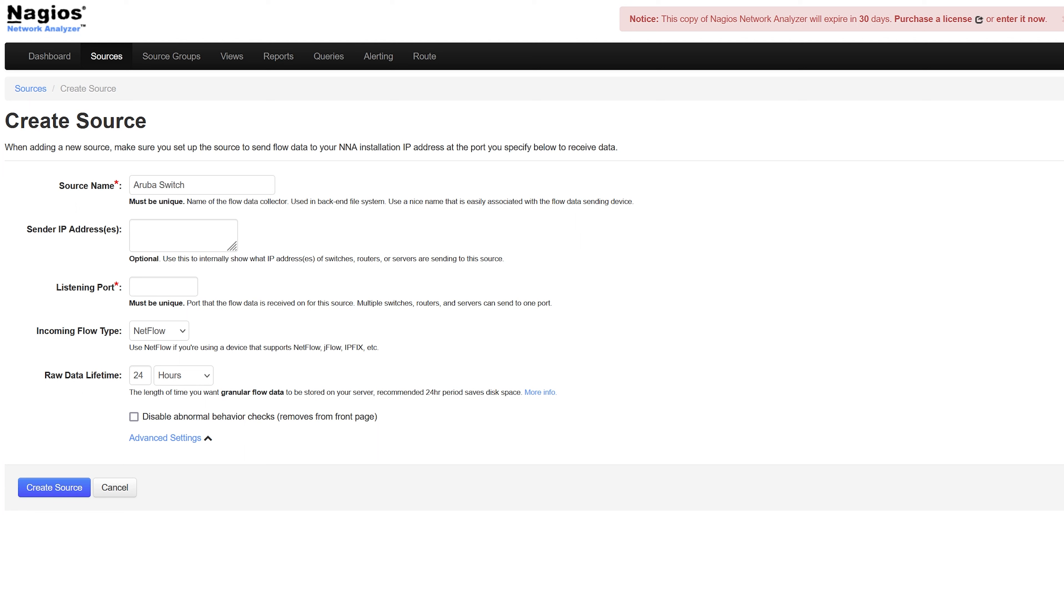
pyautogui.moveTo(348, 283)
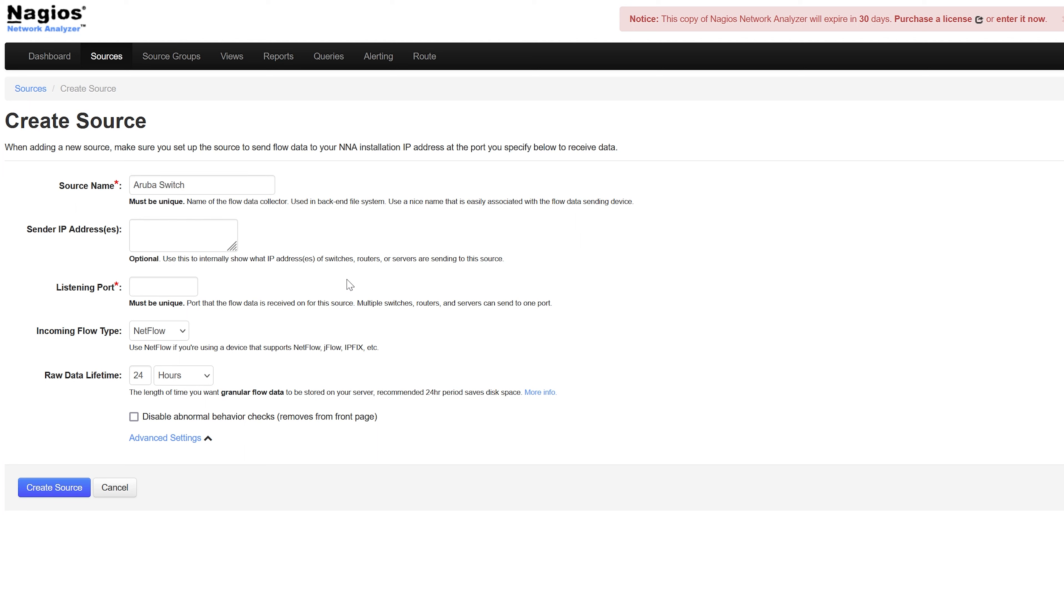
pyautogui.click(182, 235)
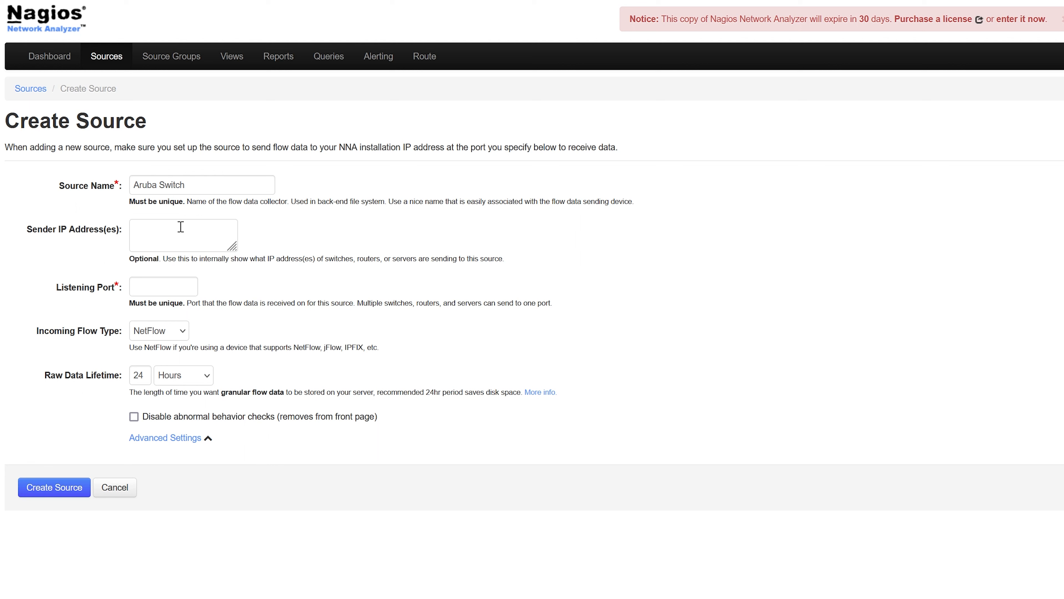
pyautogui.write('192')
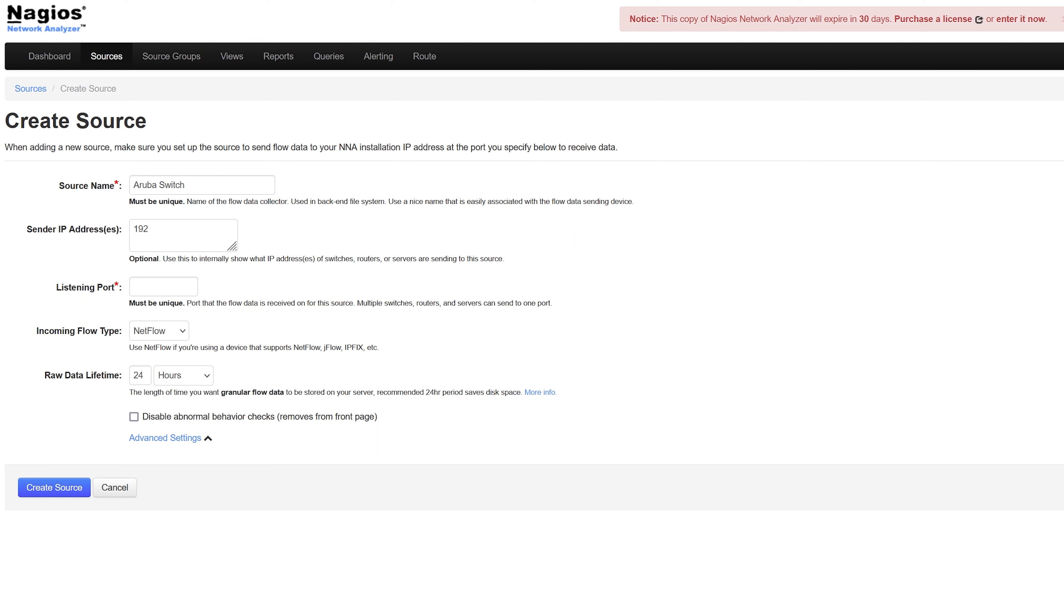
pyautogui.write('.168.105.20')
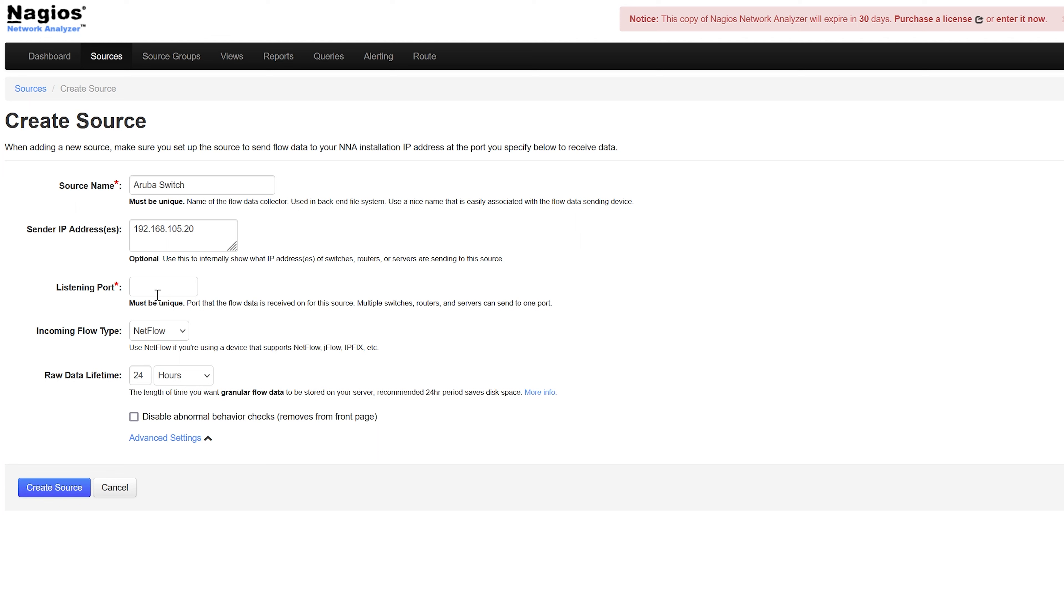
pyautogui.write('4444')
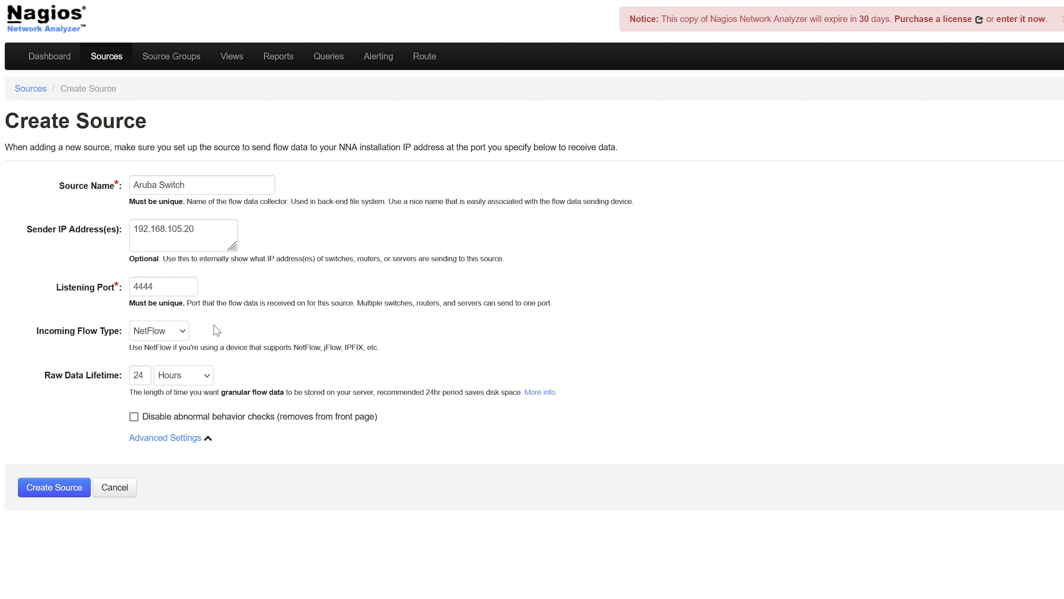
pyautogui.moveTo(163, 339)
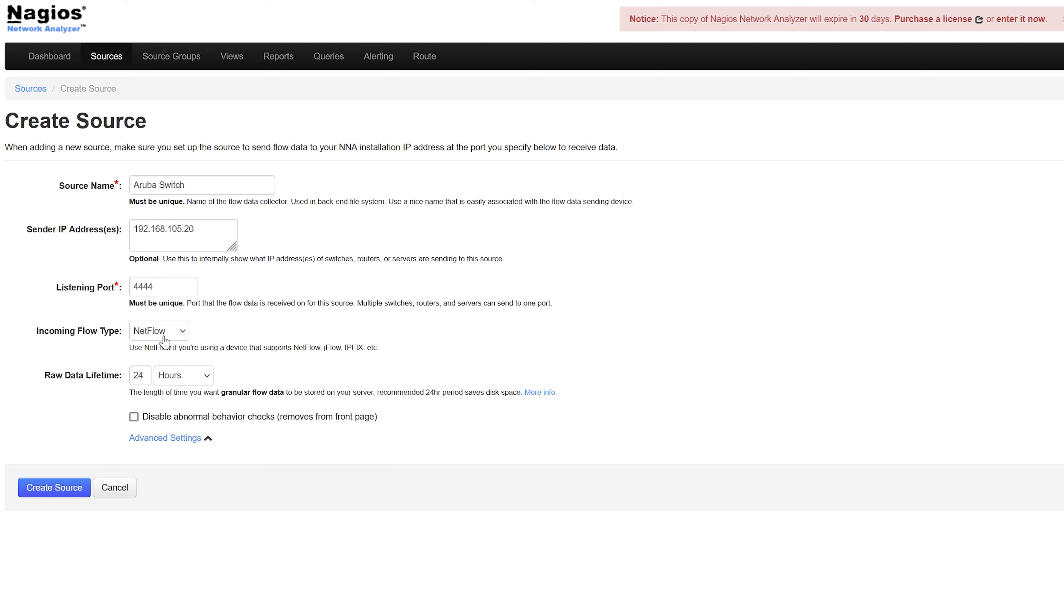
# - Set the incoming flow type to sFlow and create the Aruba Switch source
pyautogui.click(158, 330)
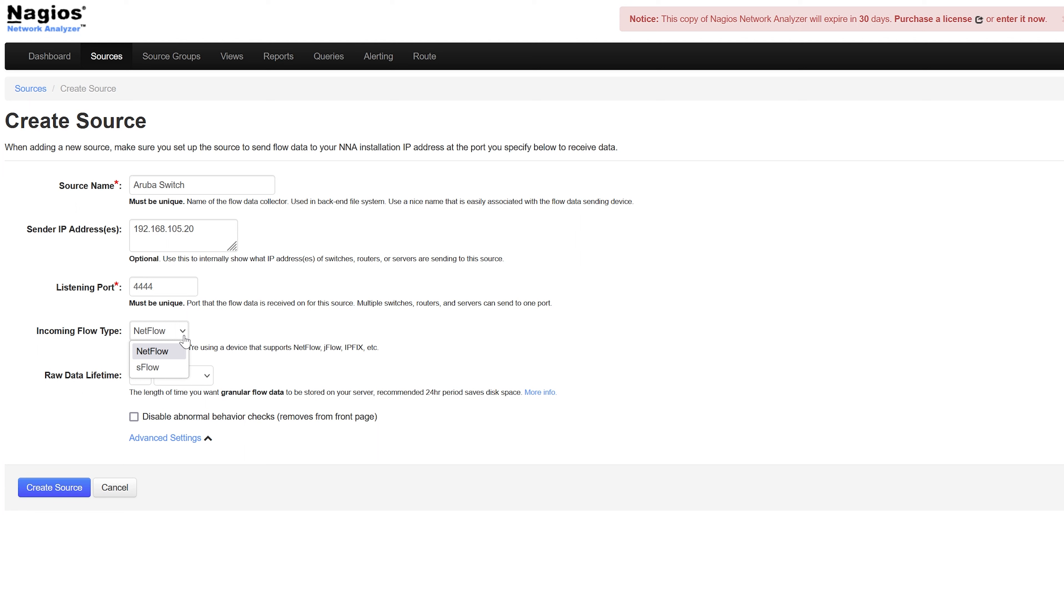
pyautogui.click(147, 367)
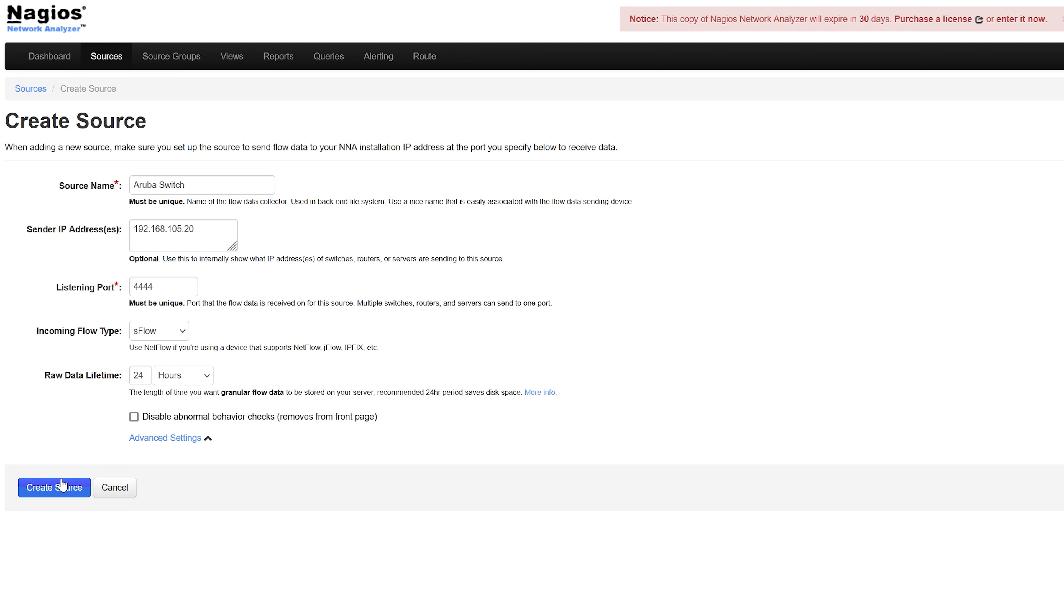
pyautogui.click(54, 486)
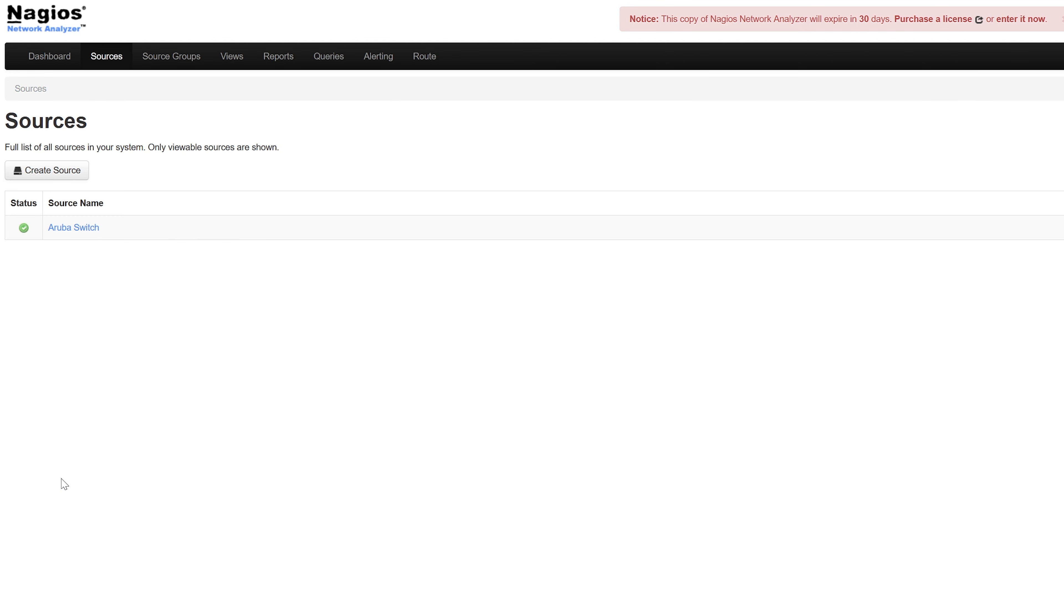
pyautogui.moveTo(103, 279)
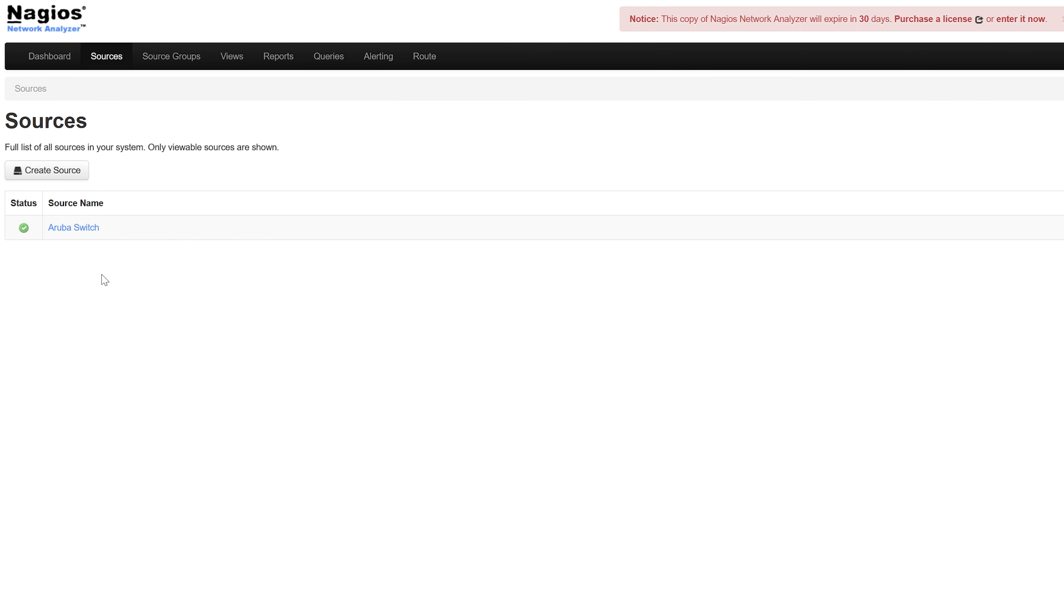
# - View the Aruba Switch source summary, then return to the dashboard
pyautogui.click(73, 227)
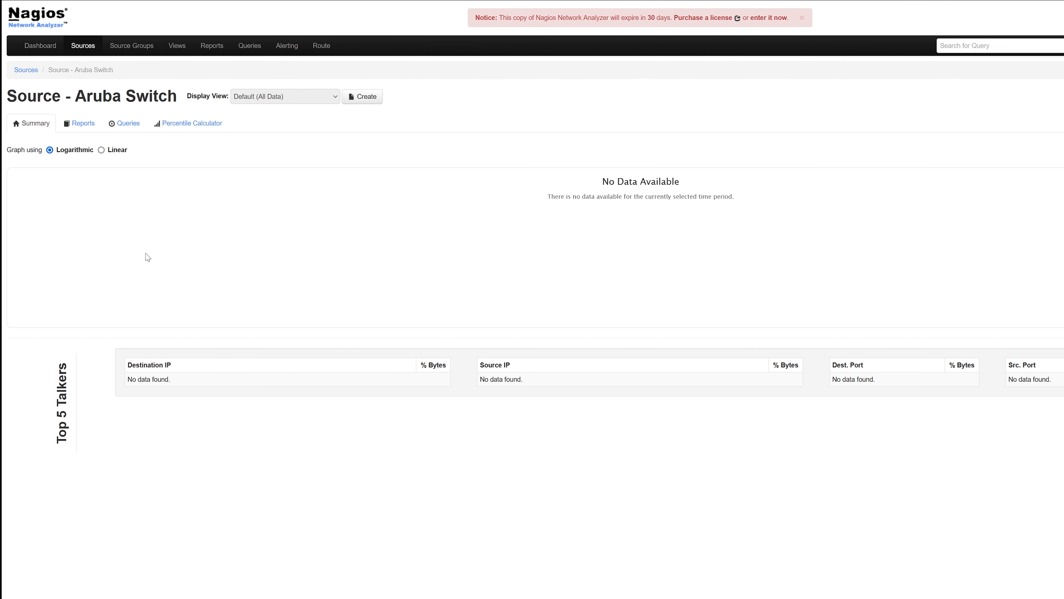
pyautogui.moveTo(535, 235)
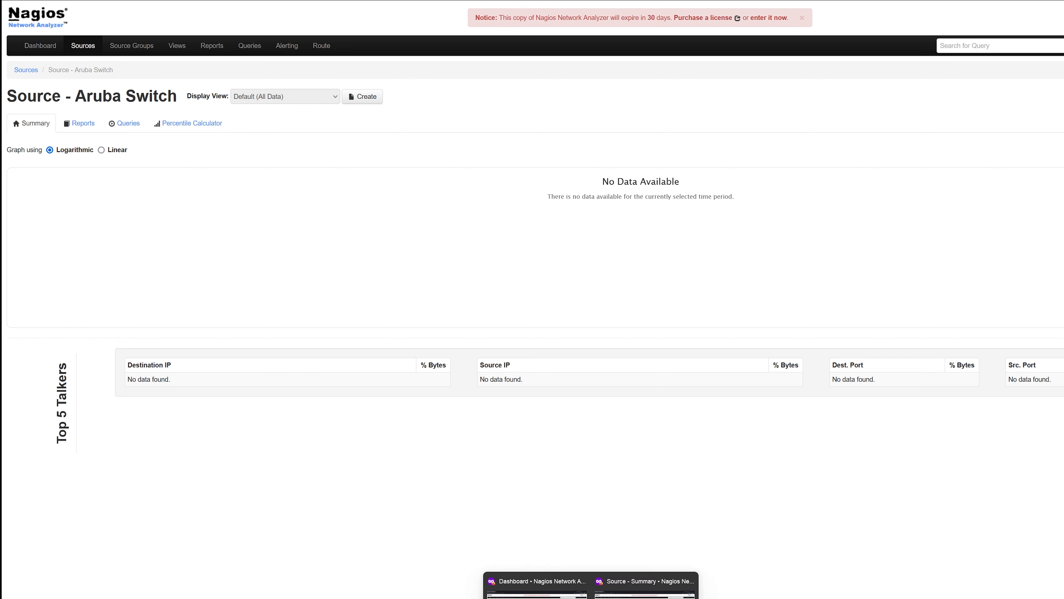
pyautogui.click(39, 45)
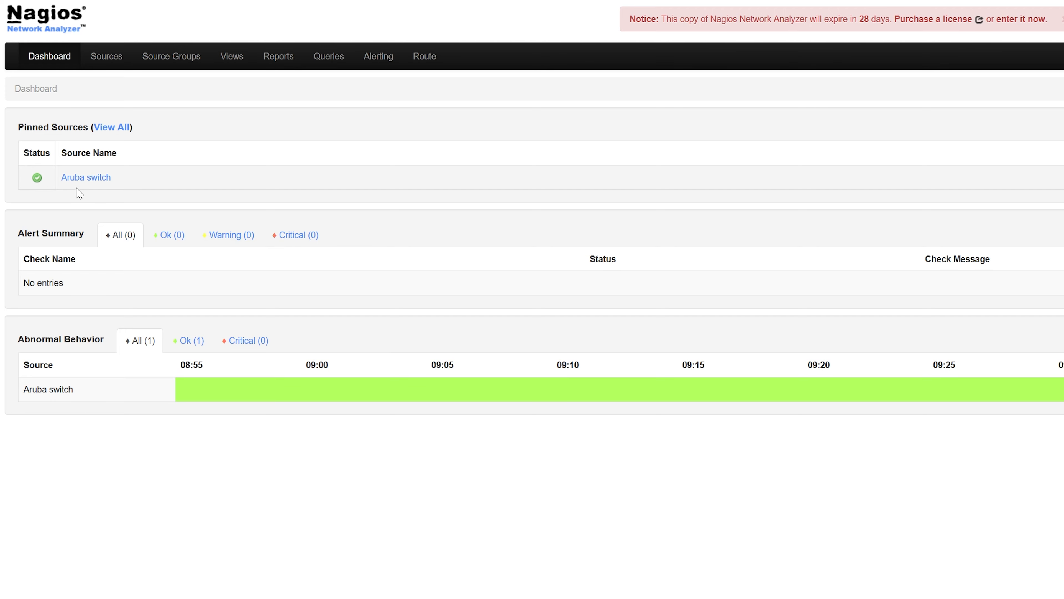
pyautogui.moveTo(71, 175)
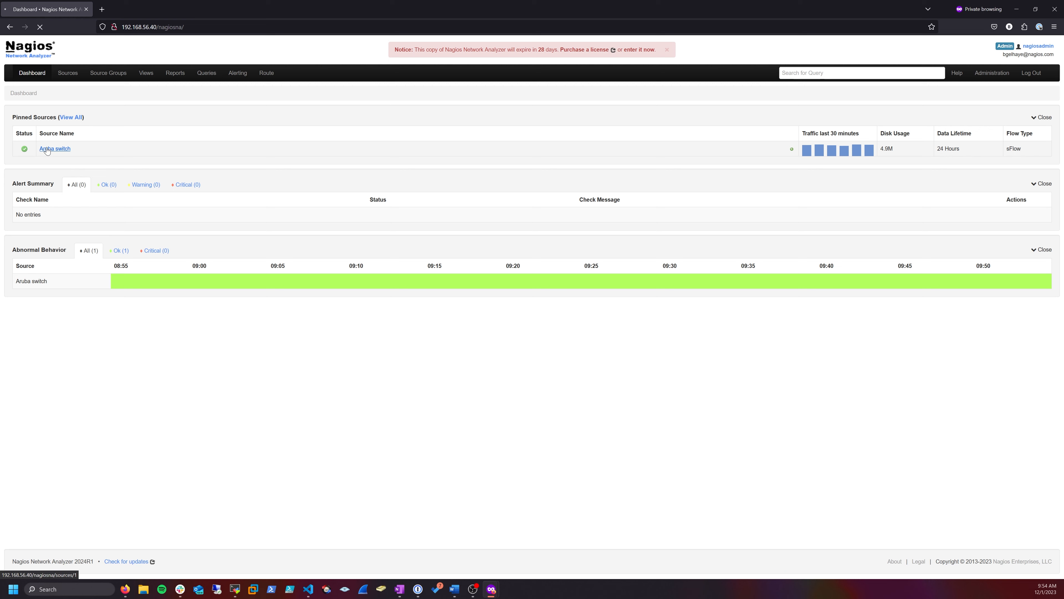
# - Open Aruba switch from Pinned Sources and zoom its bandwidth graph to 09:42–09:49
pyautogui.click(55, 148)
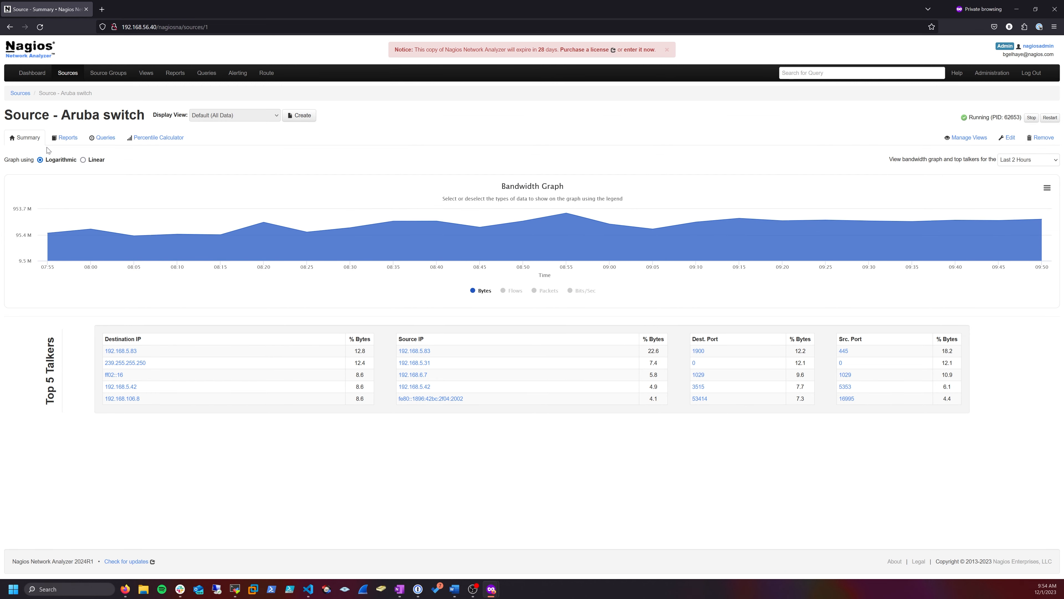
pyautogui.moveTo(5, 133)
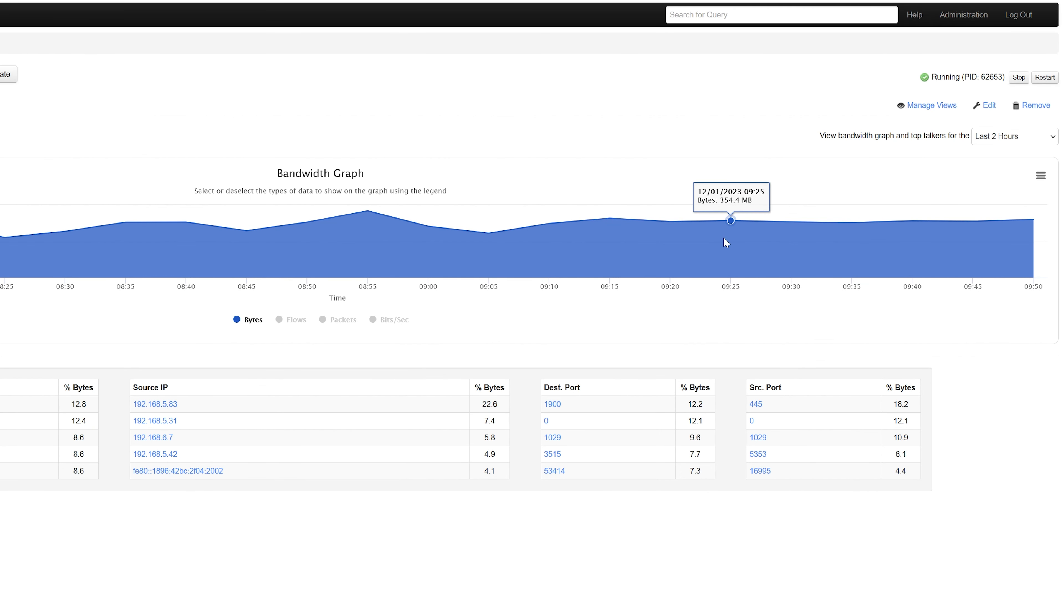
pyautogui.click(1014, 136)
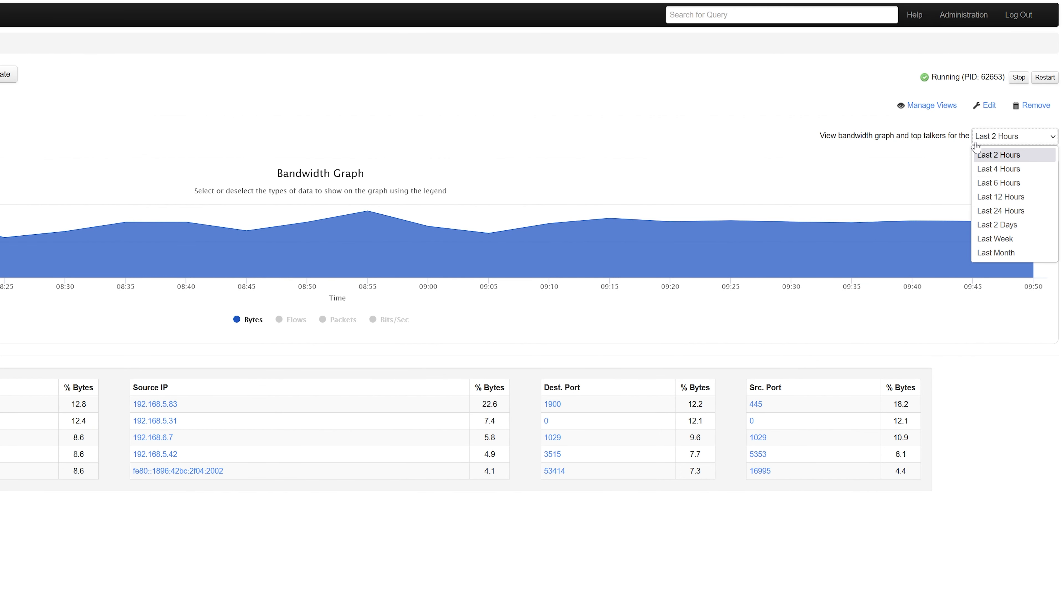
pyautogui.moveTo(999, 169)
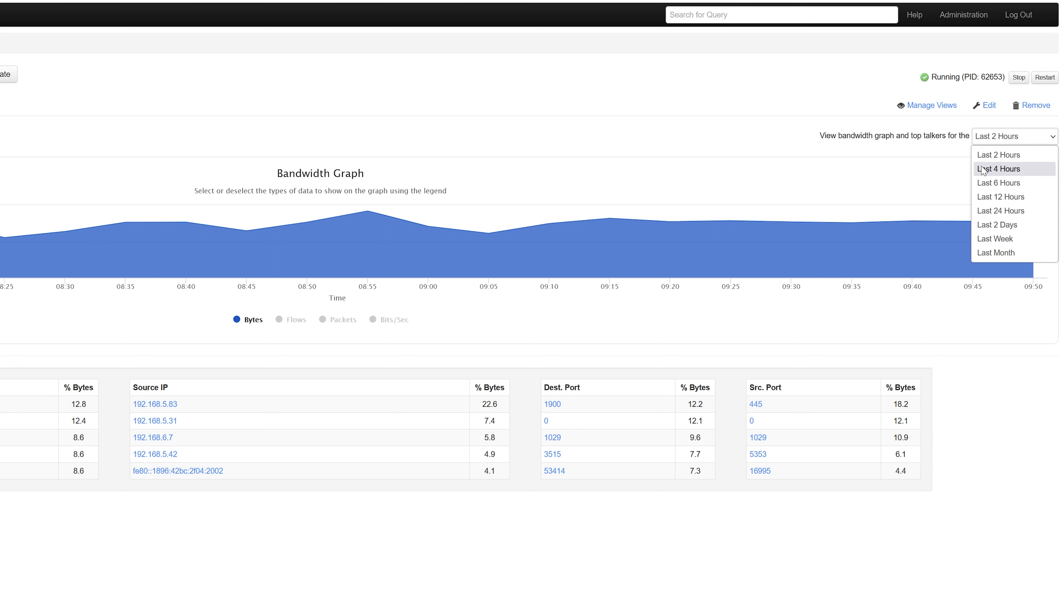
pyautogui.moveTo(1001, 211)
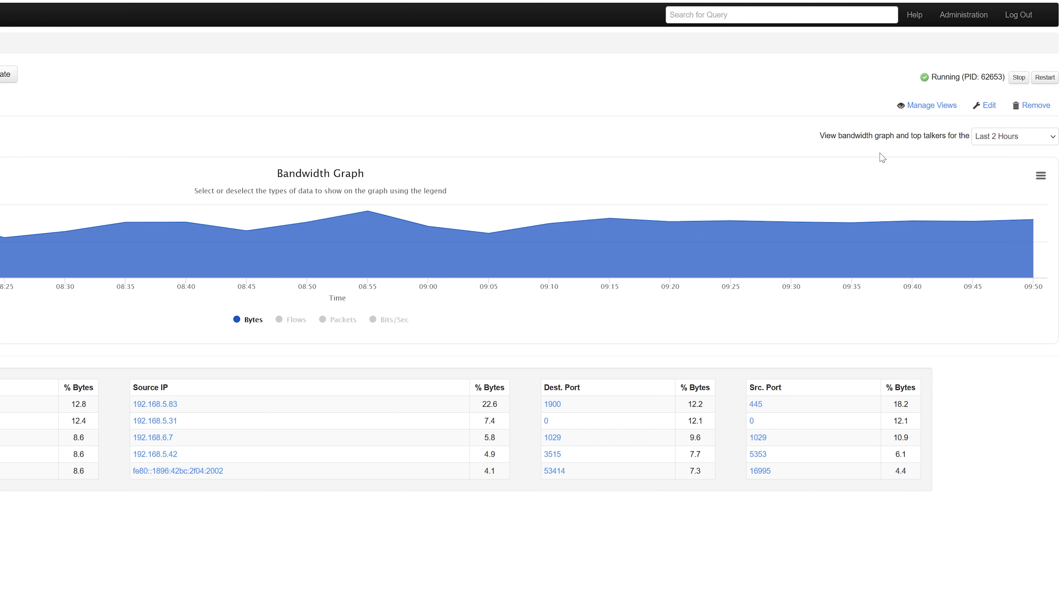
pyautogui.moveTo(972, 222)
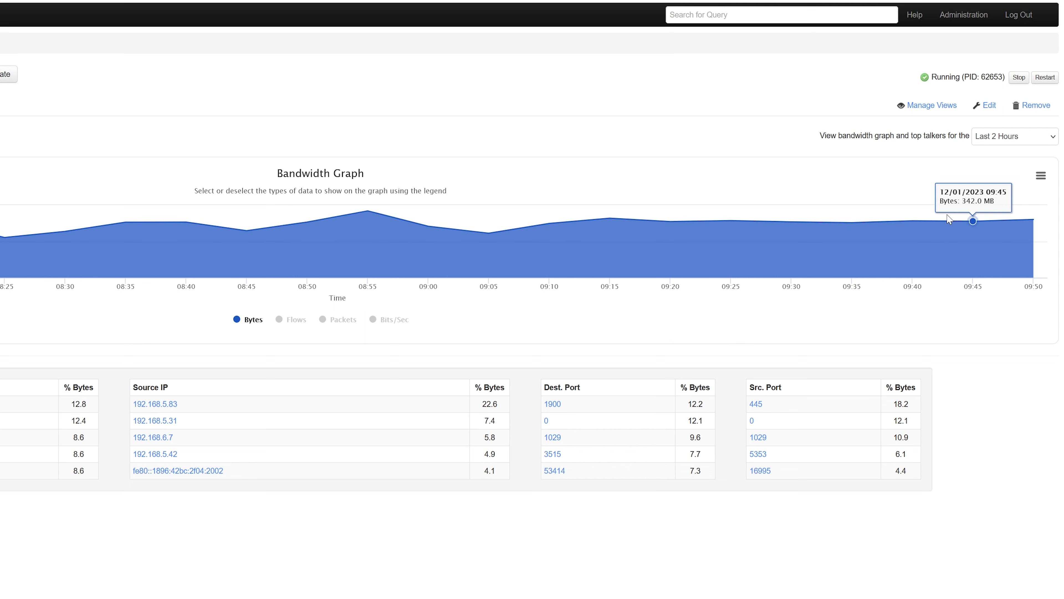
pyautogui.click(1013, 136)
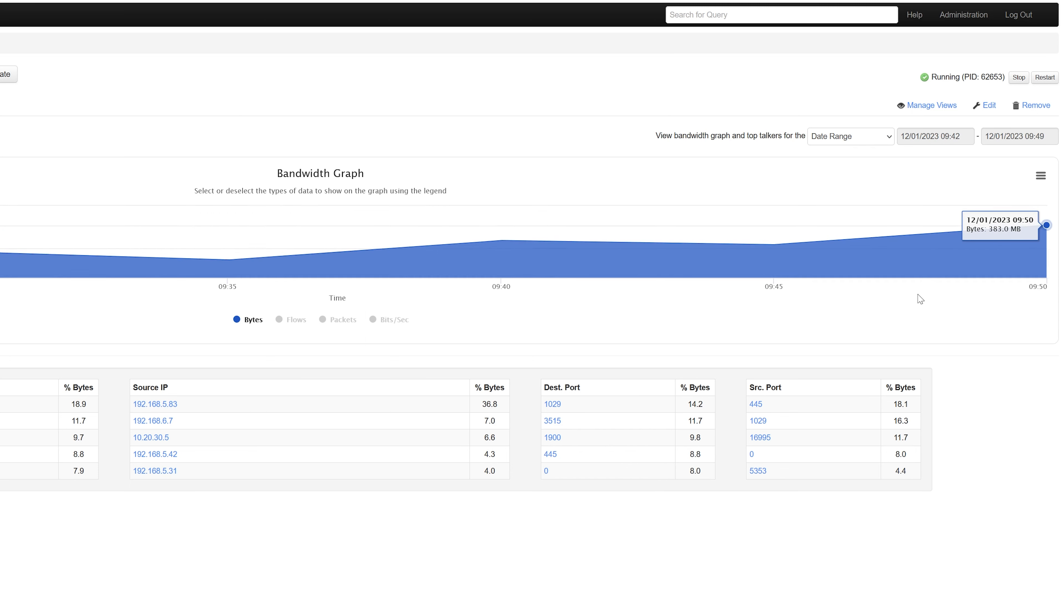
pyautogui.moveTo(479, 241)
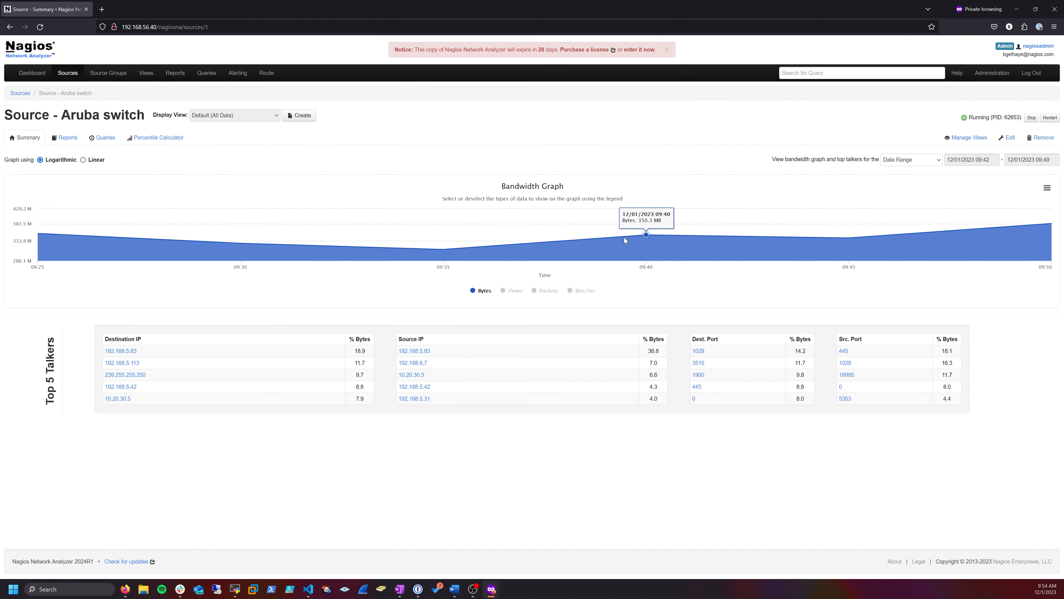
pyautogui.moveTo(445, 245)
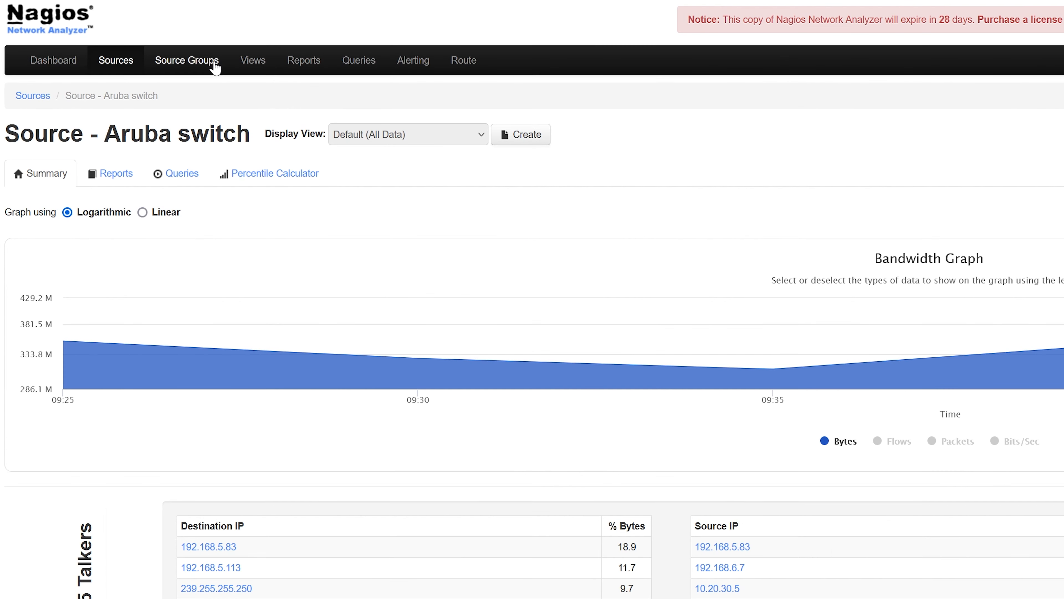
# - Go to Source Groups and start a new Create Source Group form
pyautogui.click(186, 60)
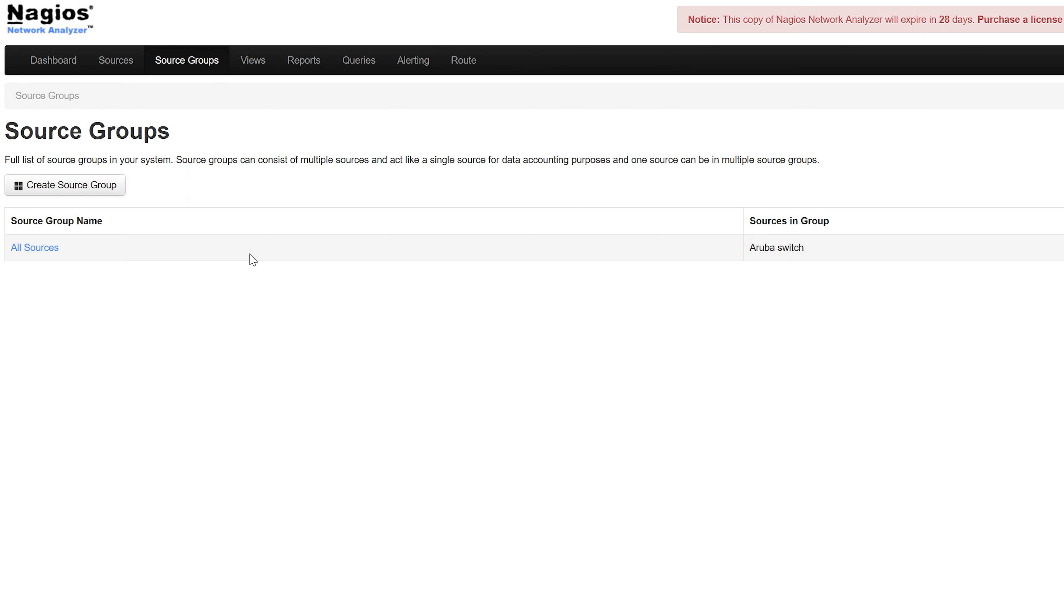
pyautogui.click(65, 185)
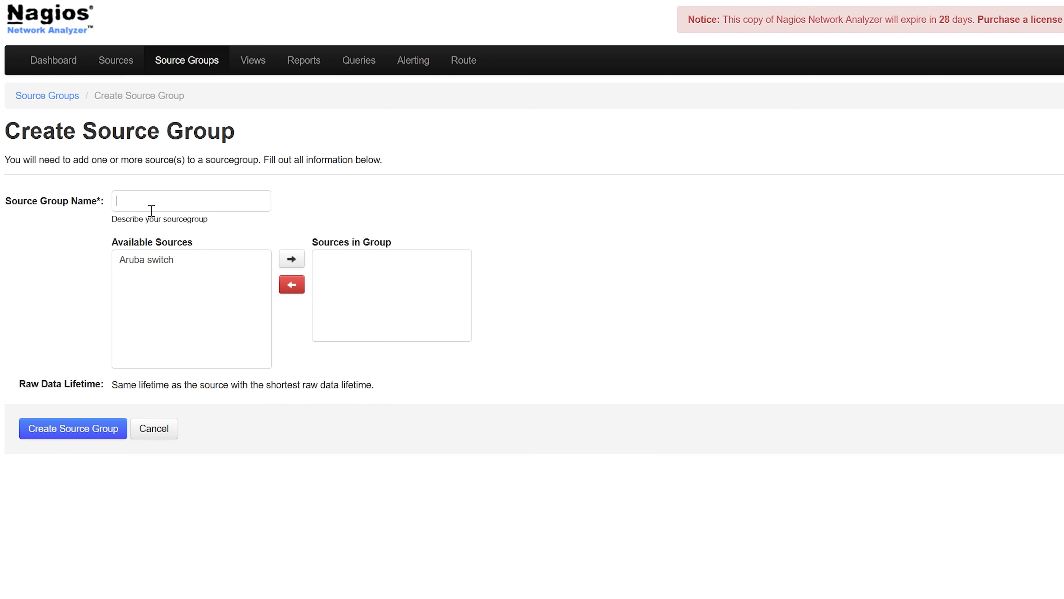
# - Create source group HQ-SR containing the Aruba switch
pyautogui.write('HQ-SR')
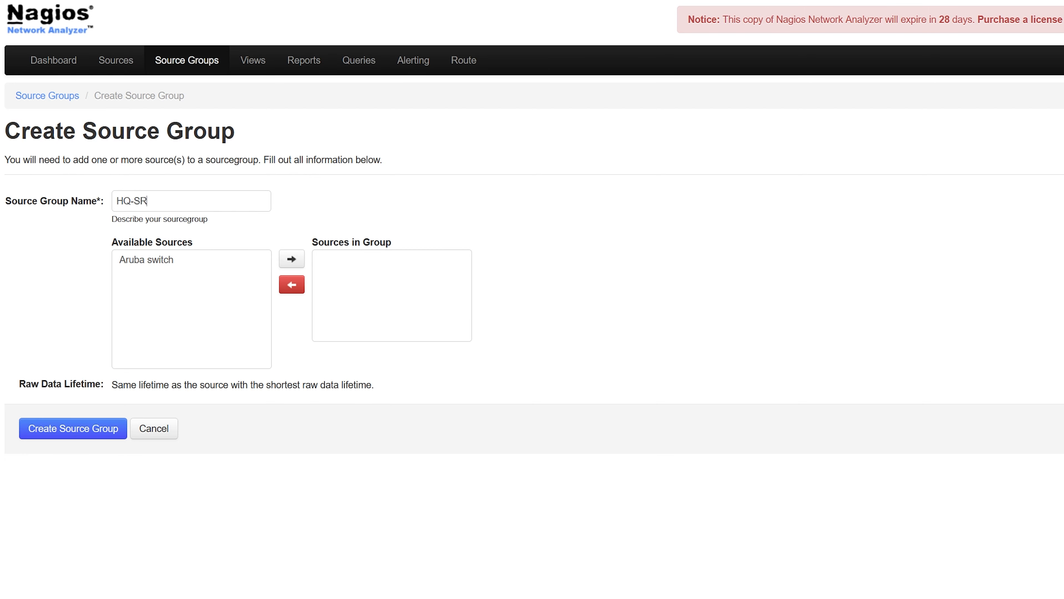
pyautogui.click(145, 259)
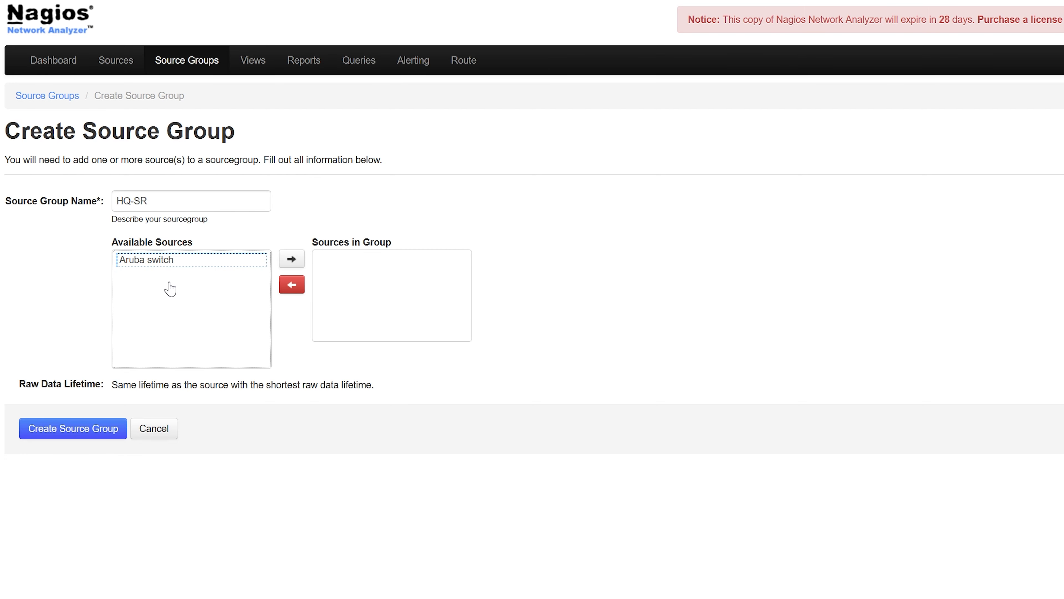
pyautogui.moveTo(178, 287)
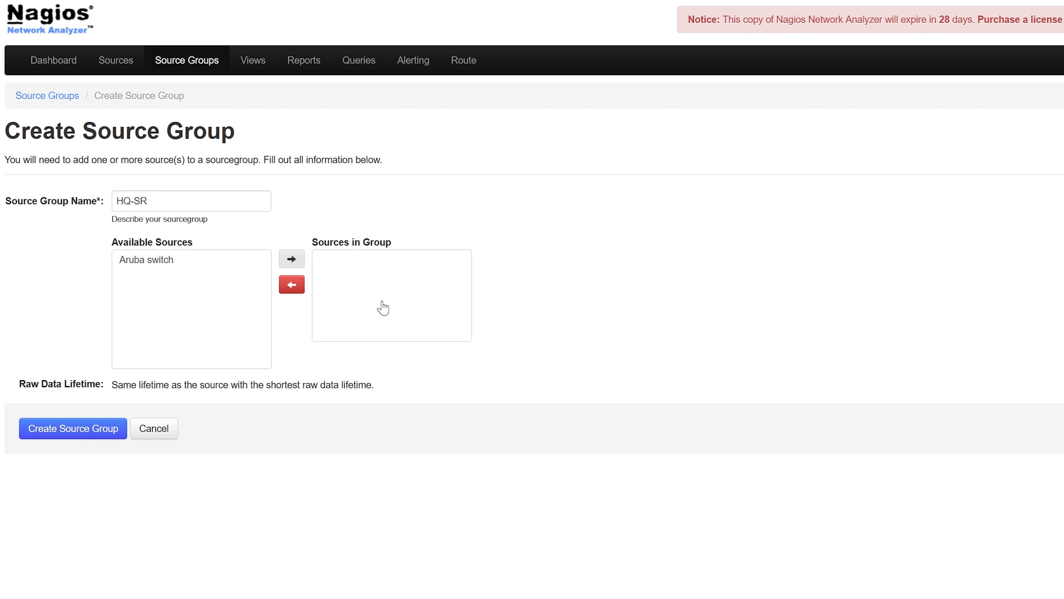
pyautogui.click(291, 259)
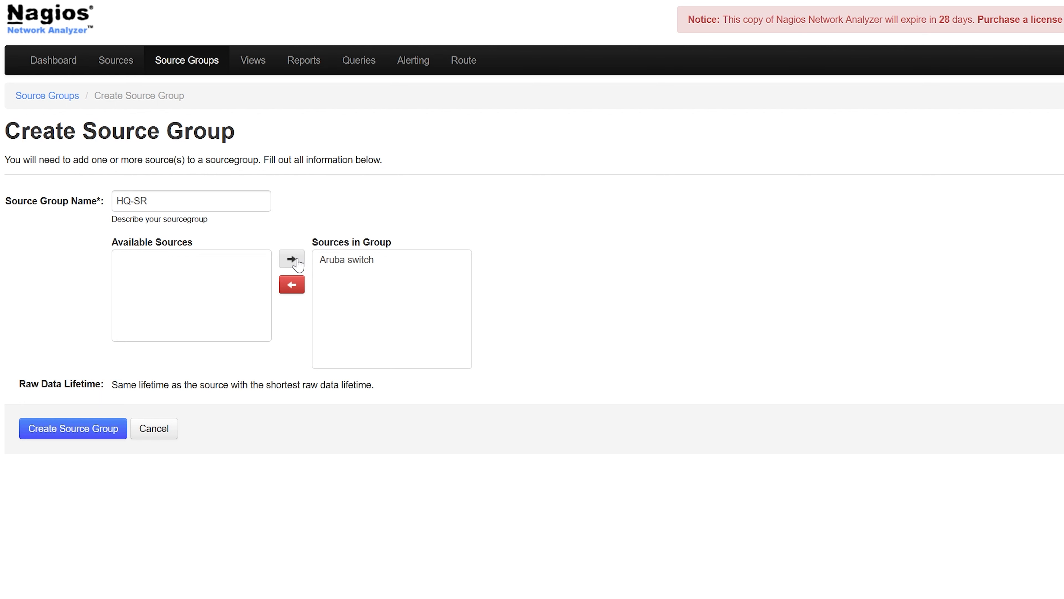
pyautogui.moveTo(148, 353)
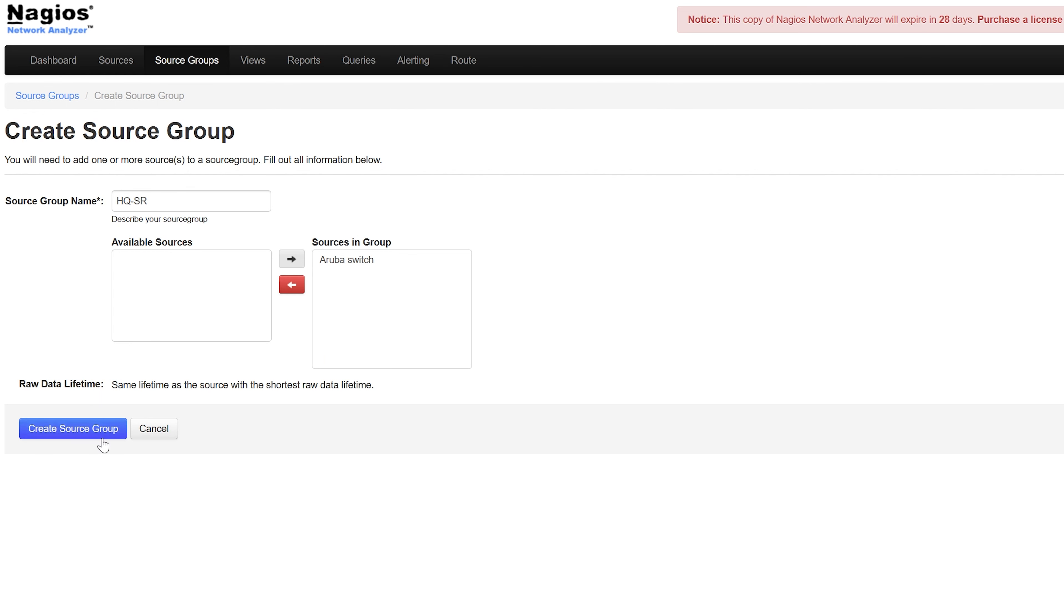
pyautogui.click(73, 427)
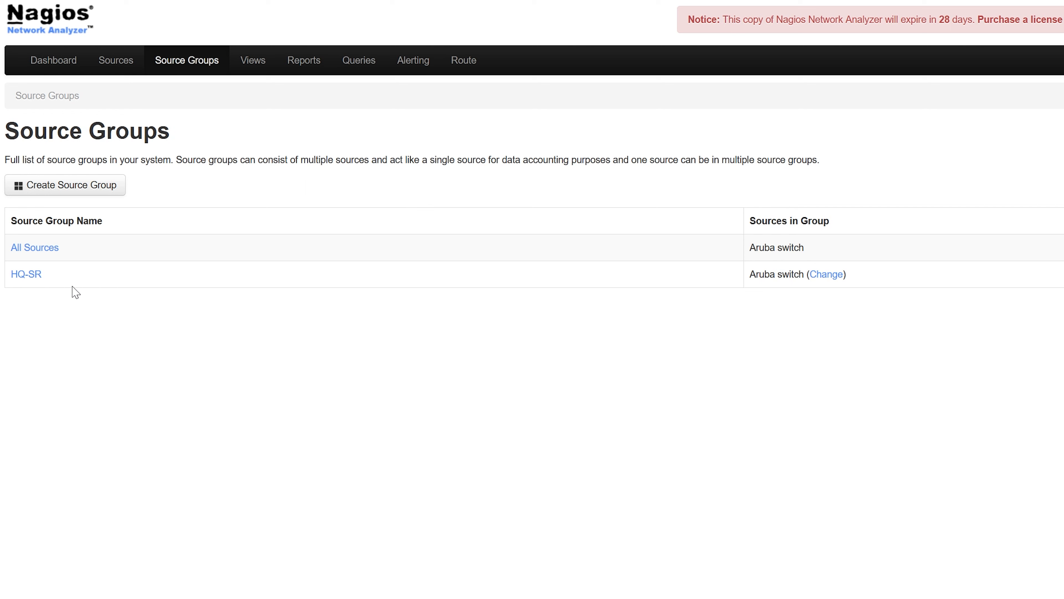
pyautogui.moveTo(34, 247)
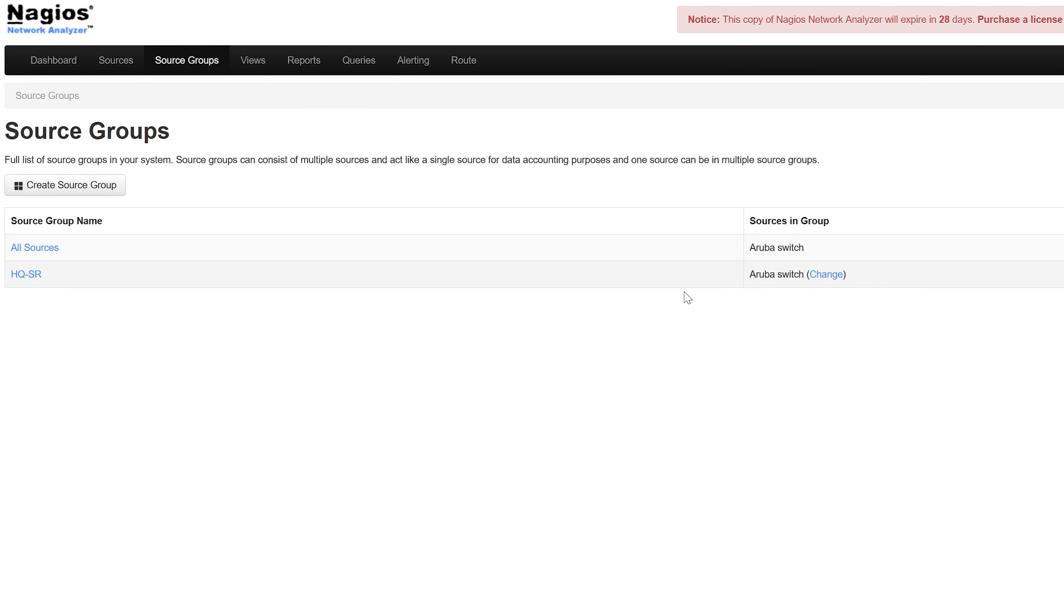
pyautogui.moveTo(907, 291)
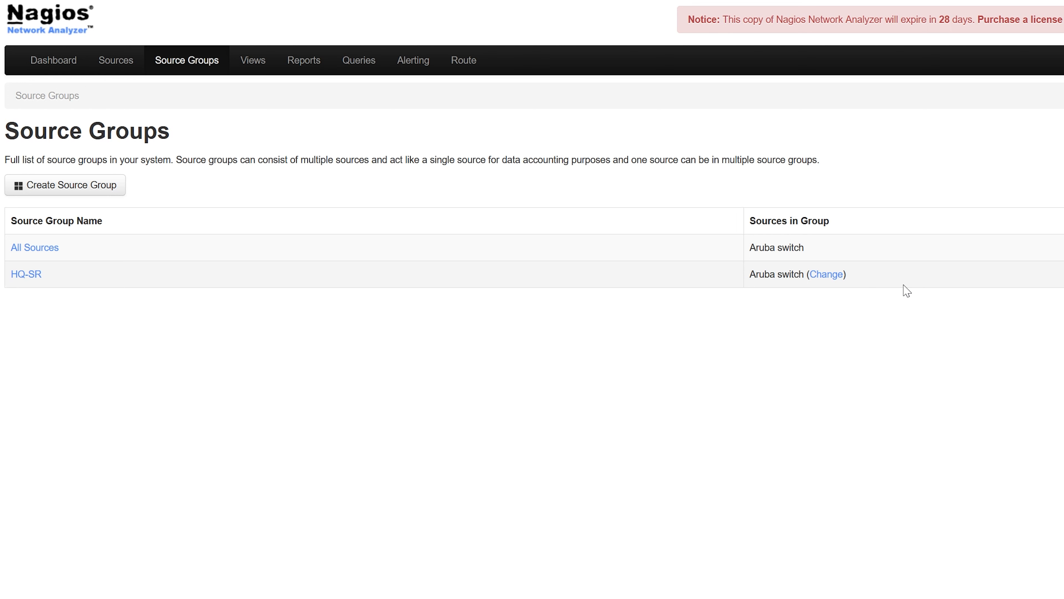
pyautogui.moveTo(538, 327)
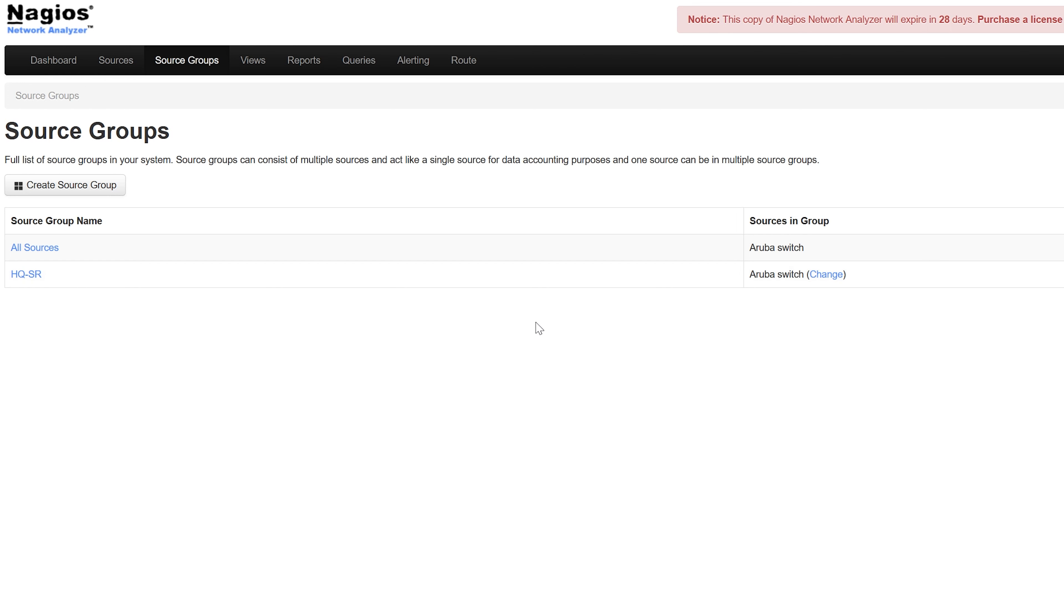
# - Go to the Reports page listing the saved top-talkers reports
pyautogui.click(303, 60)
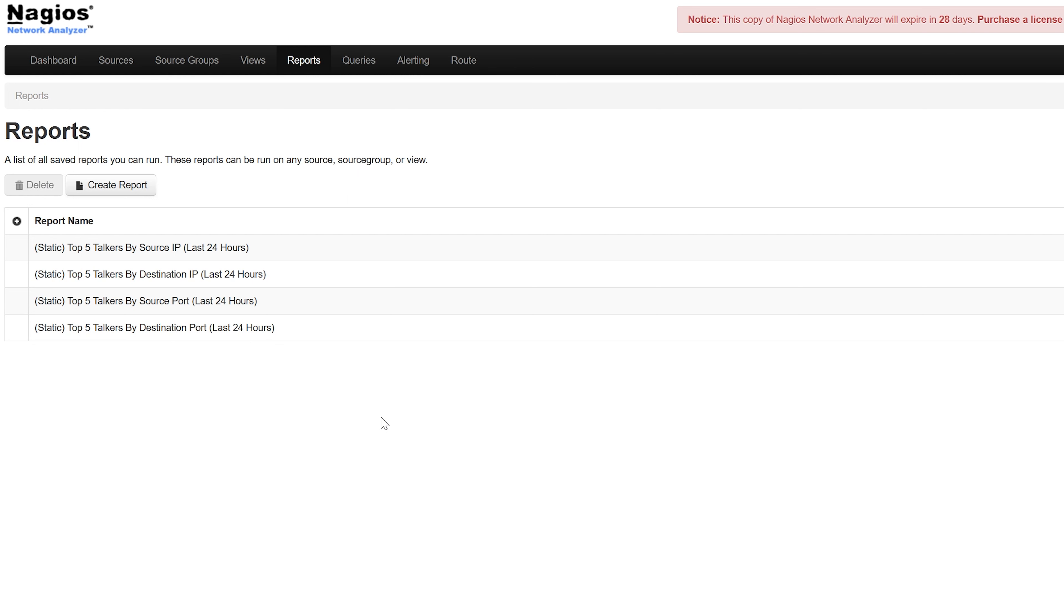
pyautogui.moveTo(529, 407)
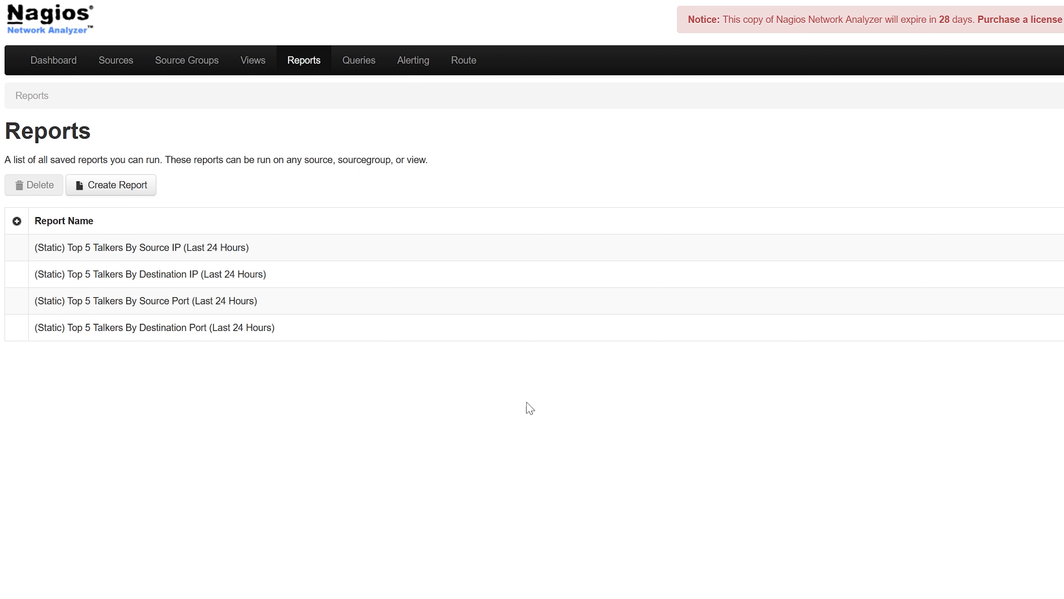
pyautogui.moveTo(199, 195)
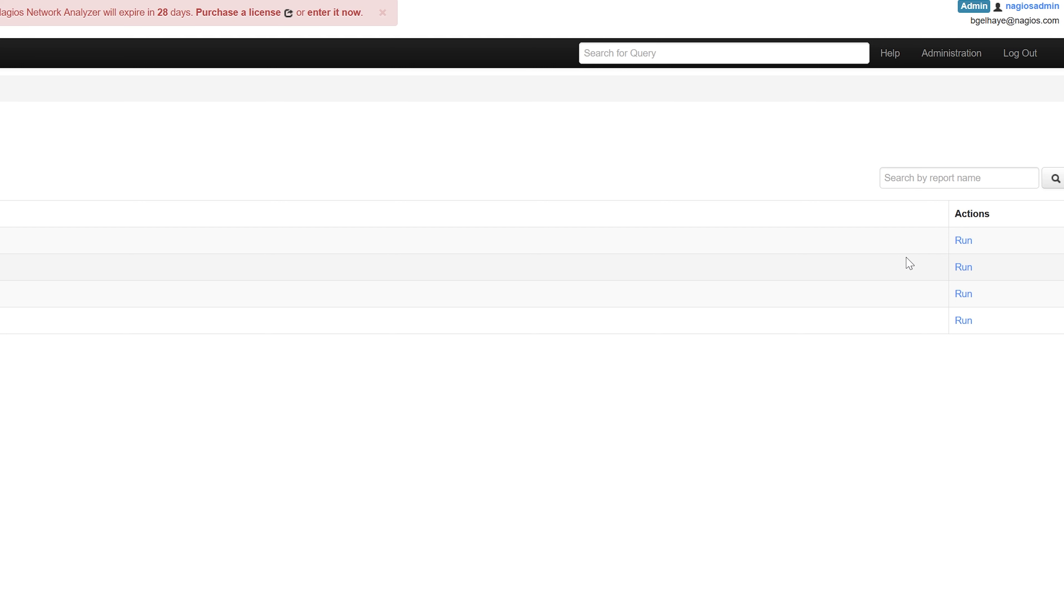
pyautogui.moveTo(981, 272)
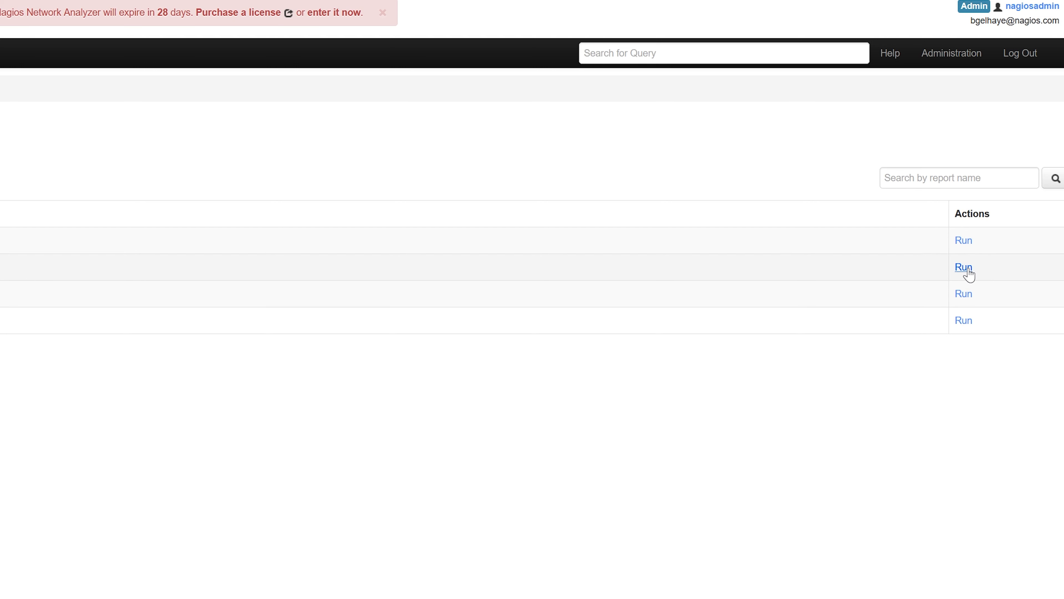
pyautogui.click(963, 267)
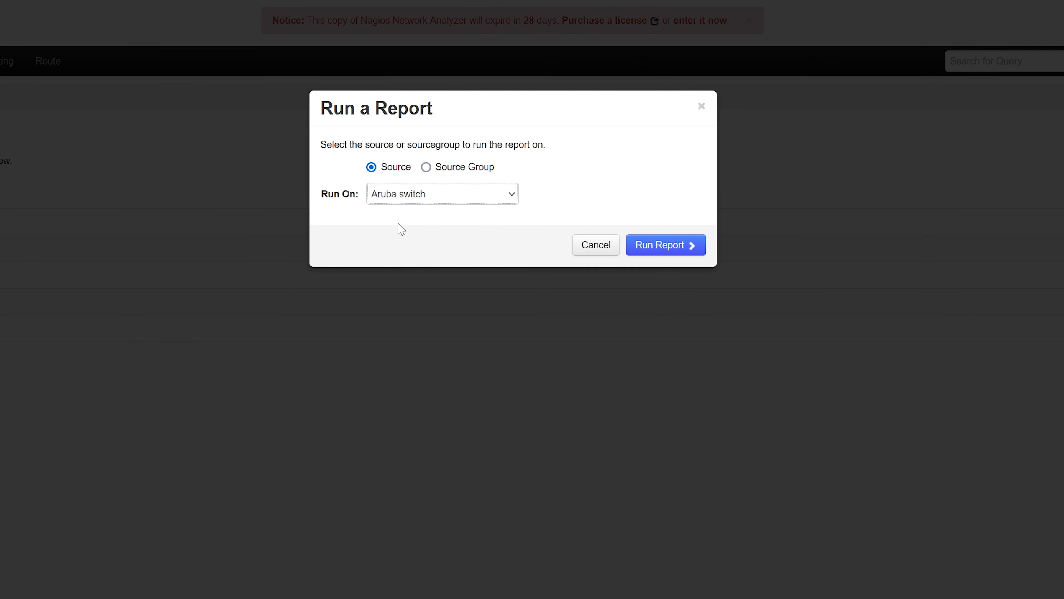
# - Run the Top 5 Talkers By Destination IP report on the single Aruba switch source
pyautogui.click(426, 167)
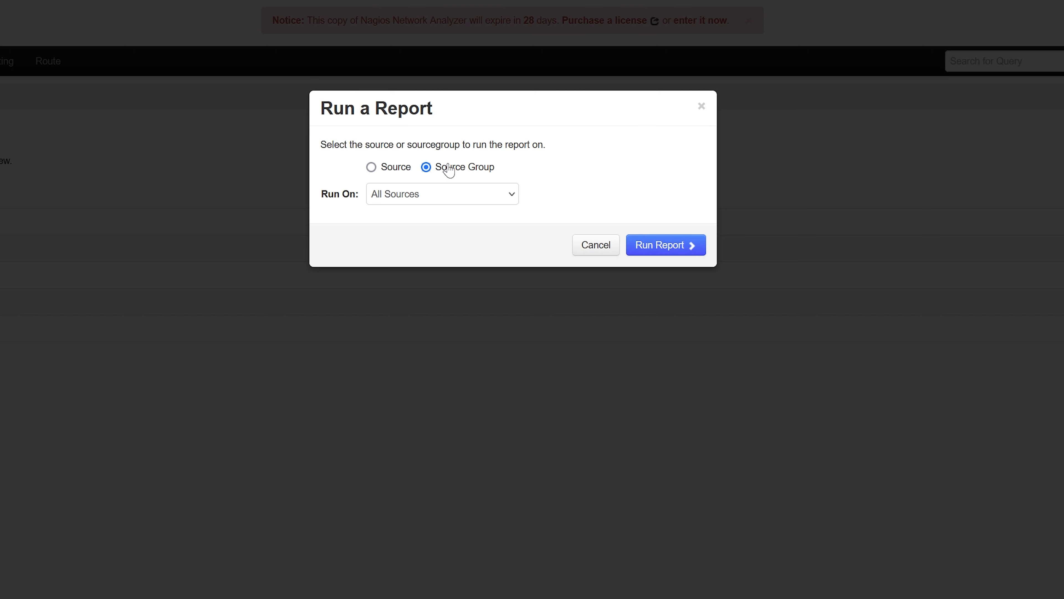
pyautogui.moveTo(393, 175)
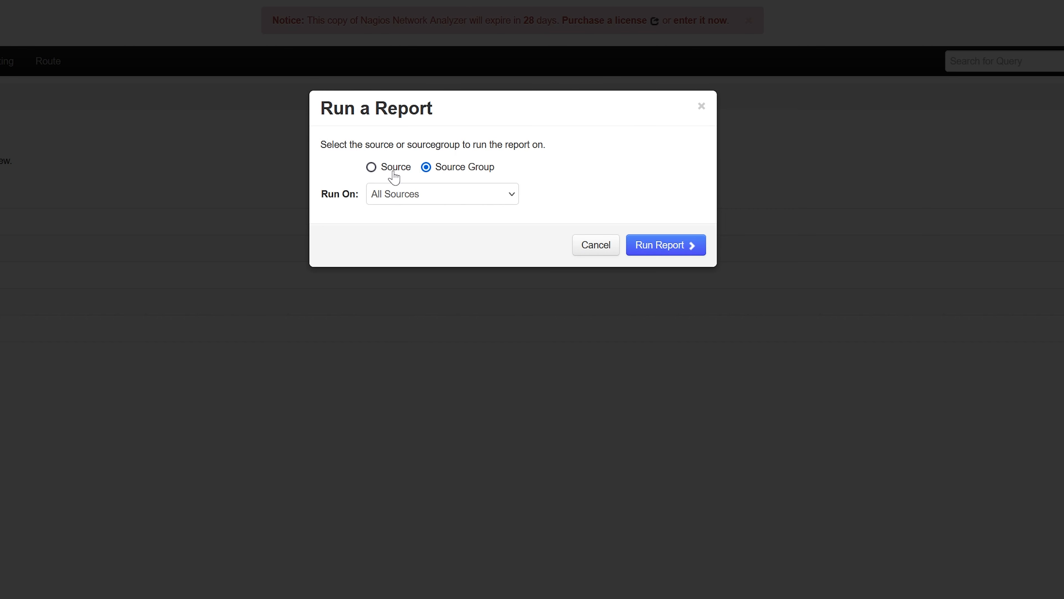
pyautogui.click(371, 167)
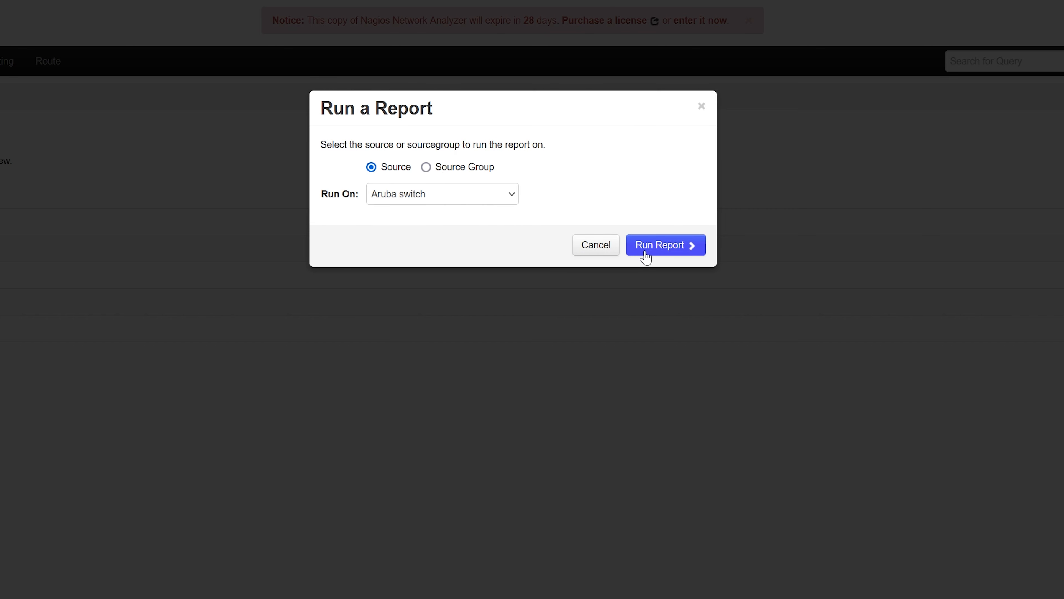
pyautogui.click(665, 244)
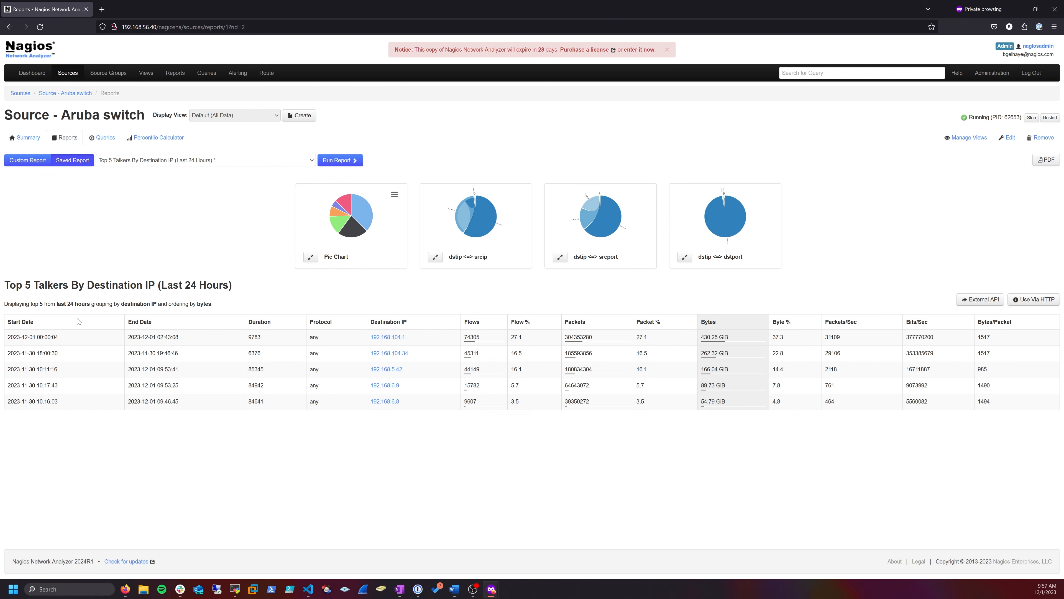
pyautogui.moveTo(173, 219)
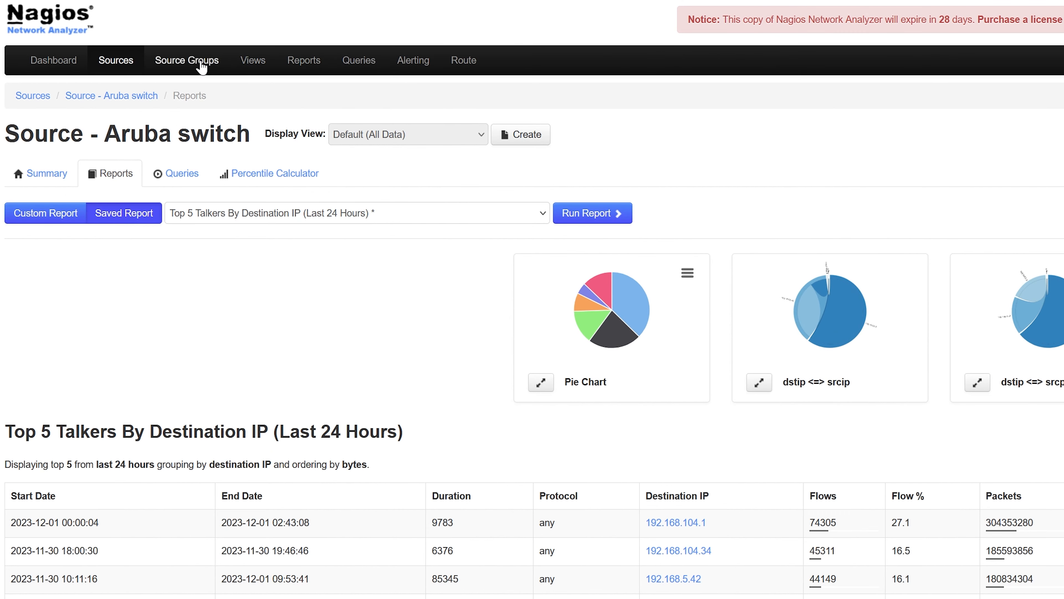
# - From the Reports page, start a custom report and name it 'Top-10Bytes-Destination IP - 24Hrs'
pyautogui.click(303, 60)
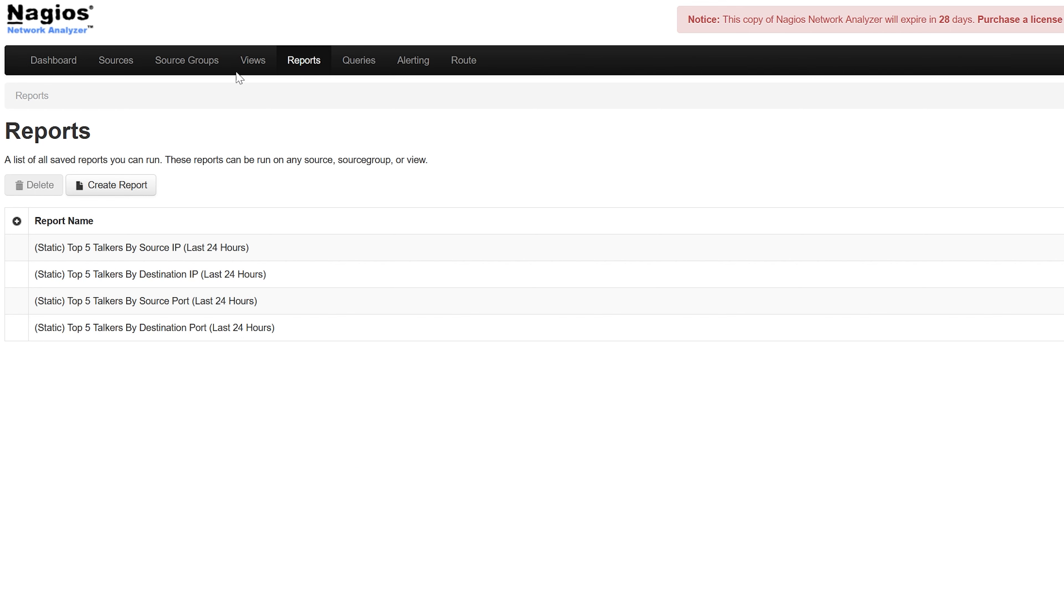
pyautogui.moveTo(118, 184)
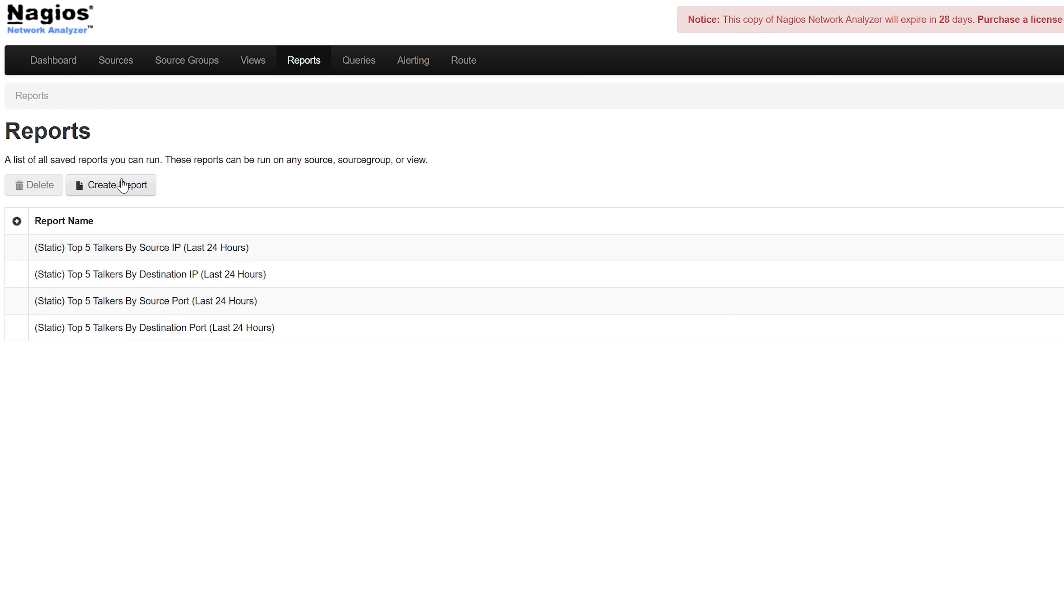
pyautogui.click(111, 184)
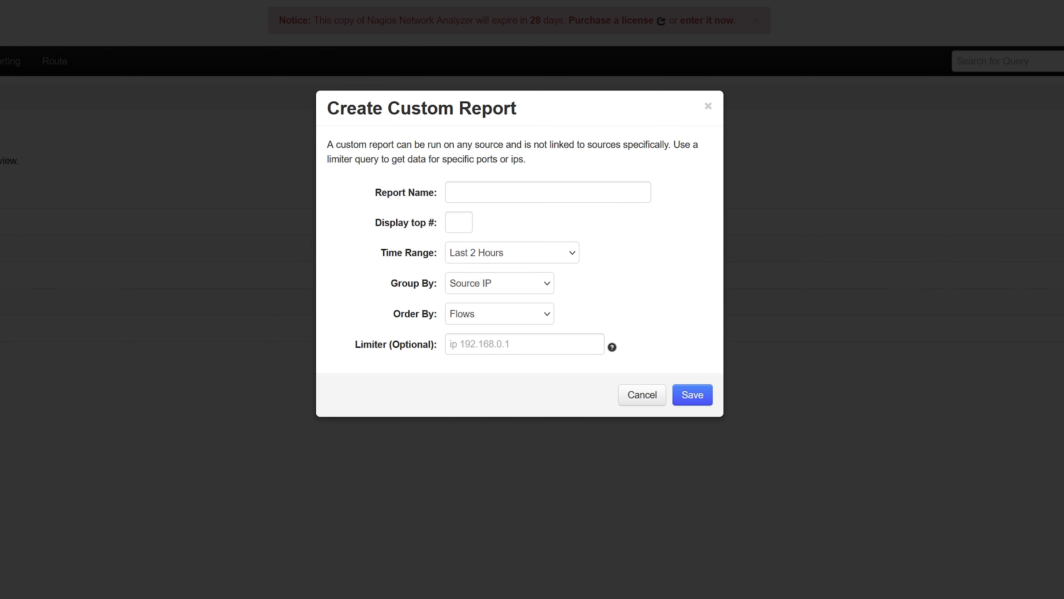
pyautogui.moveTo(92, 159)
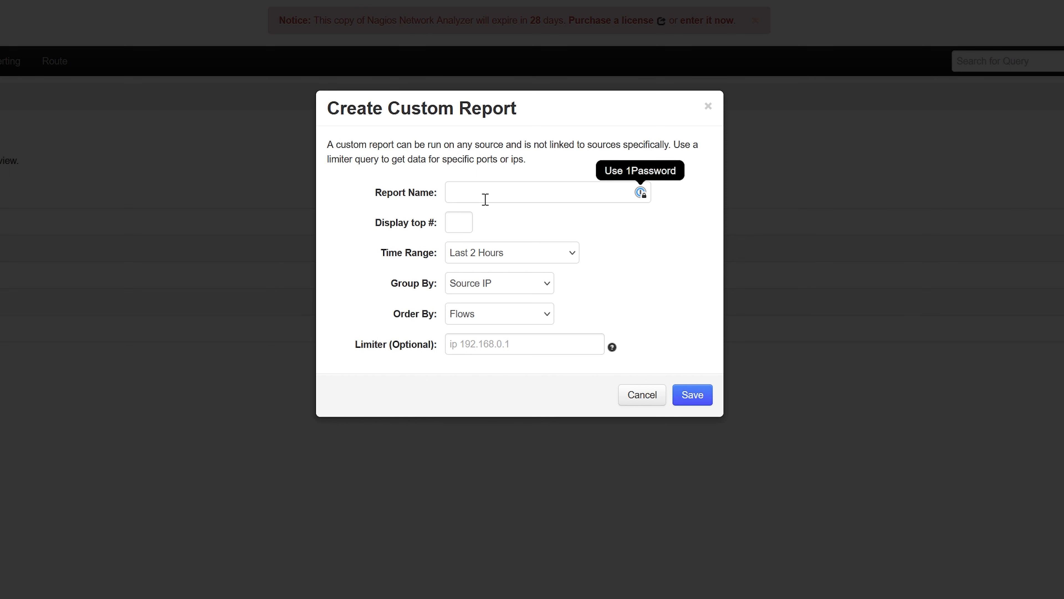
pyautogui.click(546, 193)
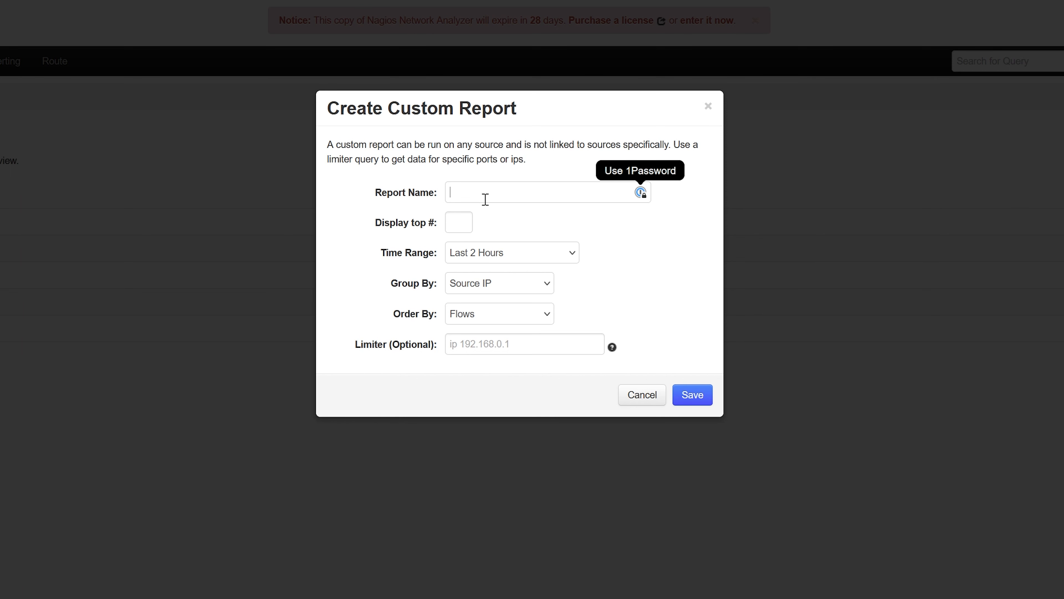
pyautogui.write('Top-10')
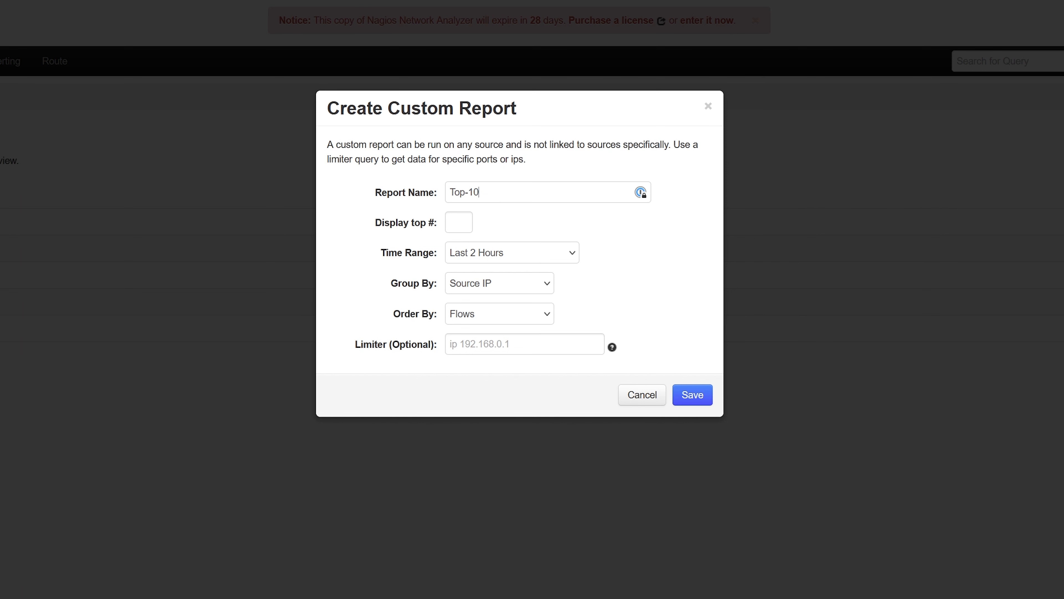
pyautogui.write('Bytes')
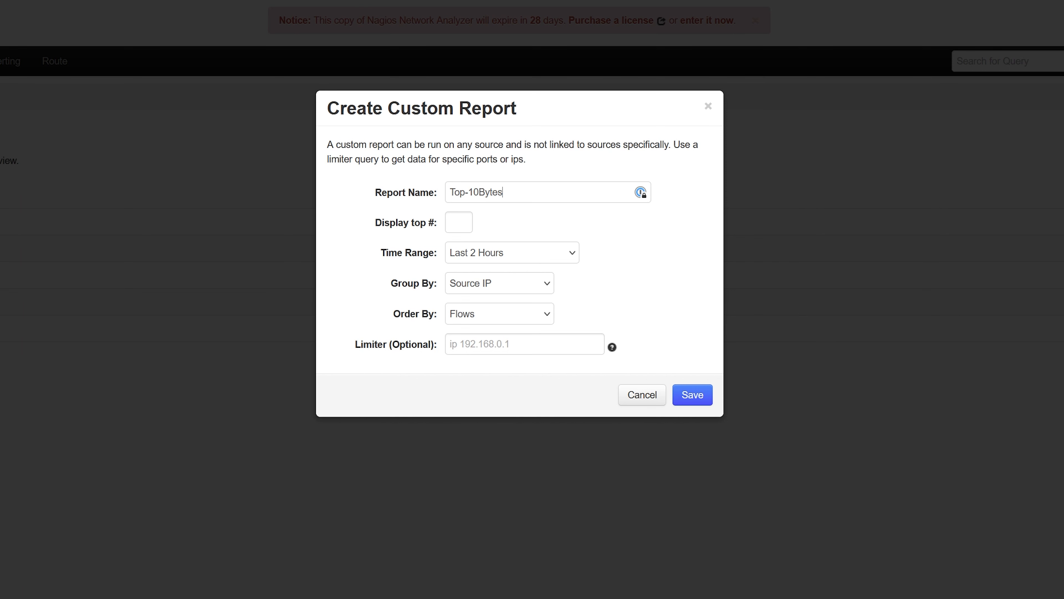
pyautogui.write('-D')
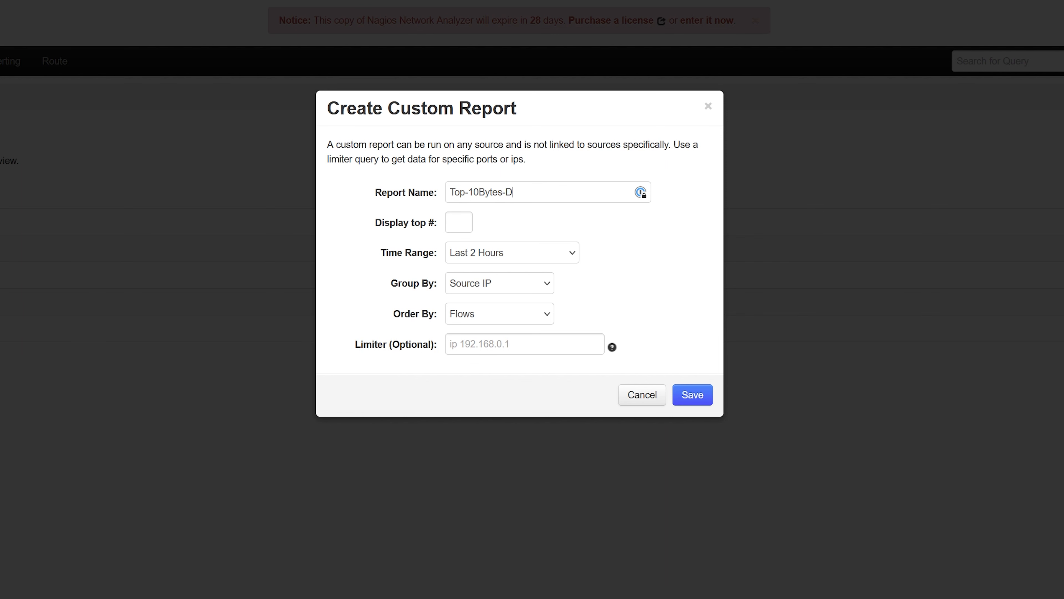
pyautogui.write('estination IP -')
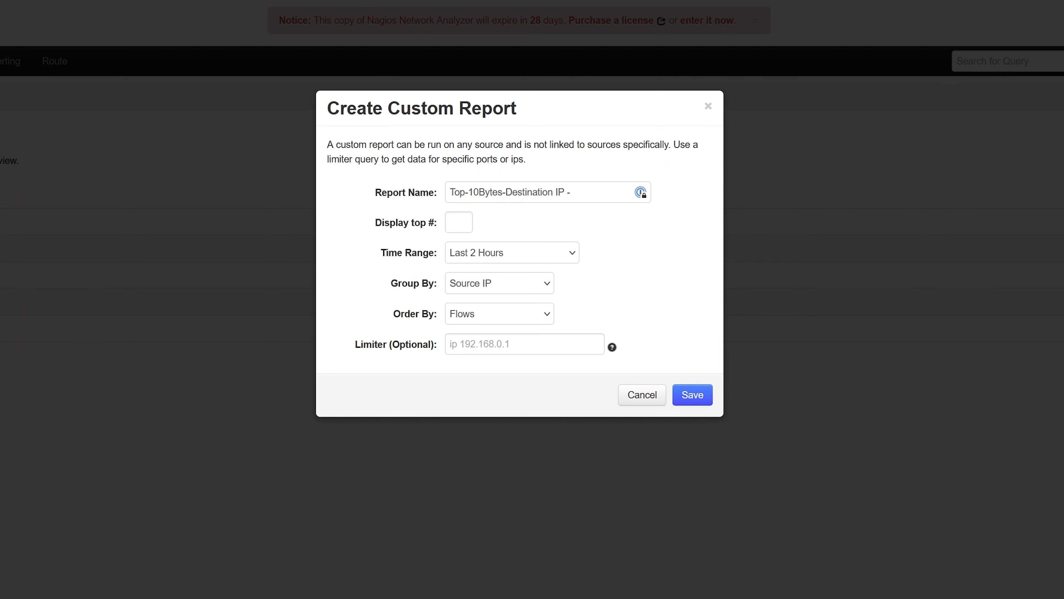
pyautogui.write('24')
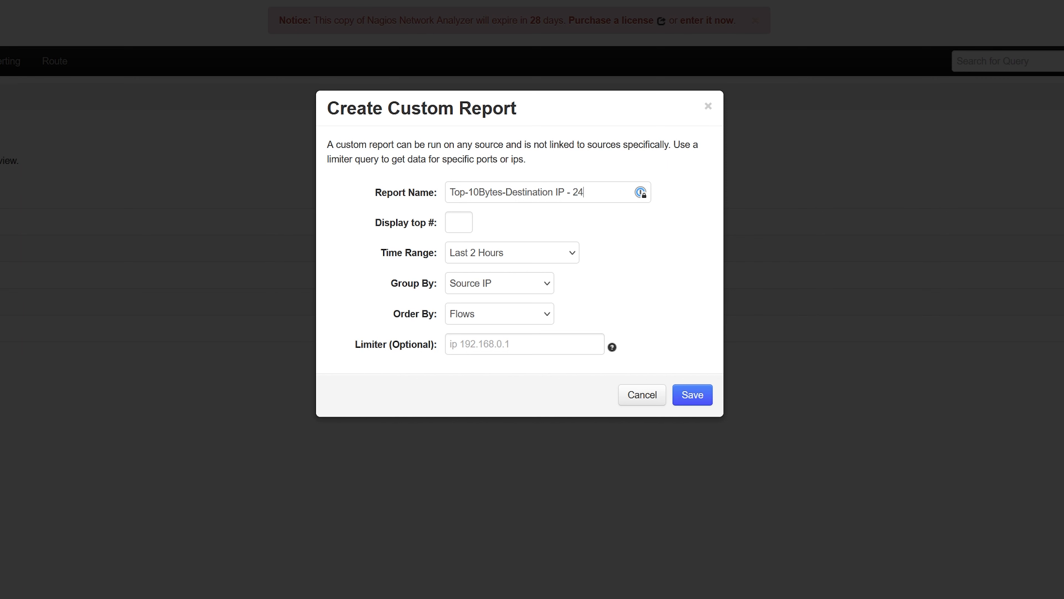
pyautogui.write('Hrs')
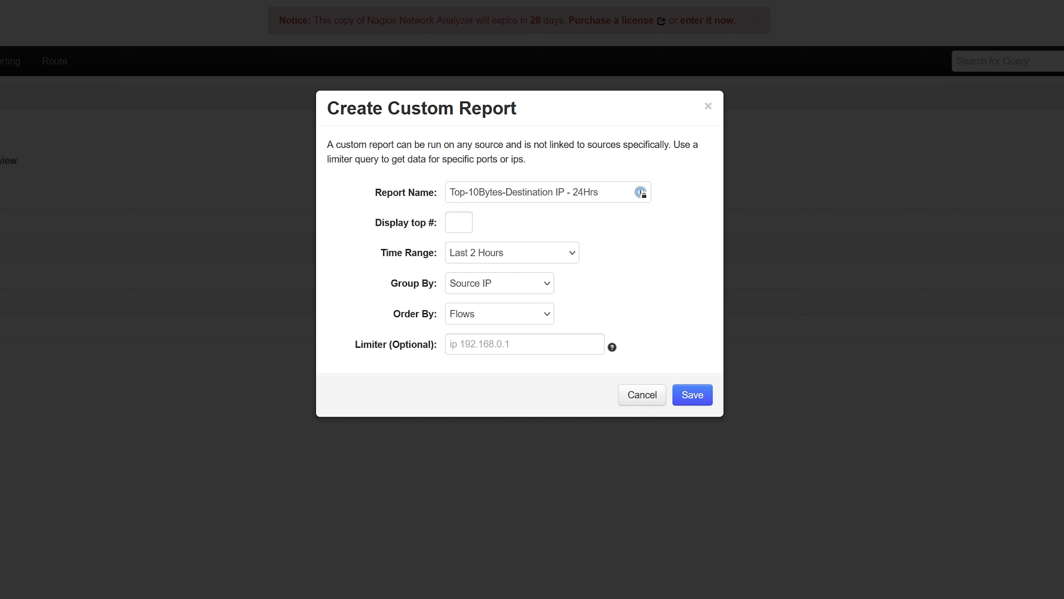
pyautogui.moveTo(492, 245)
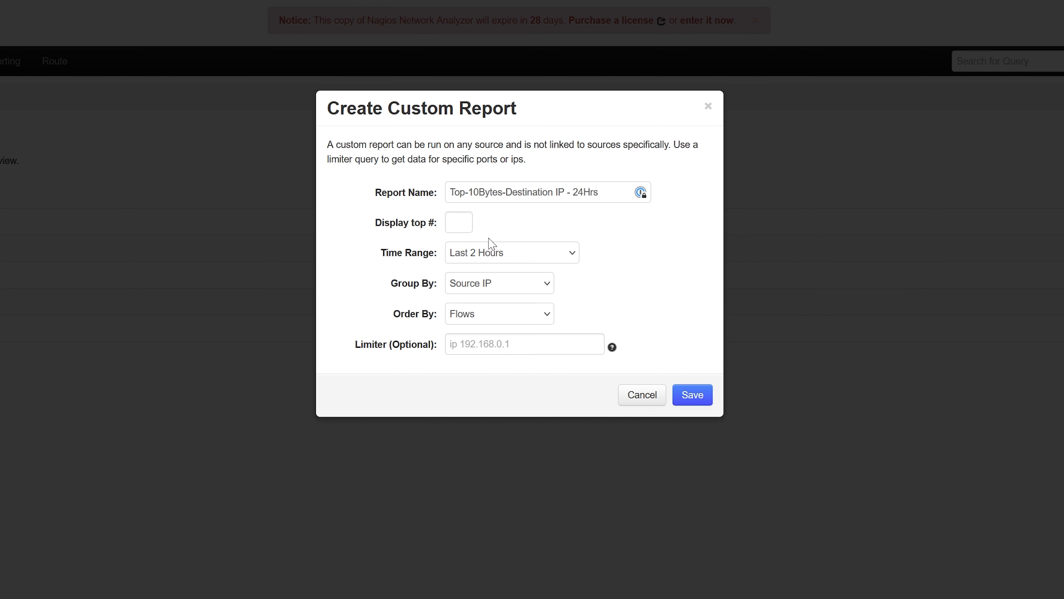
# - Display the top 10 over Last 24 Hours, grouped by Destination IP and ordered by Bytes
pyautogui.click(459, 222)
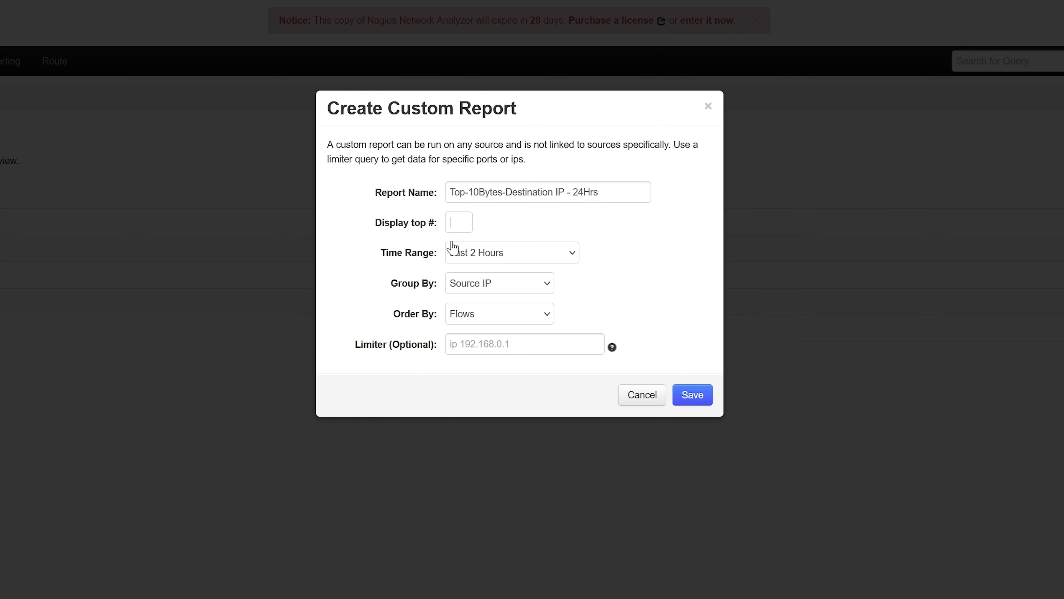
pyautogui.write('10')
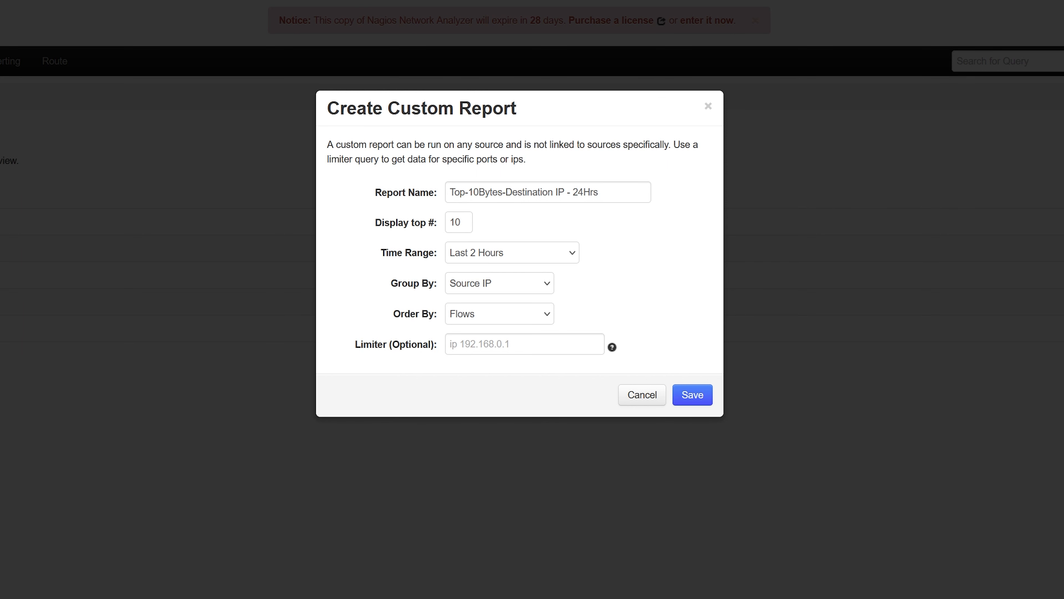
pyautogui.moveTo(559, 229)
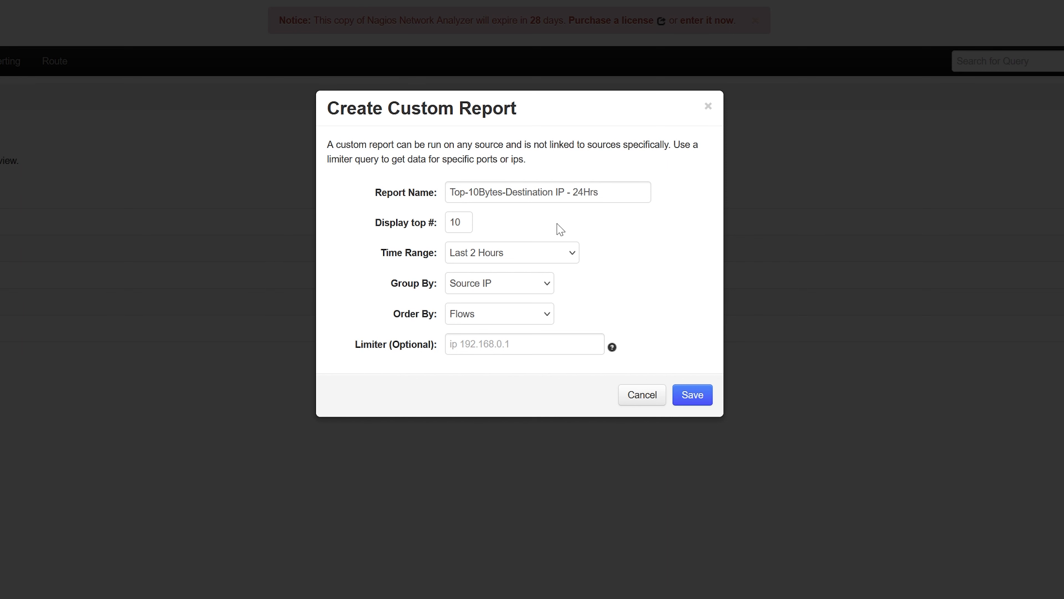
pyautogui.click(511, 252)
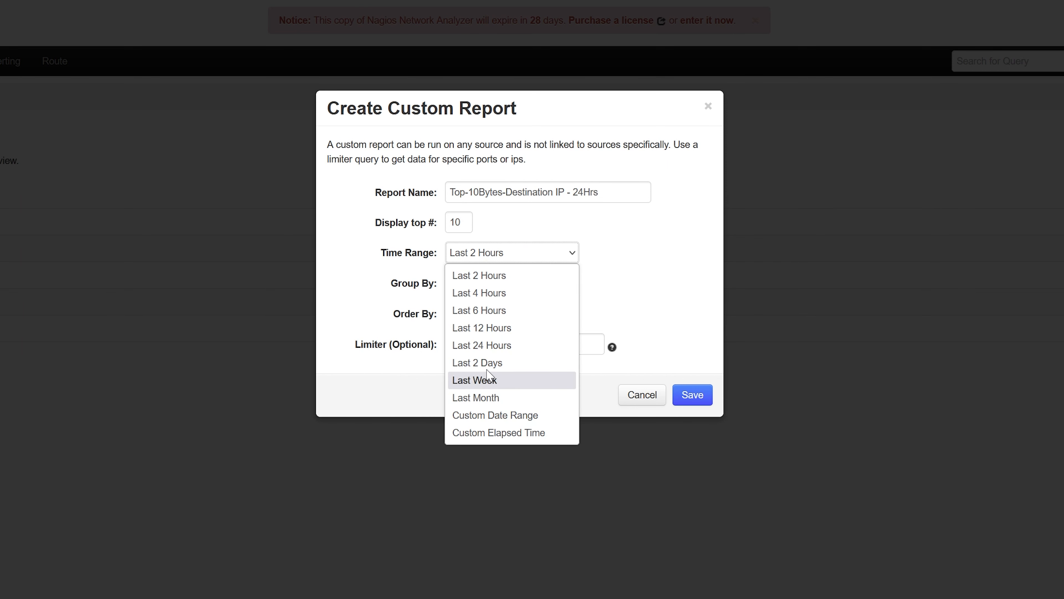
pyautogui.click(481, 345)
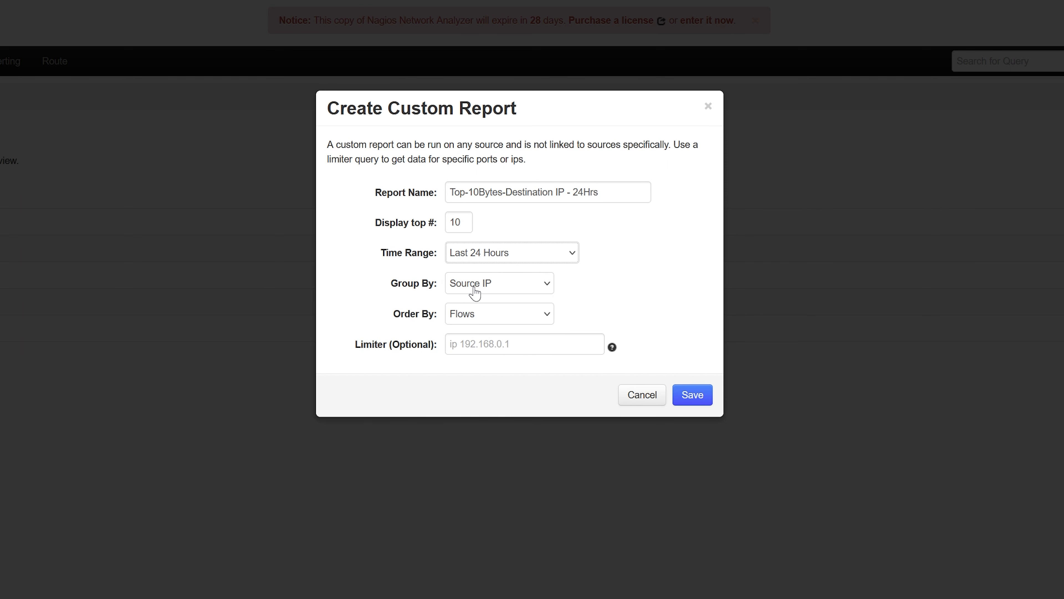
pyautogui.click(498, 283)
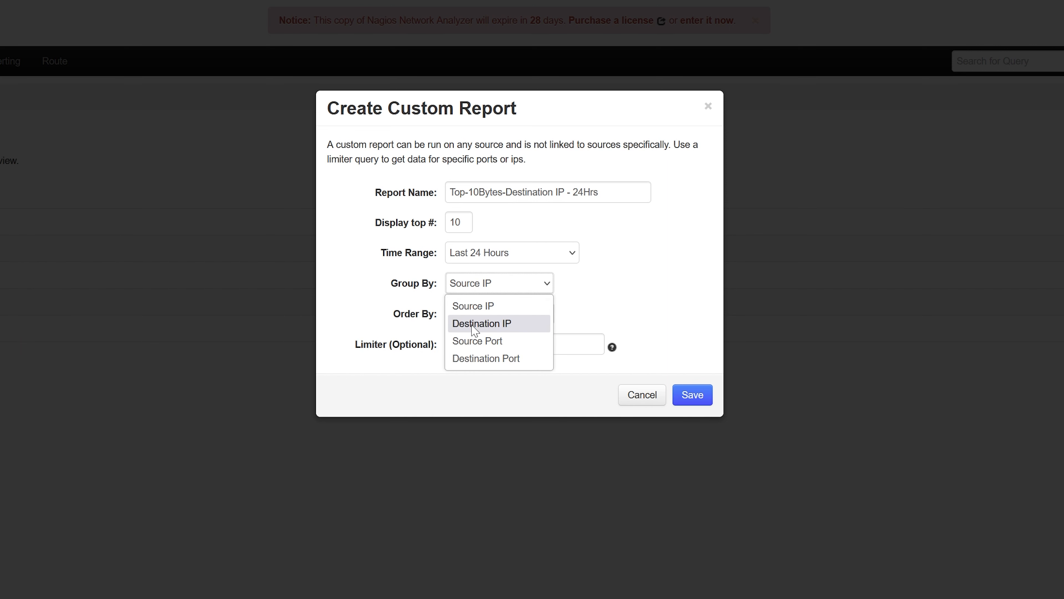
pyautogui.click(498, 312)
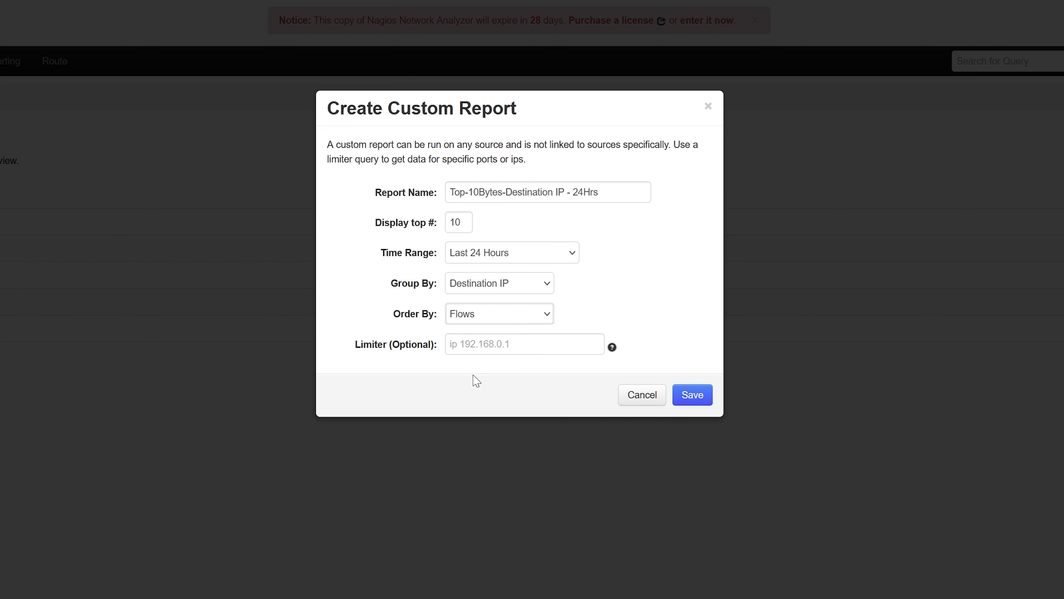
pyautogui.click(499, 313)
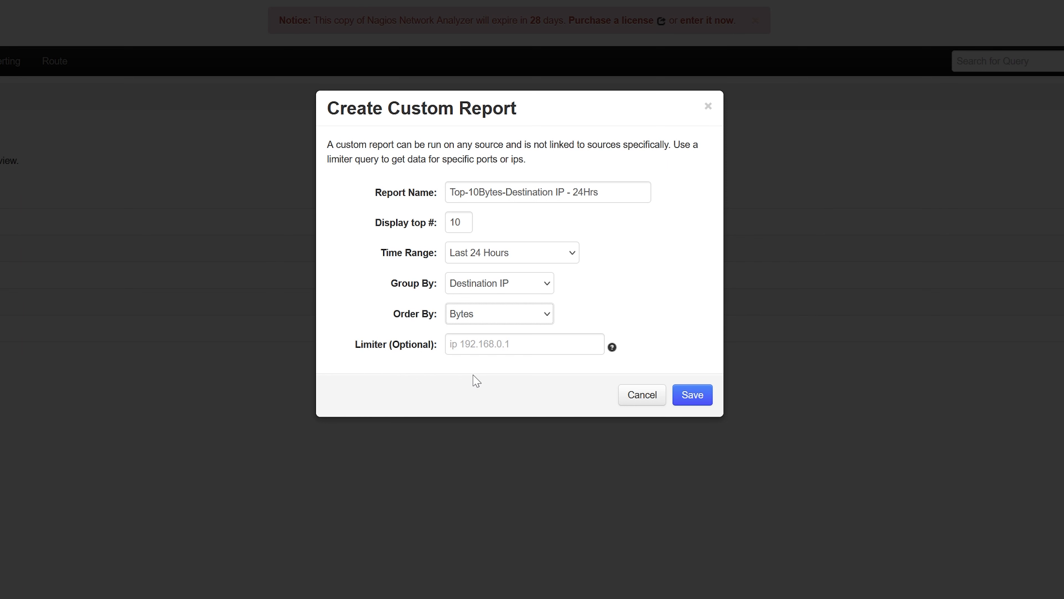
pyautogui.moveTo(397, 365)
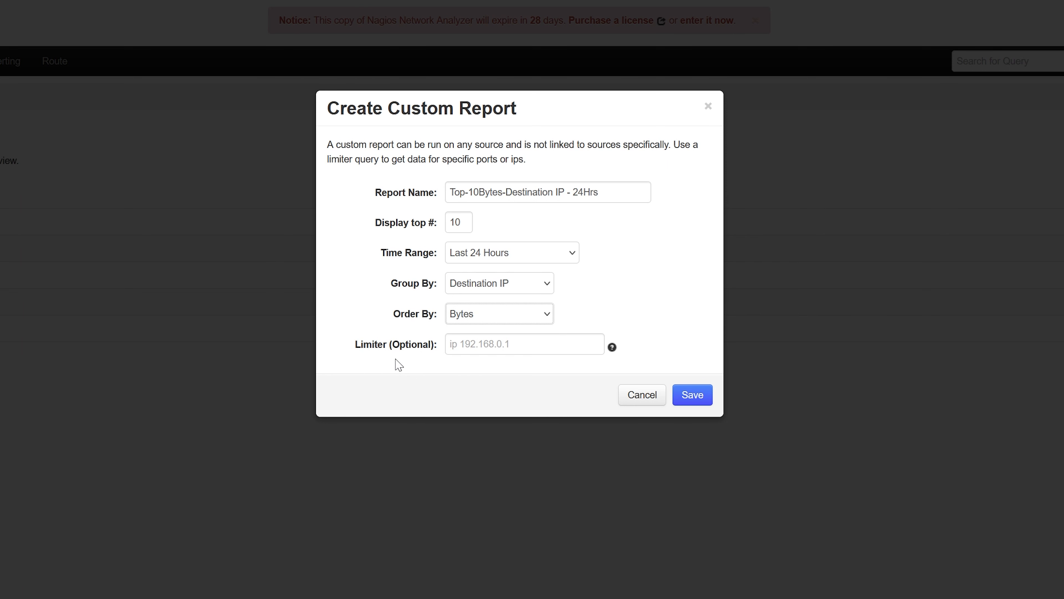
pyautogui.moveTo(399, 376)
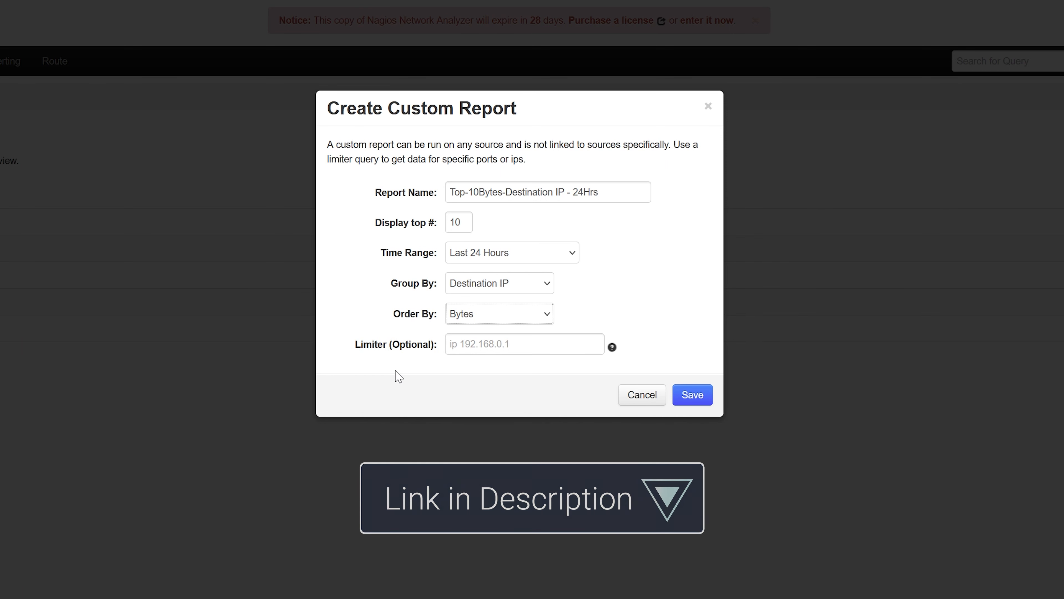
pyautogui.moveTo(556, 269)
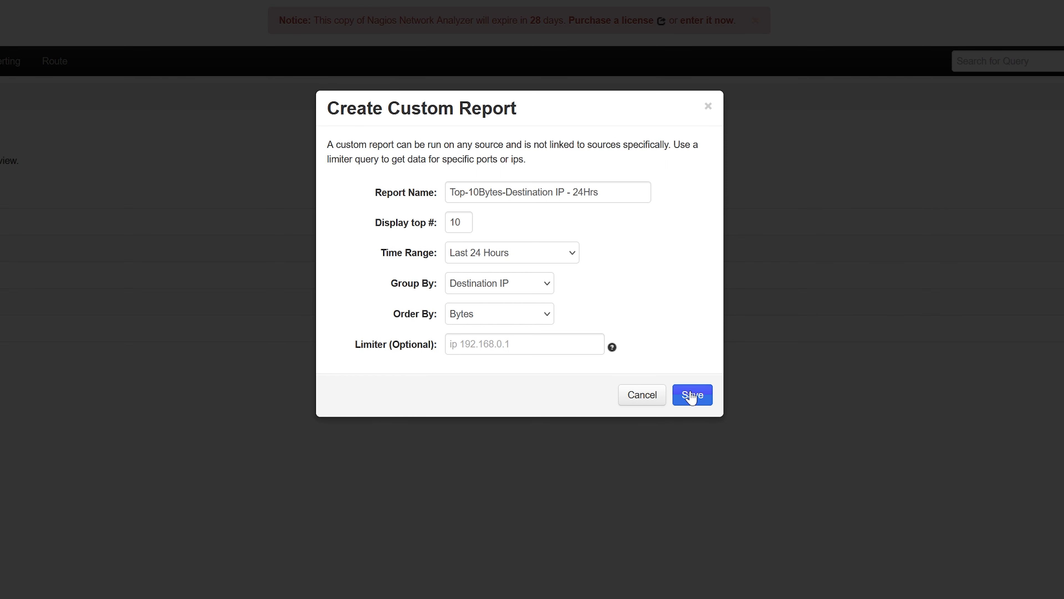
# - Save the custom report and run Top-10Bytes-Destination IP - 24Hrs from the reports list
pyautogui.click(692, 396)
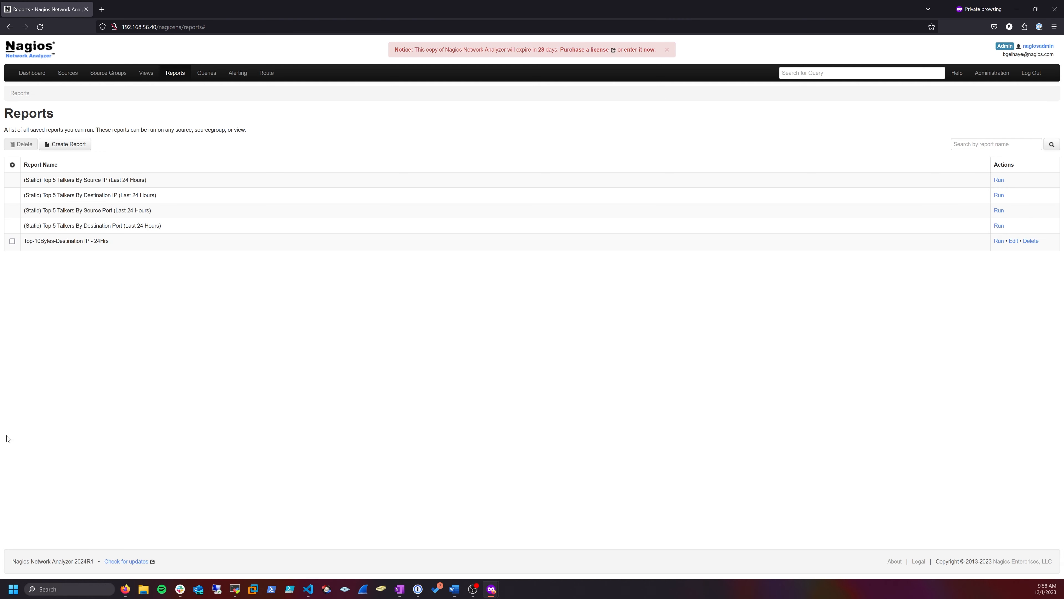
pyautogui.moveTo(233, 154)
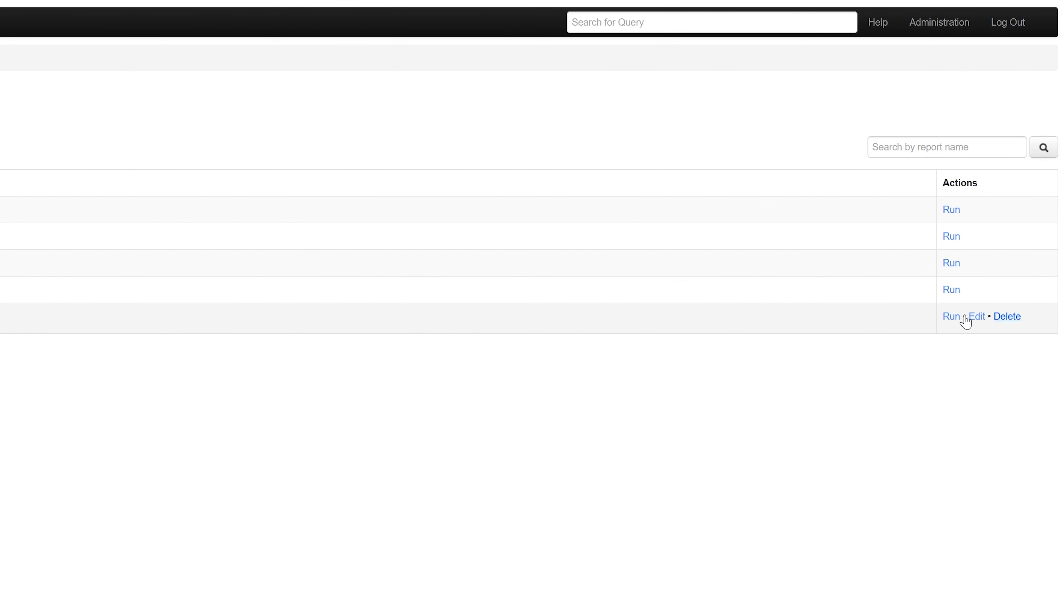
pyautogui.click(951, 317)
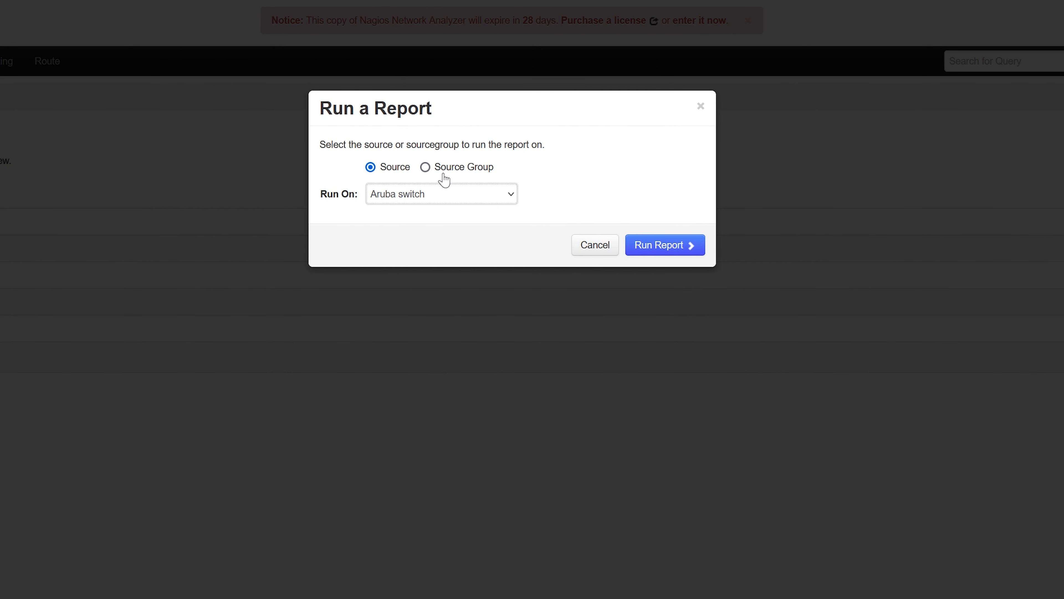
pyautogui.moveTo(457, 182)
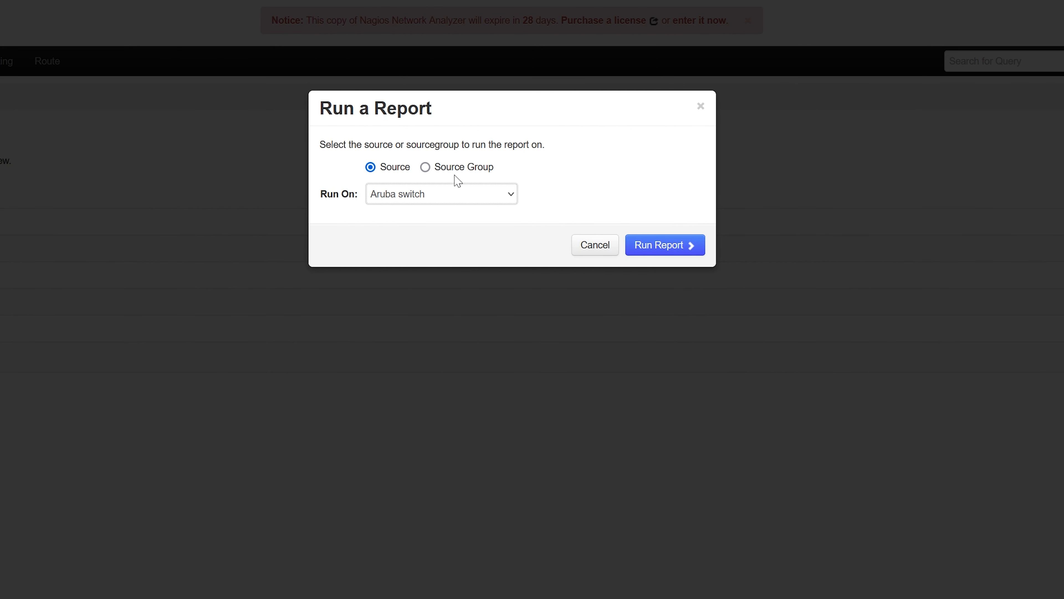
# - Run the saved report on the Aruba switch source and view its charts and ten-row table
pyautogui.click(664, 245)
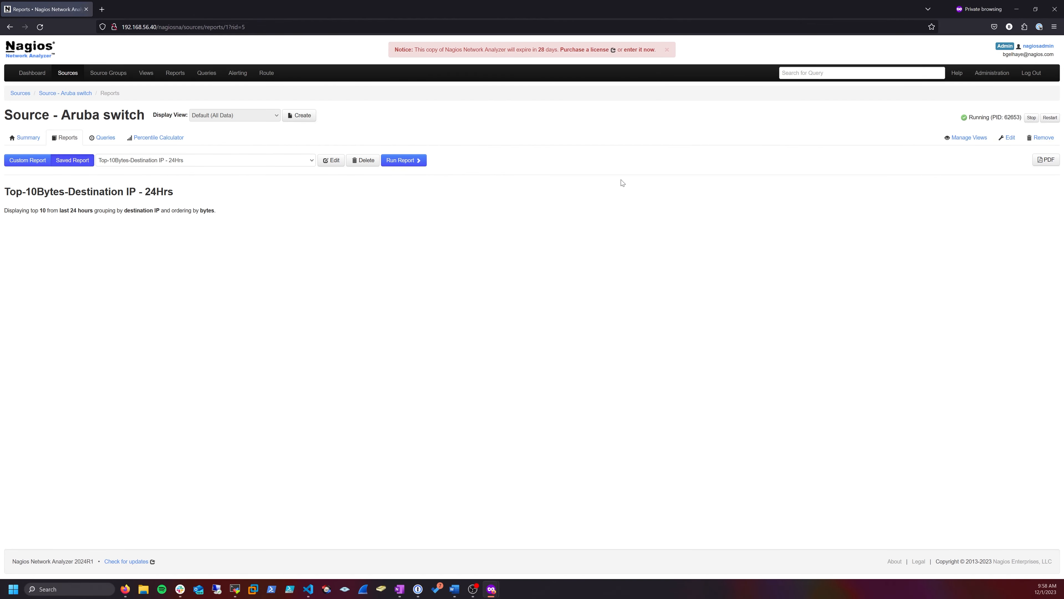
pyautogui.click(402, 160)
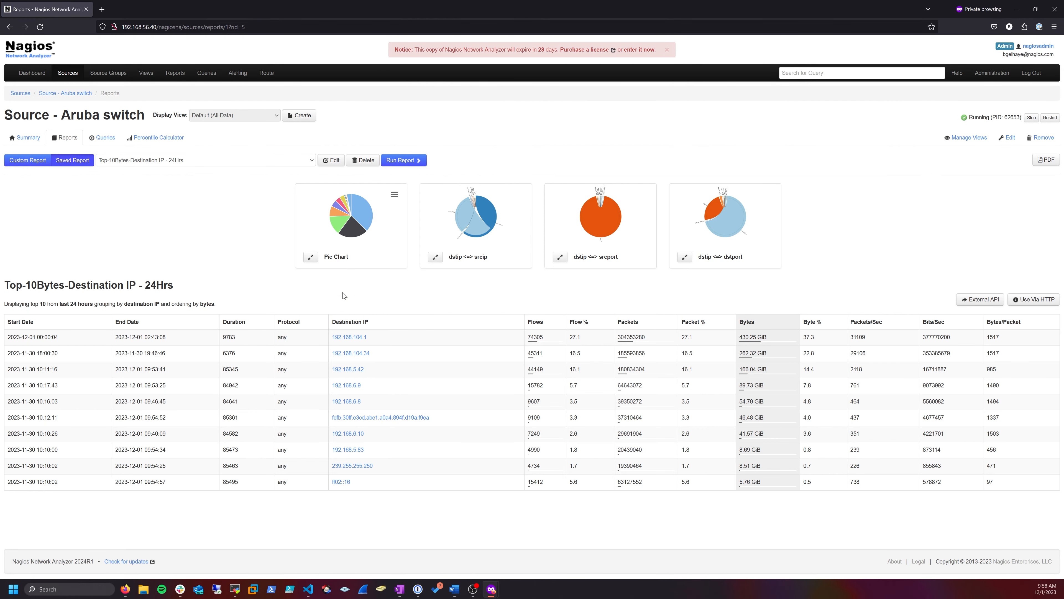
pyautogui.moveTo(359, 349)
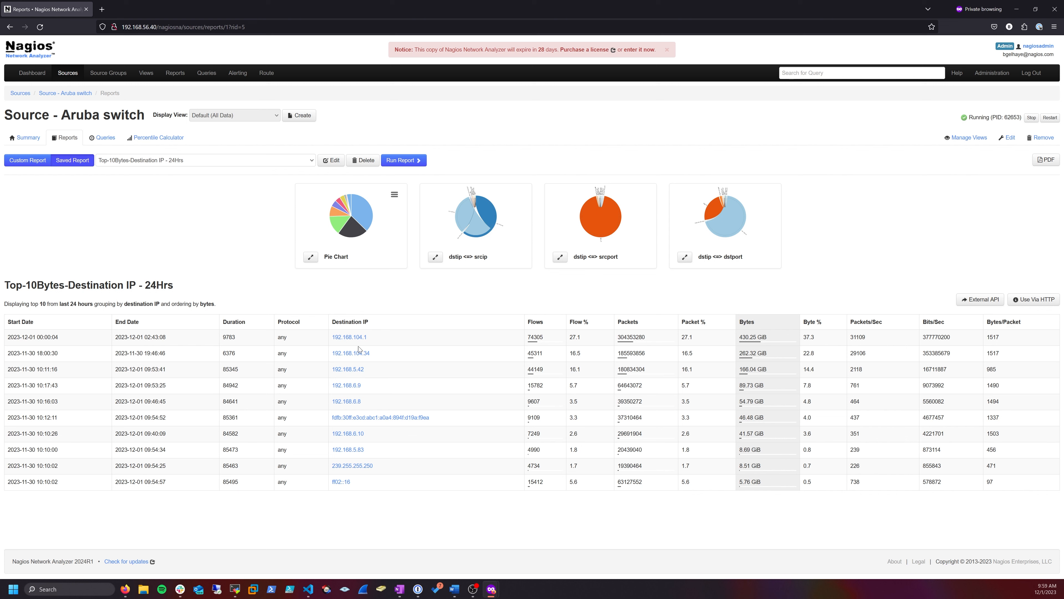
pyautogui.moveTo(348, 449)
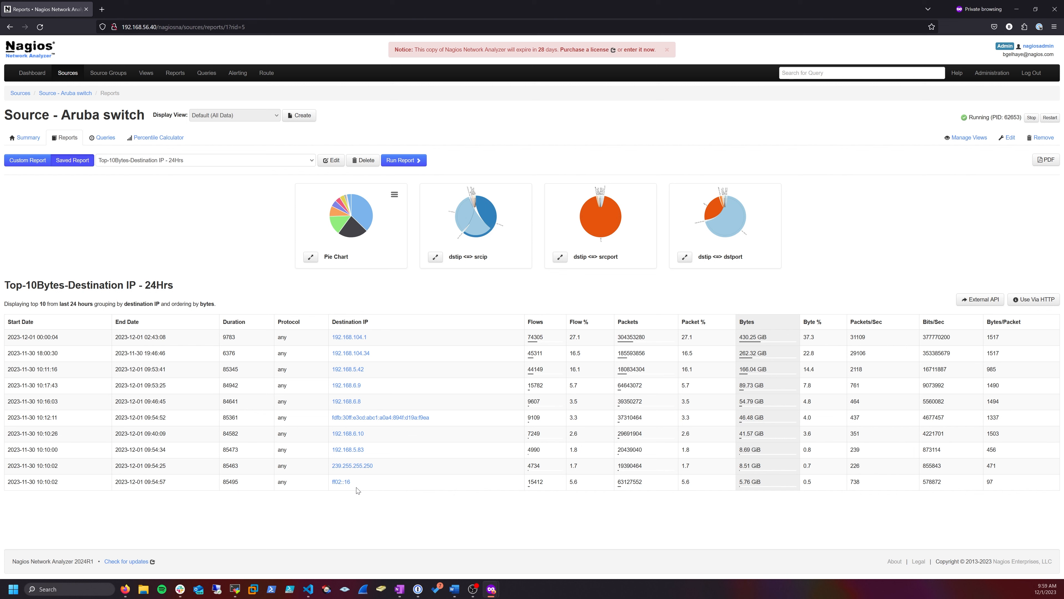
pyautogui.moveTo(258, 484)
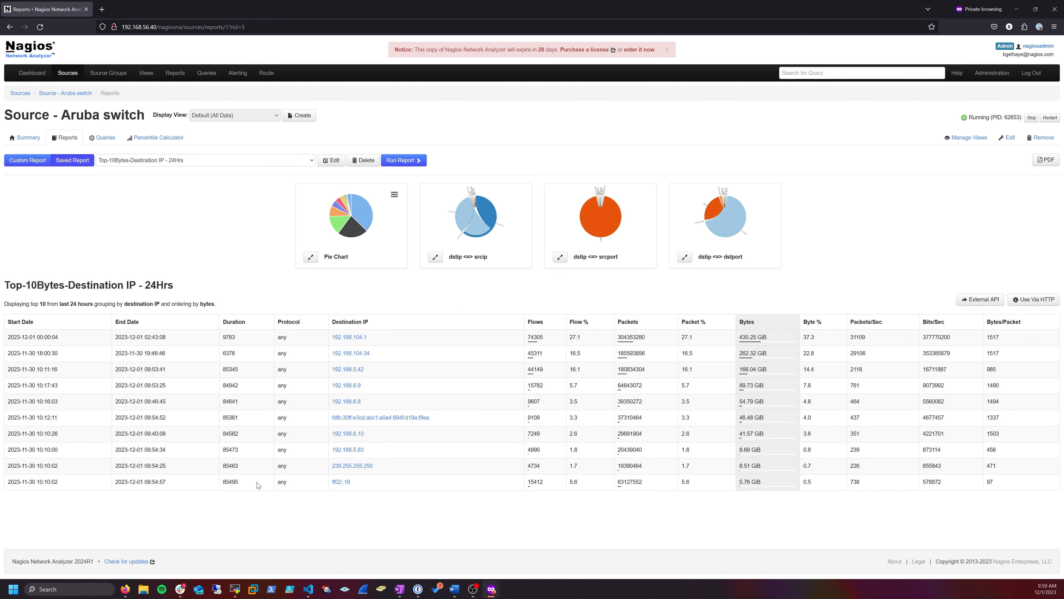
pyautogui.click(238, 72)
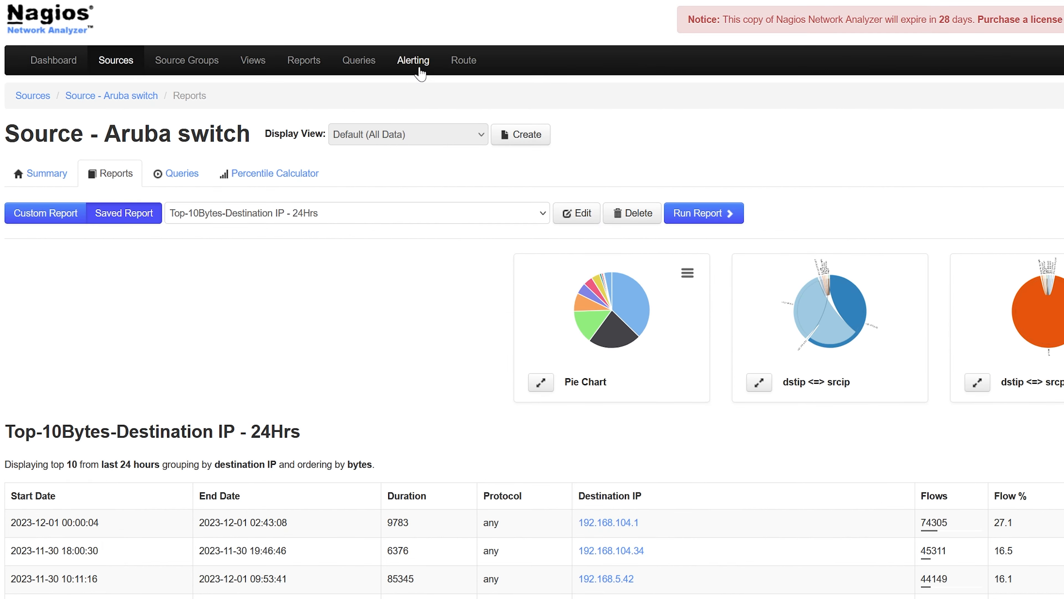
# - From Alerting, create a new check named 'Abnormal Activity' tied to the single Aruba switch source
pyautogui.click(412, 60)
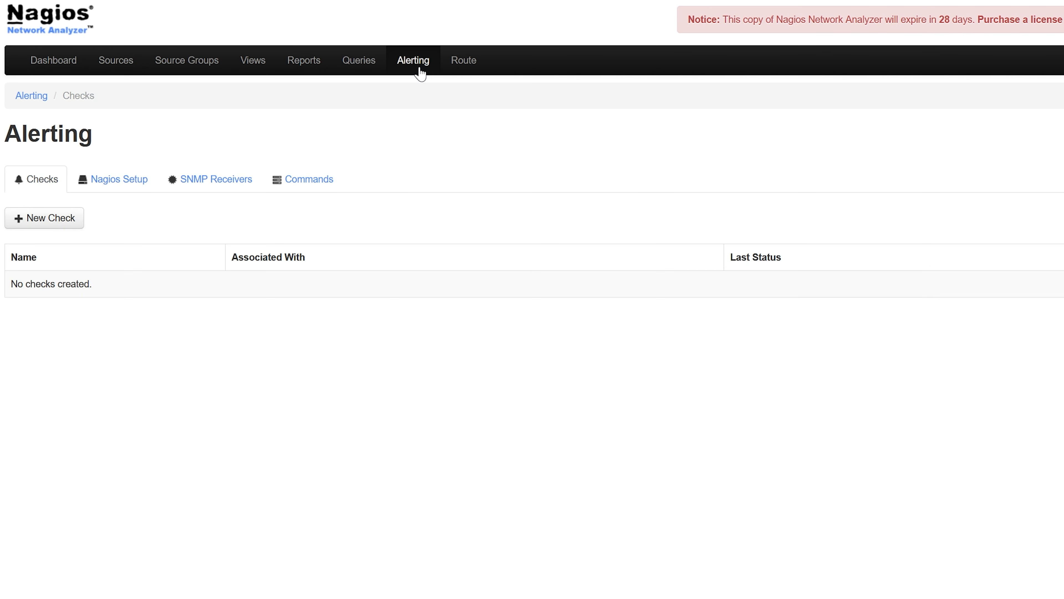
pyautogui.moveTo(120, 346)
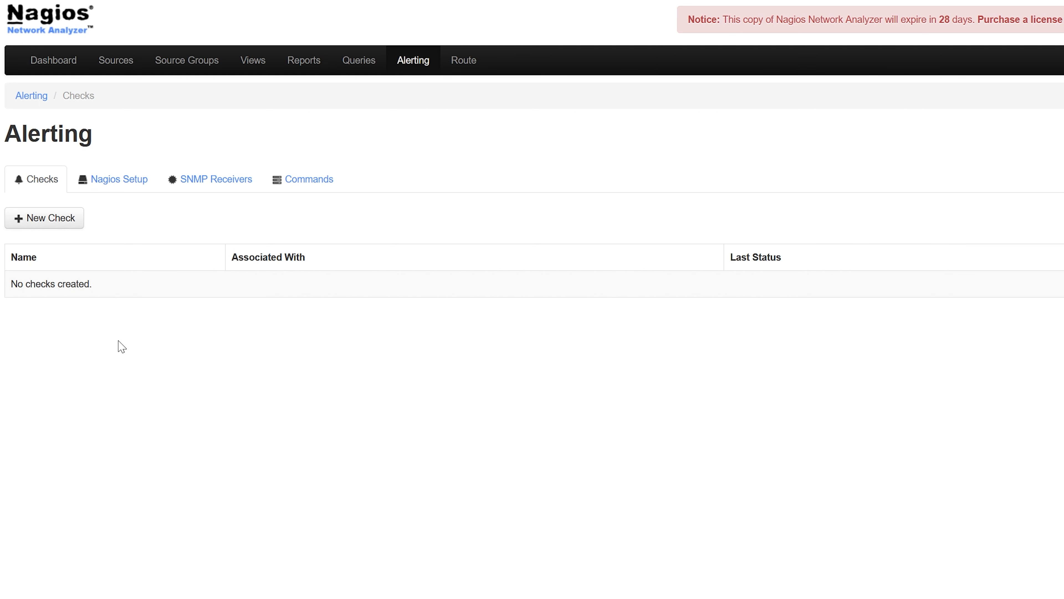
pyautogui.moveTo(110, 239)
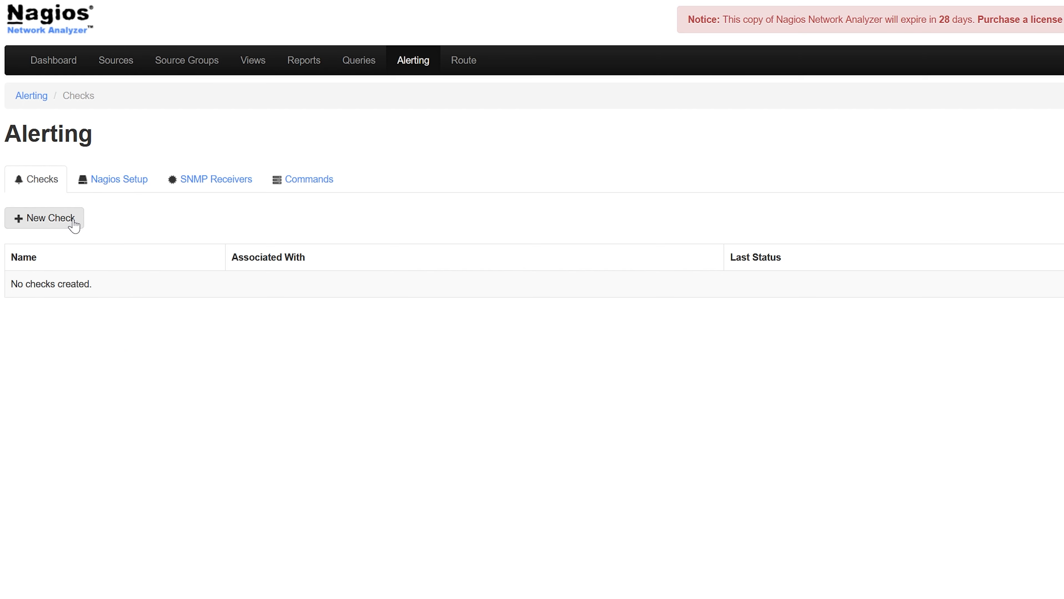
pyautogui.click(43, 219)
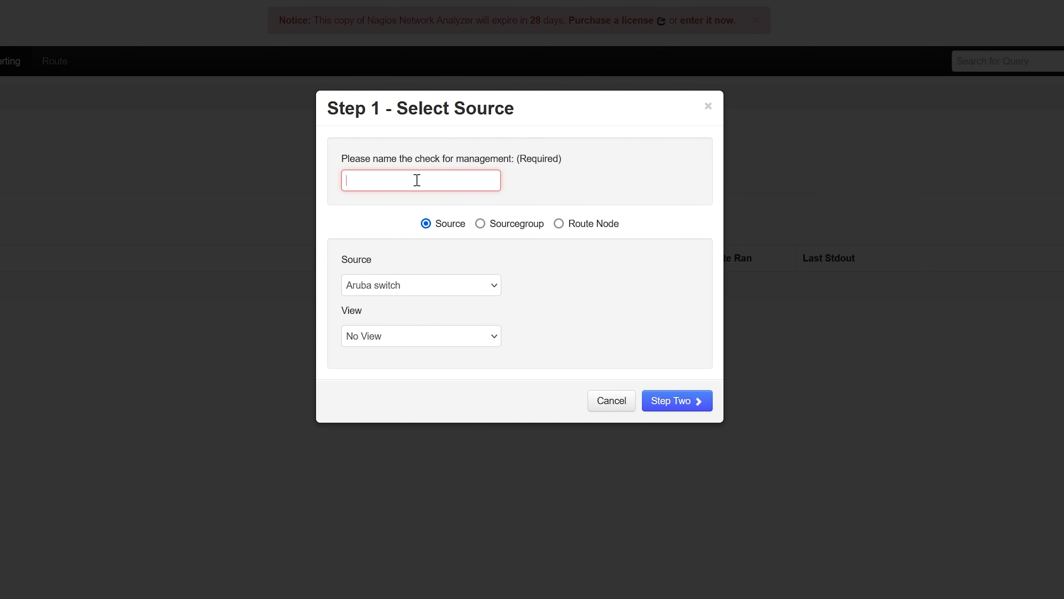
pyautogui.write('A')
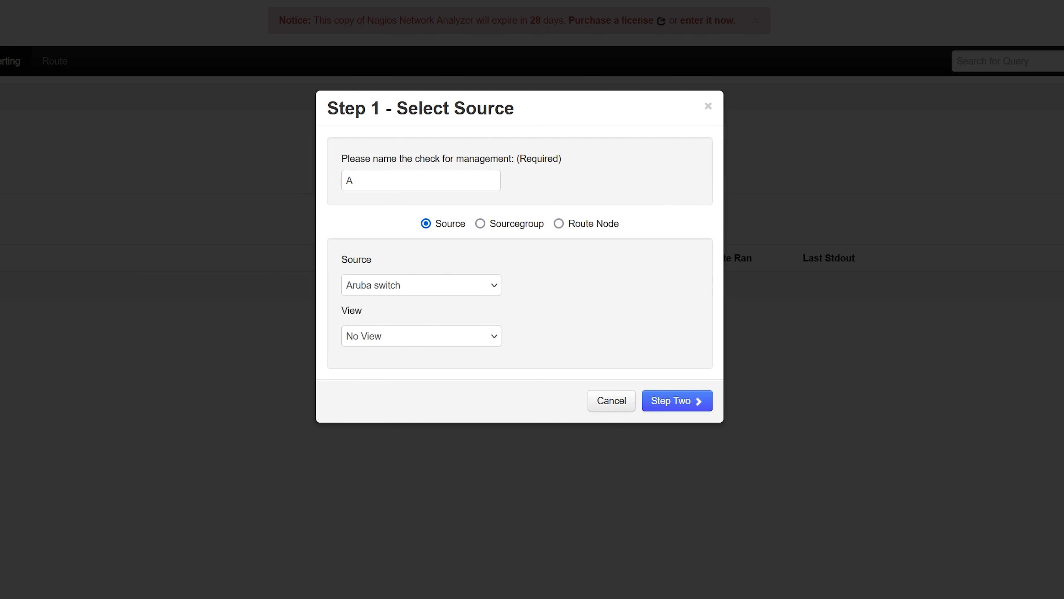
pyautogui.write('bnormal Activity')
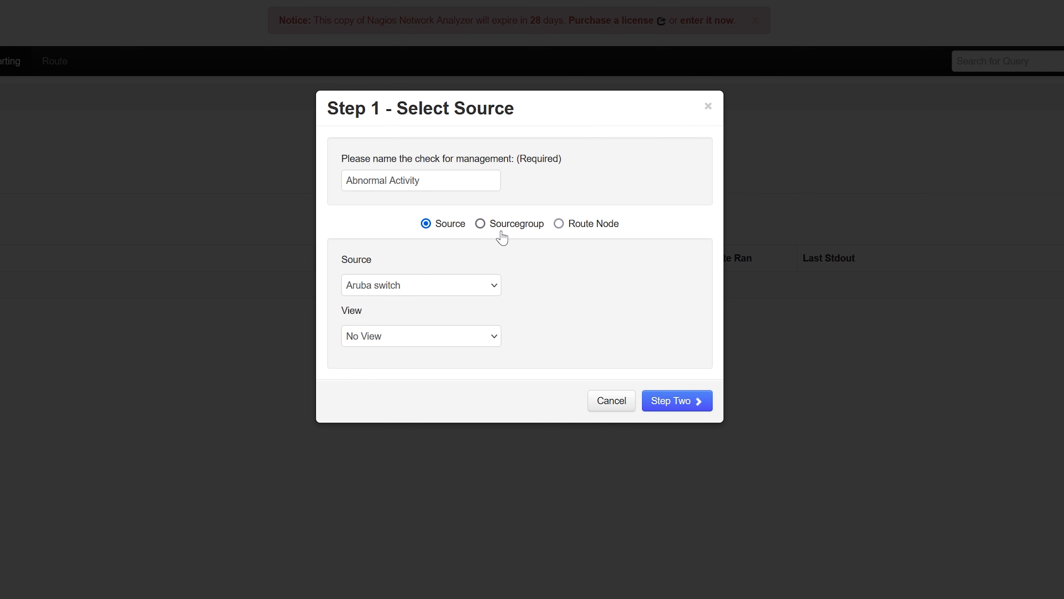
pyautogui.moveTo(392, 299)
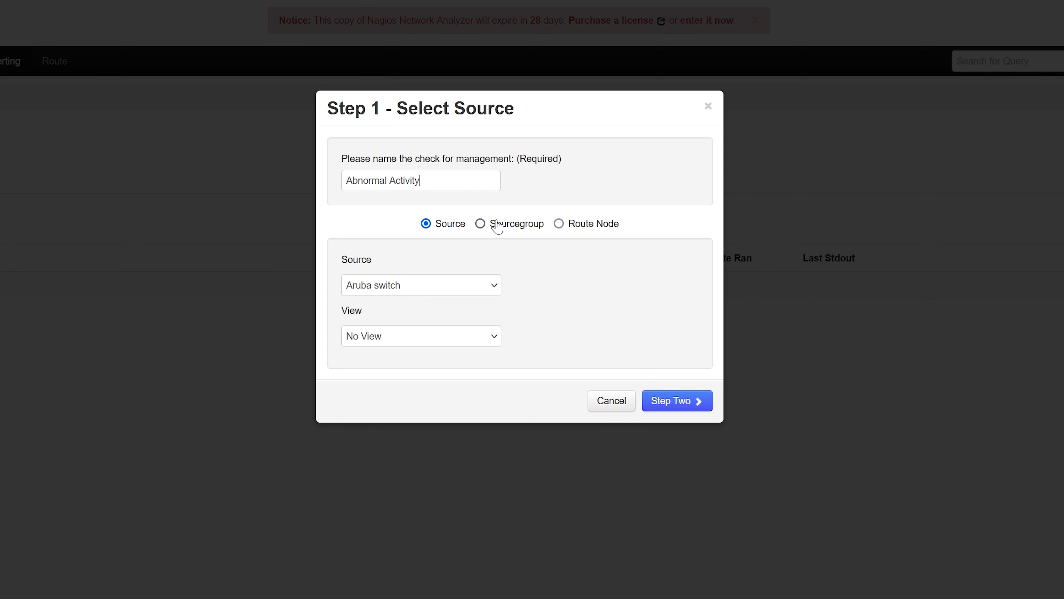
pyautogui.click(481, 223)
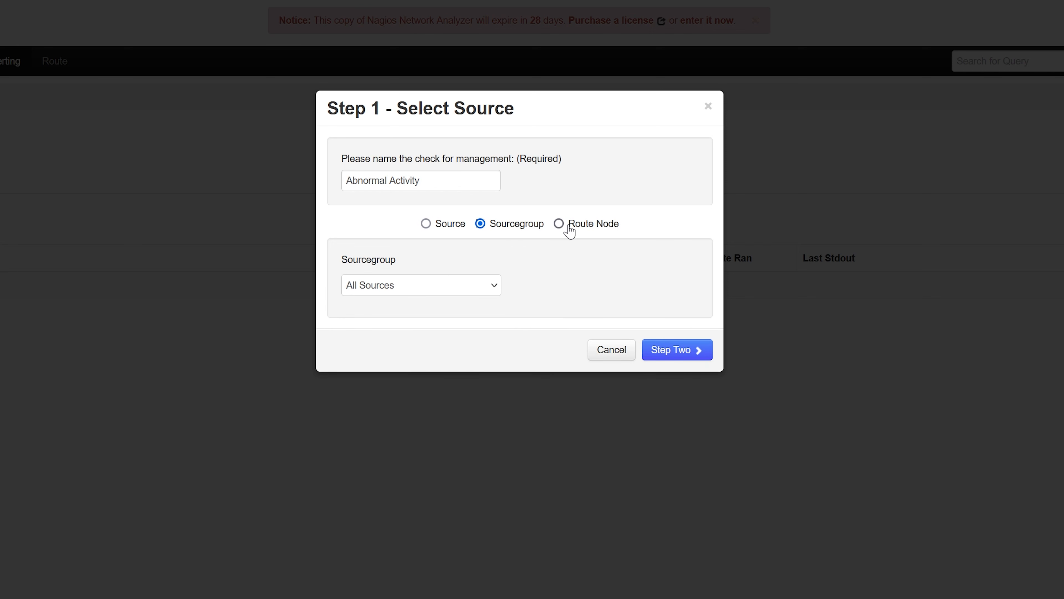
pyautogui.click(427, 223)
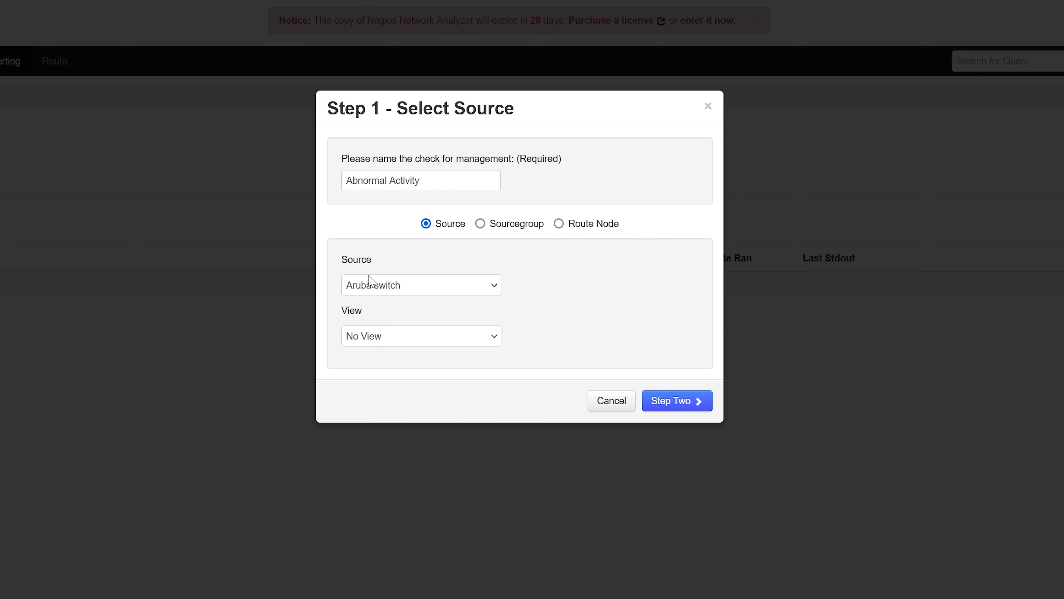
pyautogui.moveTo(386, 357)
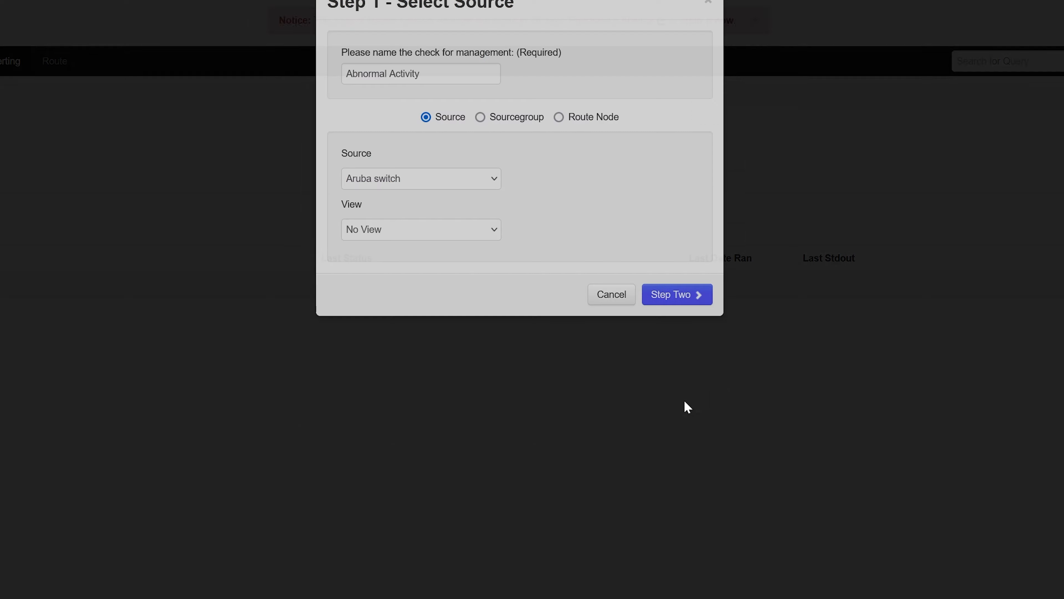
# - In the criteria step, analyze traffic for Abnormal Behavior, leaving thresholds N/A
pyautogui.click(677, 294)
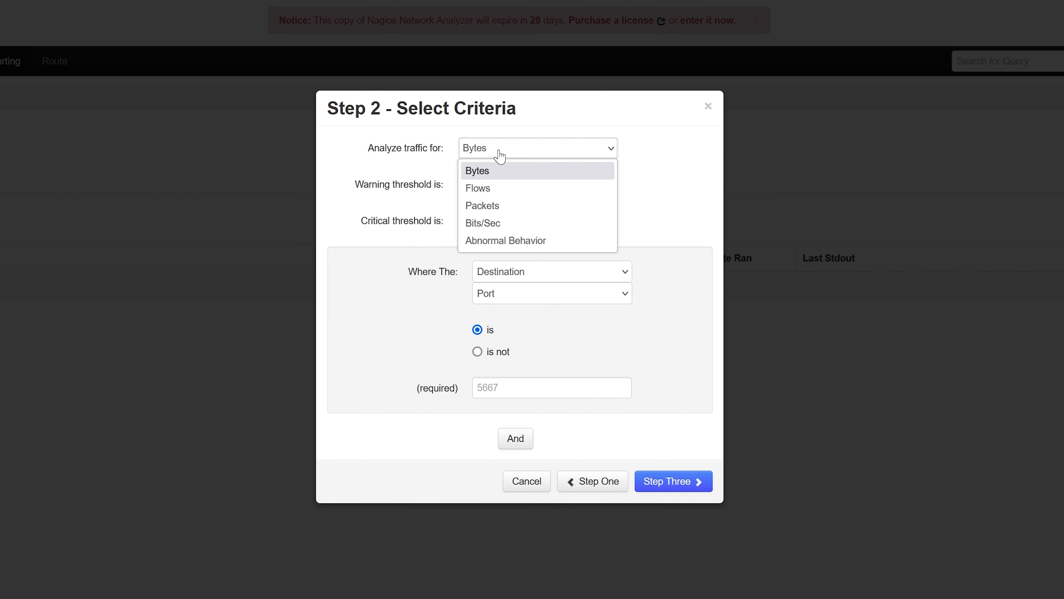
pyautogui.click(505, 240)
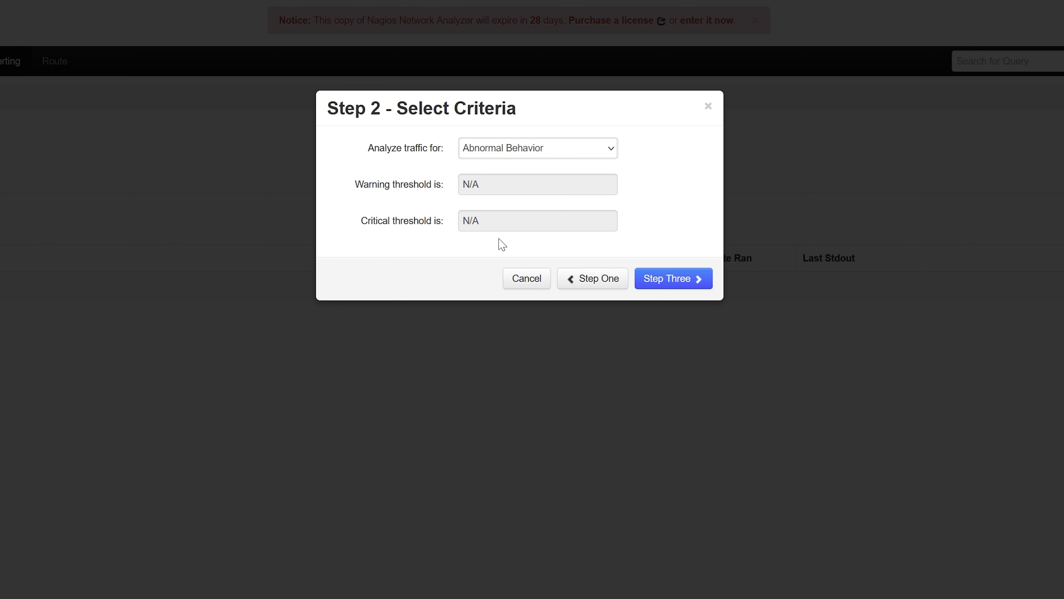
pyautogui.moveTo(524, 251)
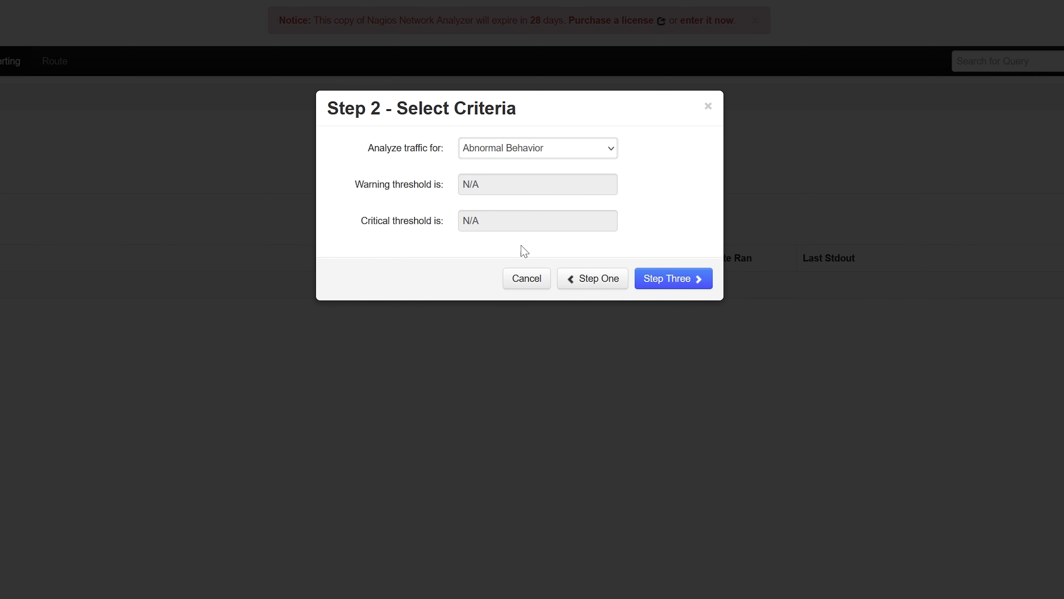
# - In the alerting step, review the Nagios, SNMP Traps and Commands options, then return to Email Users for nagiosadmin
pyautogui.click(672, 278)
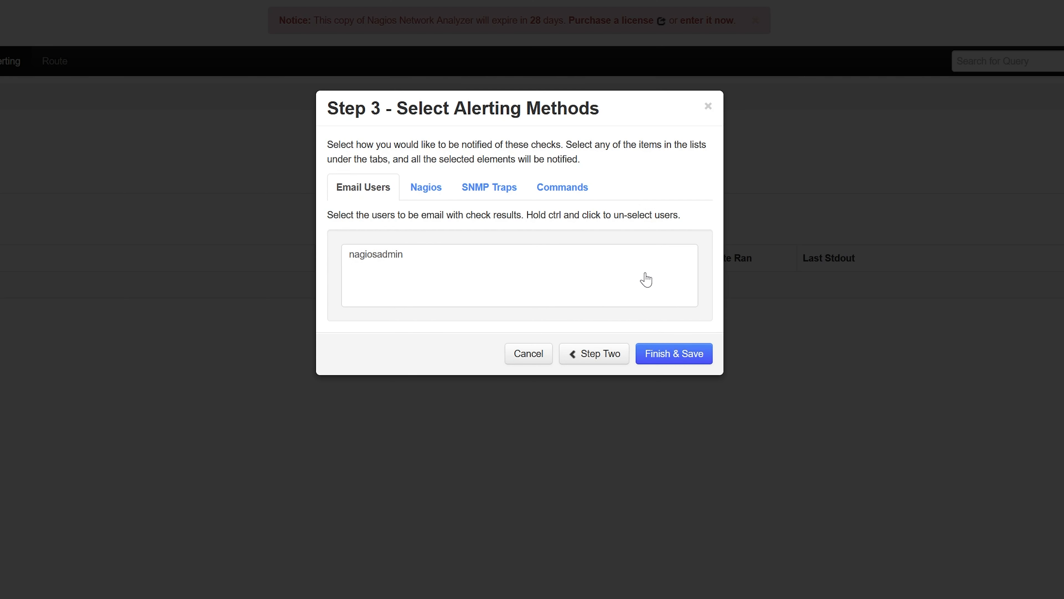
pyautogui.moveTo(433, 286)
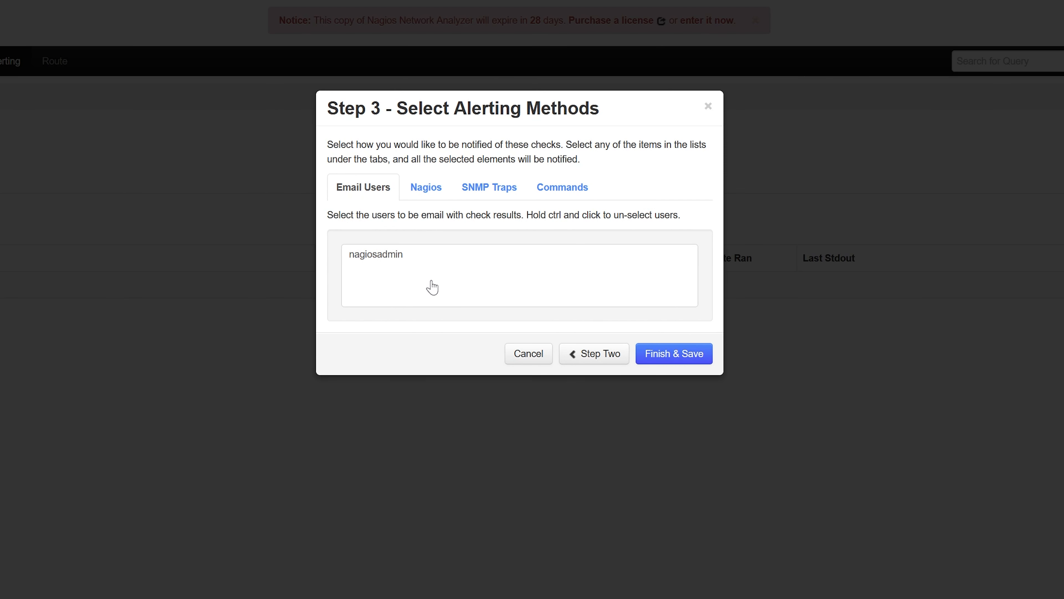
pyautogui.click(426, 187)
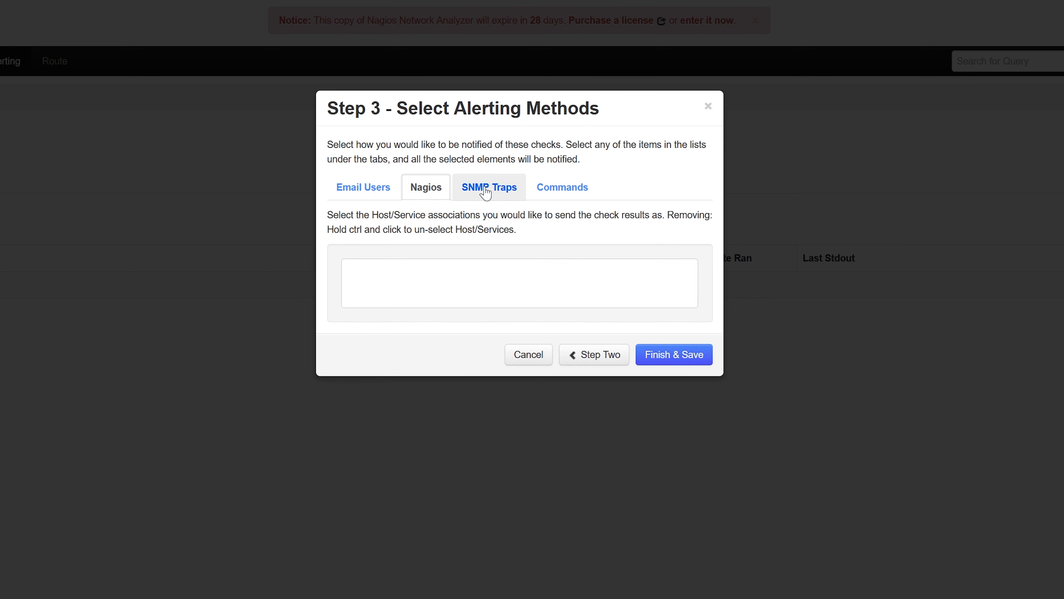
pyautogui.click(488, 187)
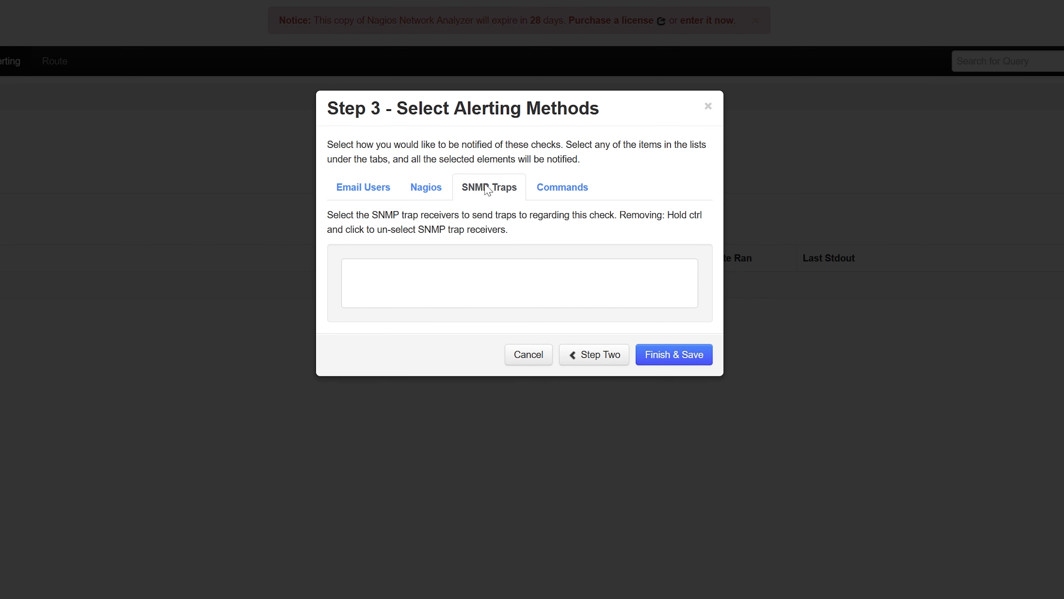
pyautogui.click(562, 186)
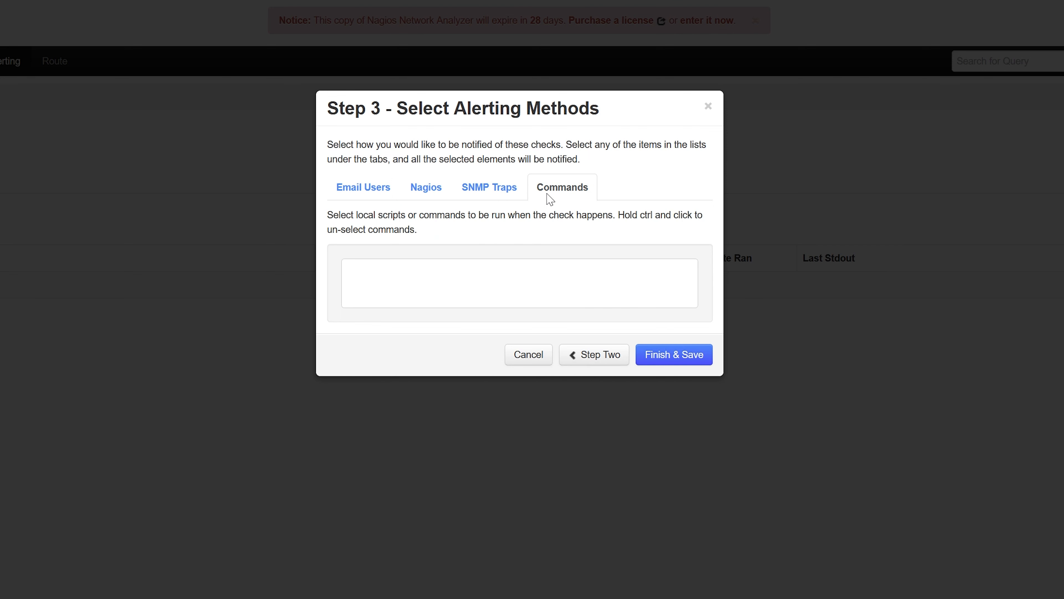
pyautogui.click(363, 186)
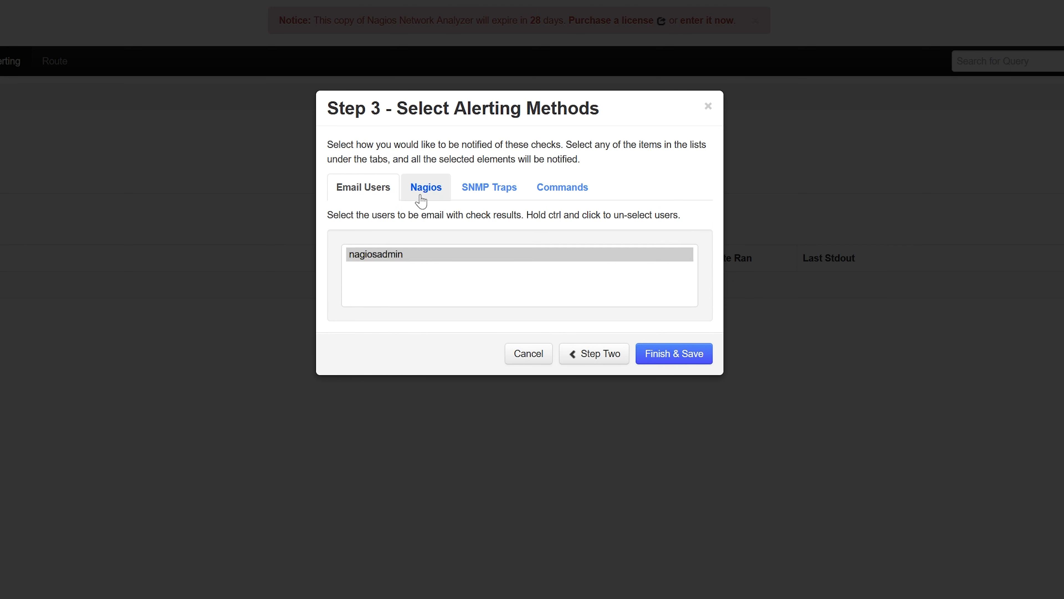
pyautogui.click(489, 187)
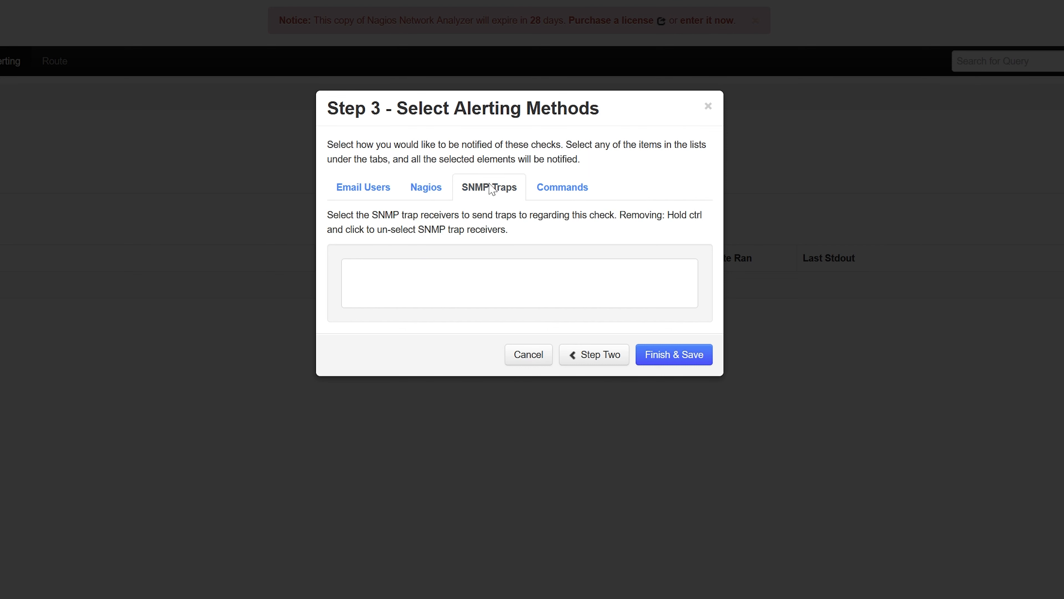
pyautogui.click(562, 188)
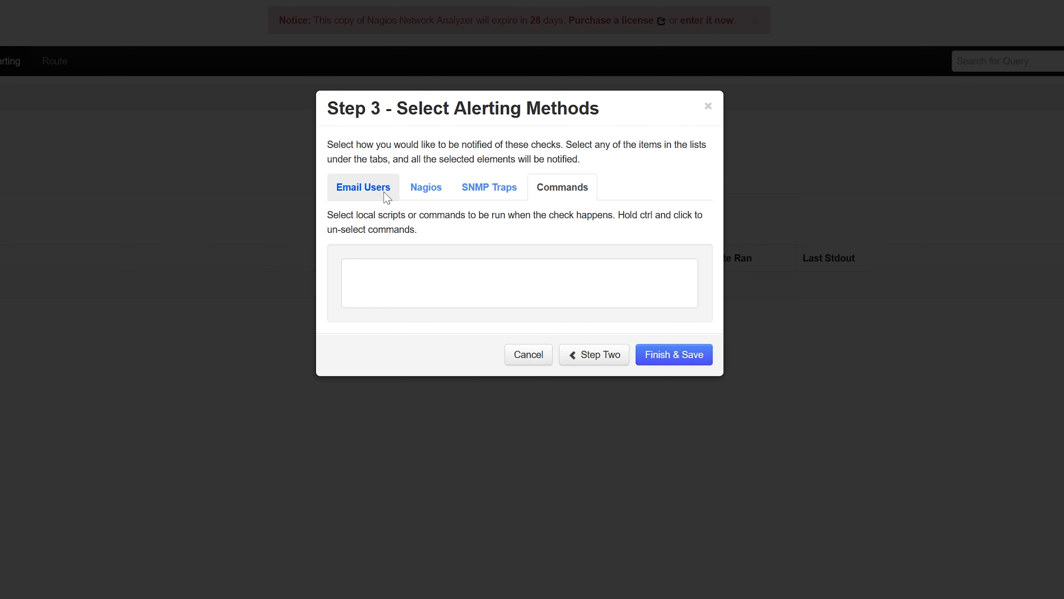
pyautogui.click(363, 186)
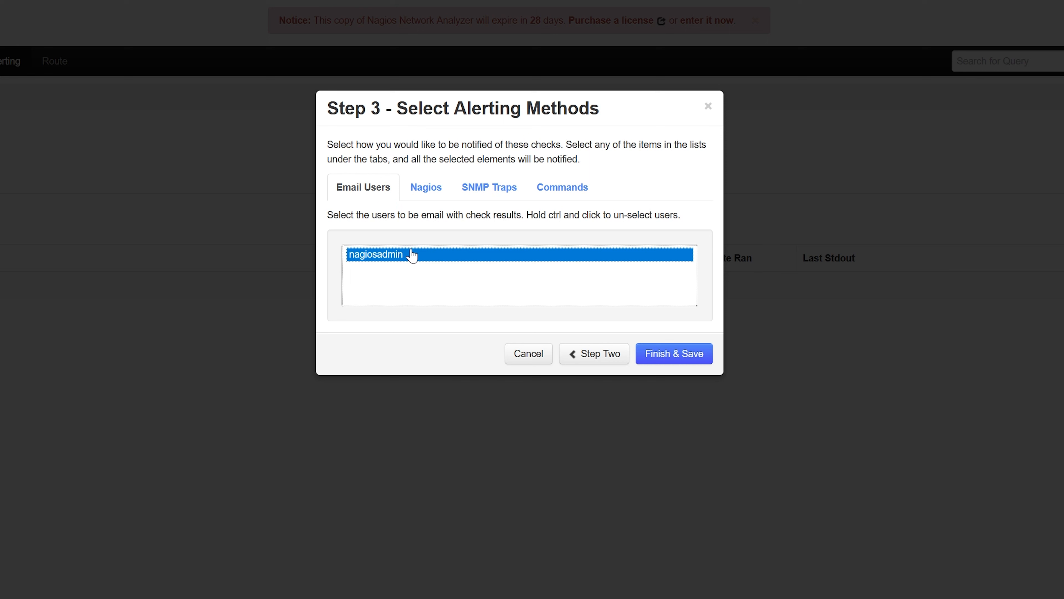
pyautogui.moveTo(423, 334)
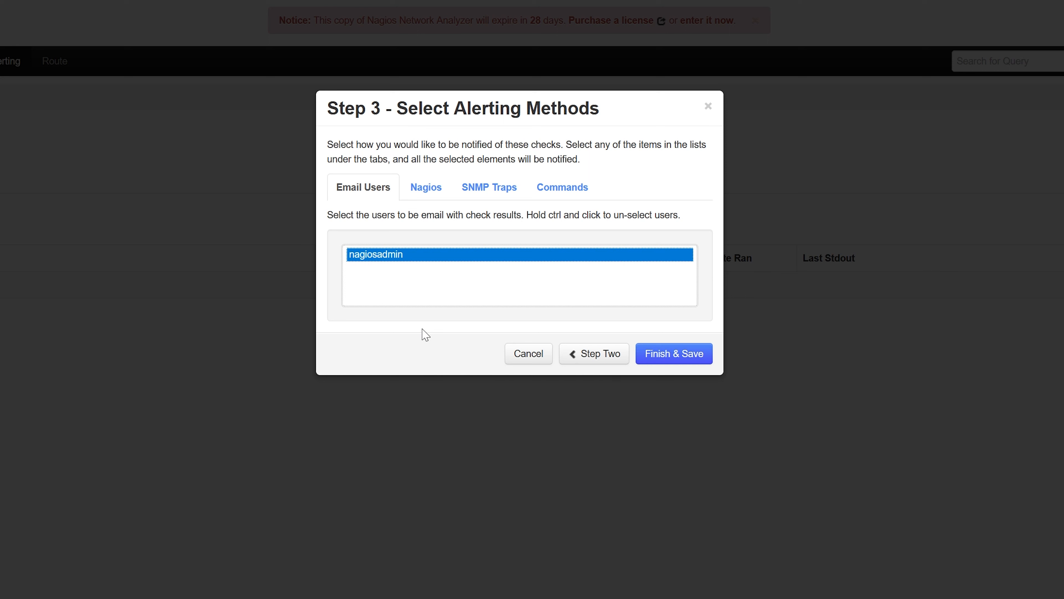
pyautogui.moveTo(397, 319)
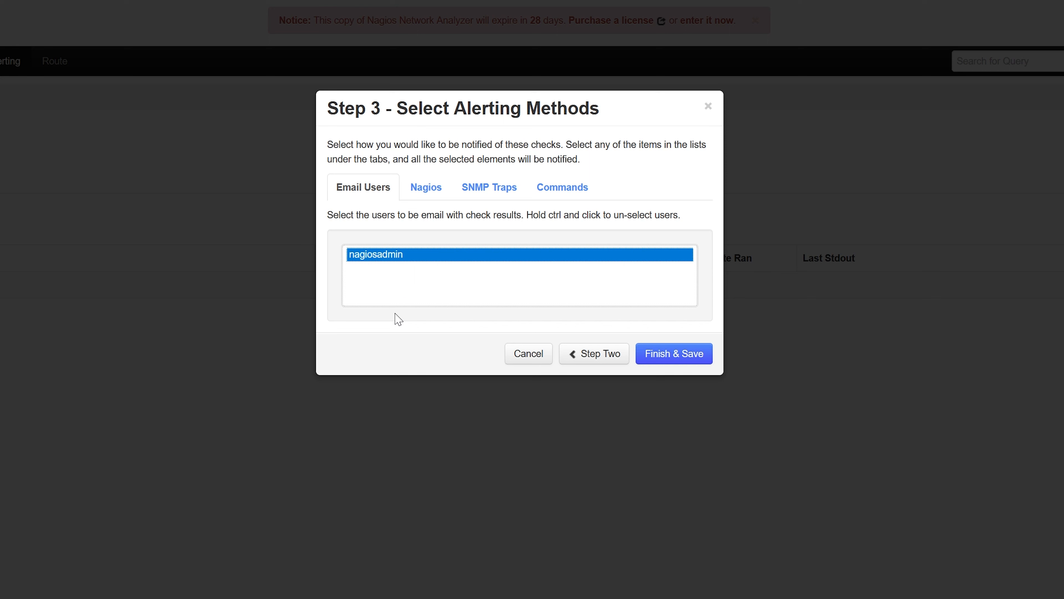
pyautogui.moveTo(382, 257)
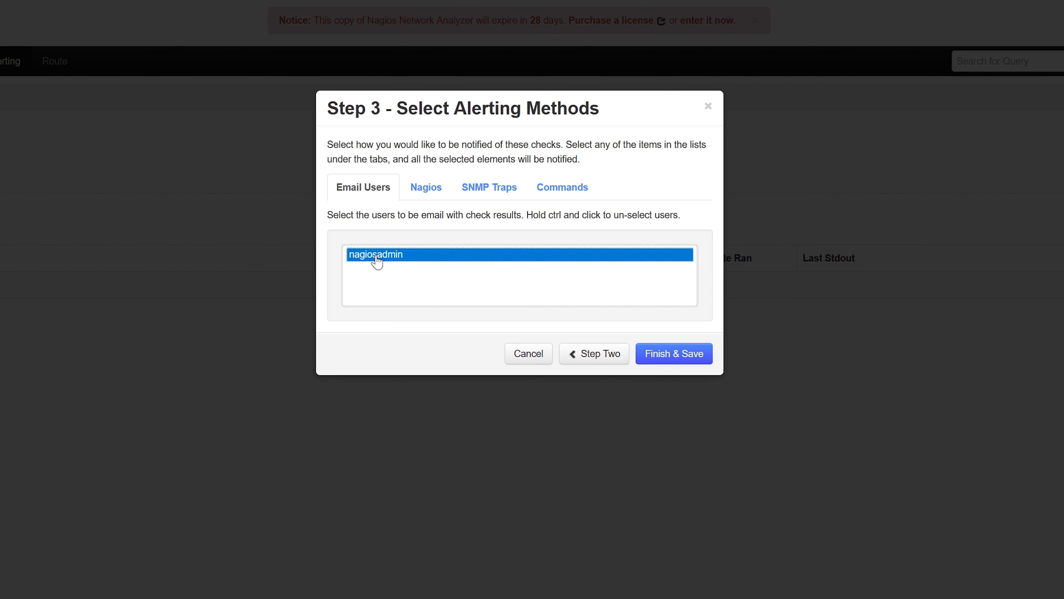
pyautogui.moveTo(564, 312)
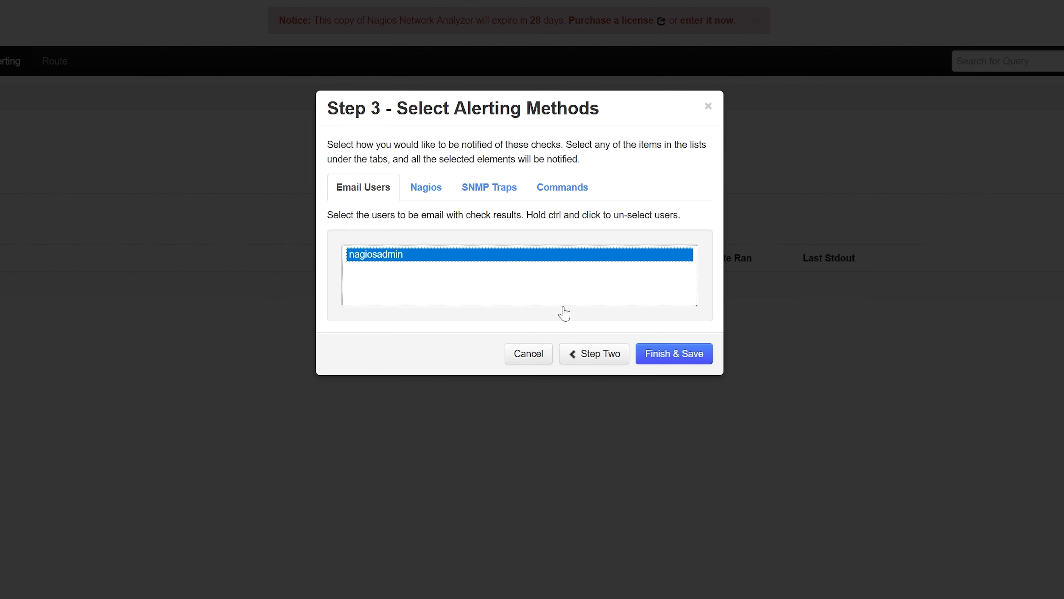
# - Finish and save the Abnormal Activity check, then reopen its criteria and the 'Analyze traffic for' list
pyautogui.click(674, 354)
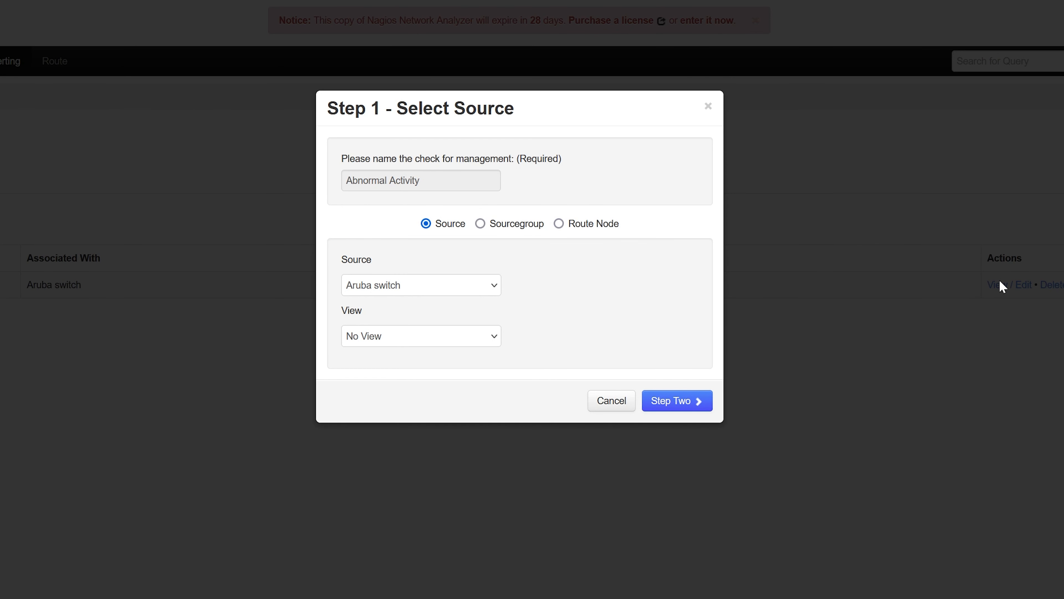
pyautogui.moveTo(592, 301)
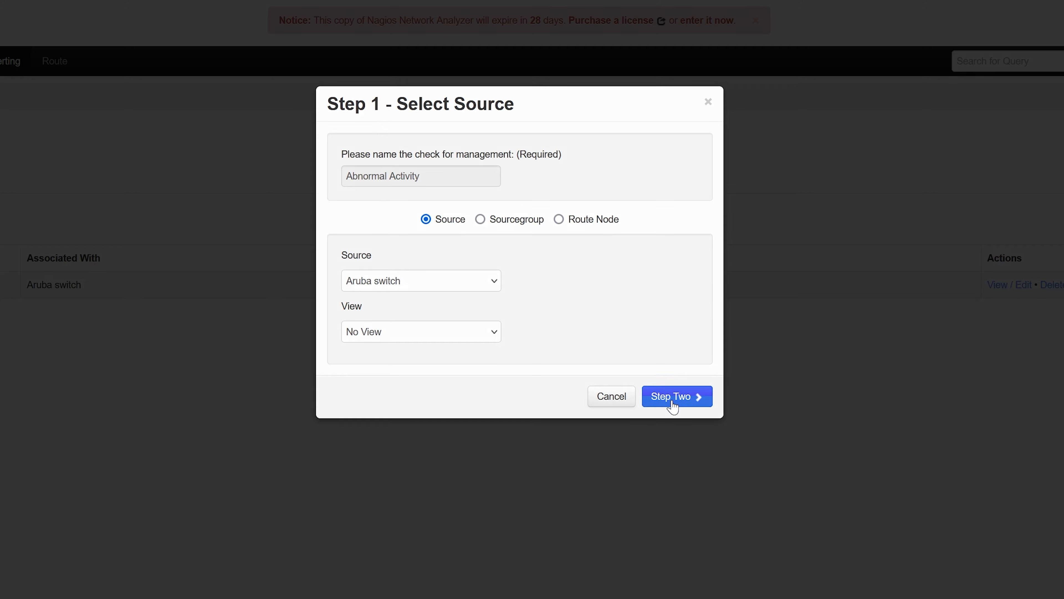
pyautogui.click(675, 396)
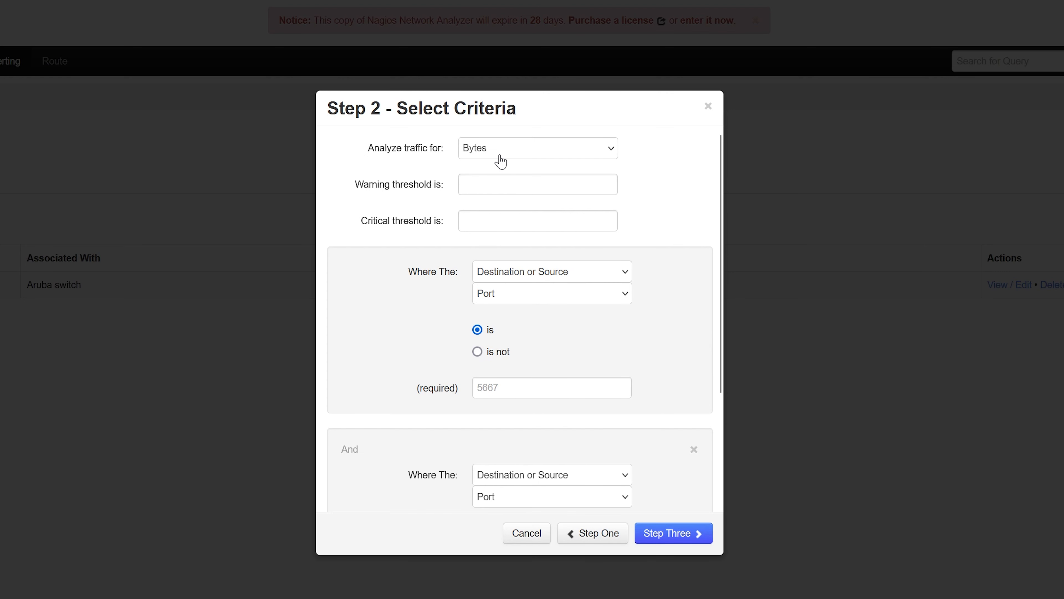
pyautogui.click(536, 147)
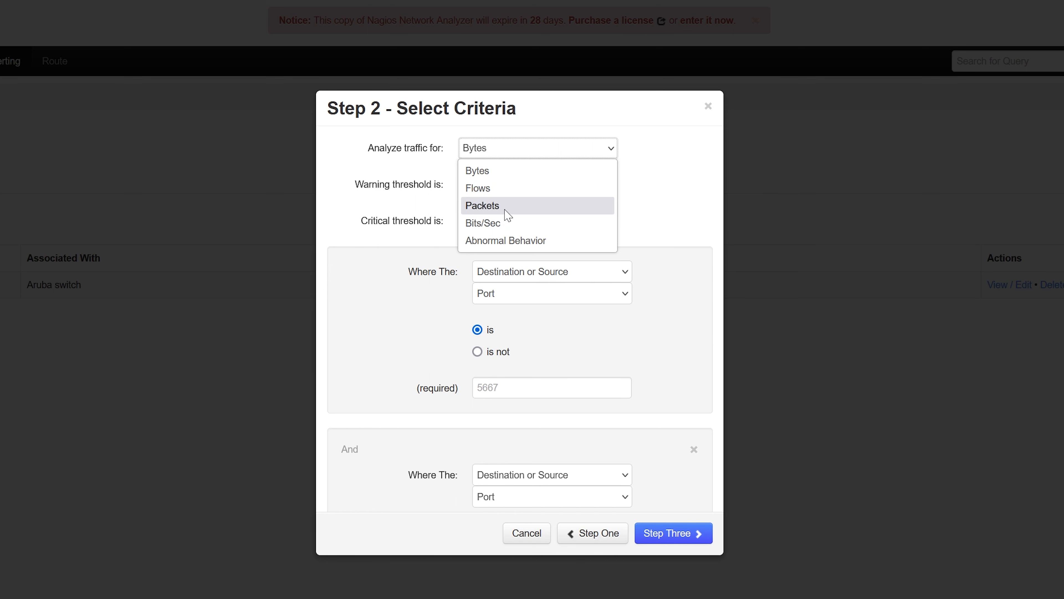
pyautogui.moveTo(505, 241)
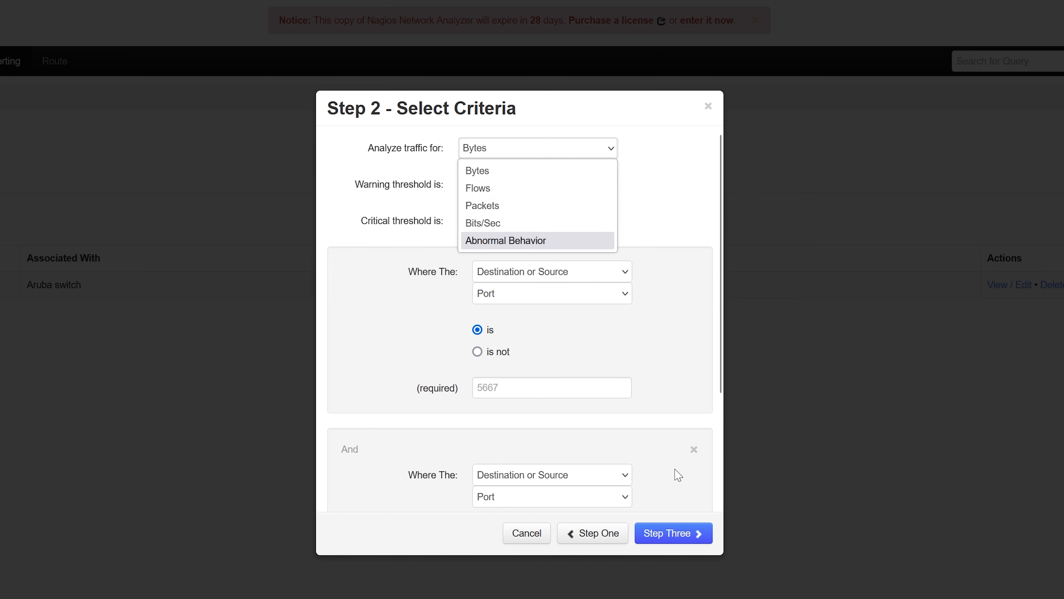